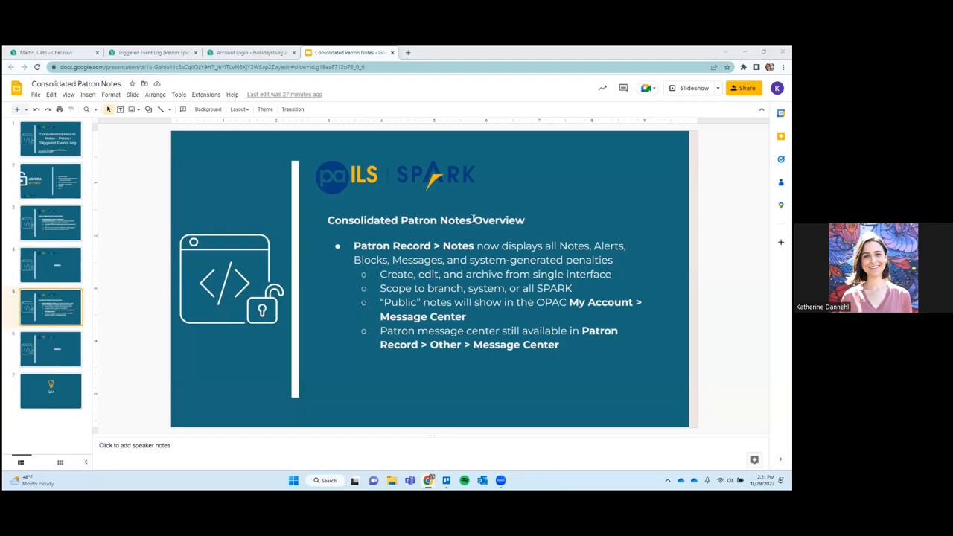
{"action": "mouse_move", "coordinate": [551, 231]}
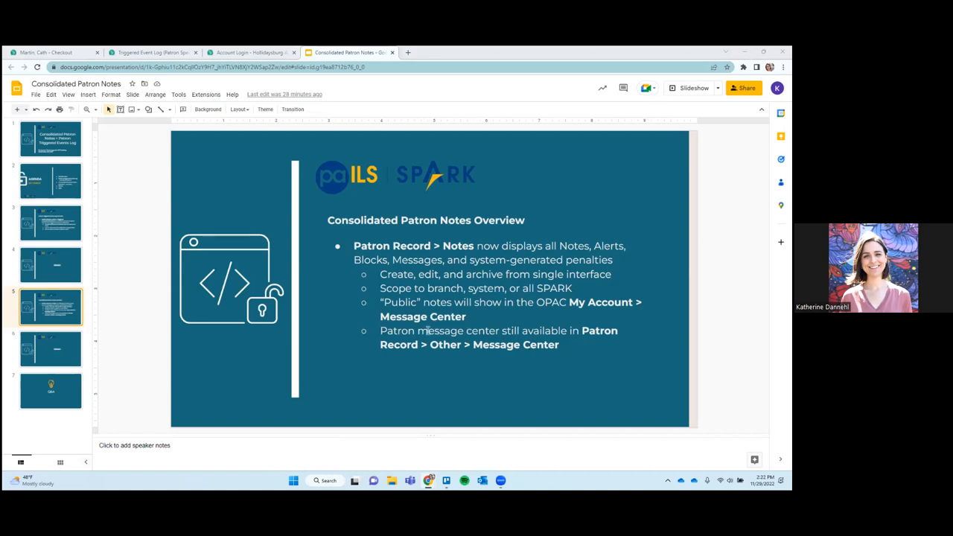
{"action": "mouse_move", "coordinate": [628, 372]}
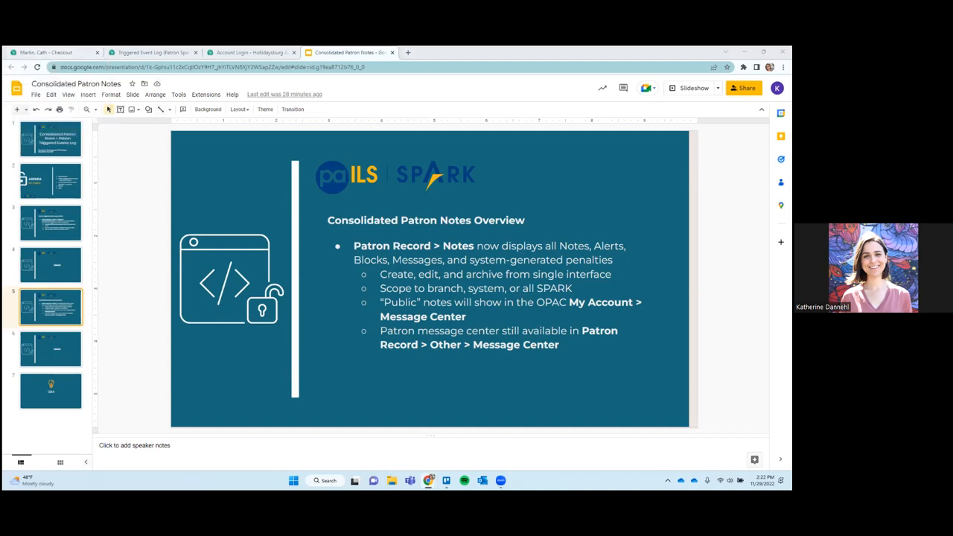
Open the patron's Notes (3) tab and check the archived-notes start date calendar
{"action": "left_click", "coordinate": [53, 52]}
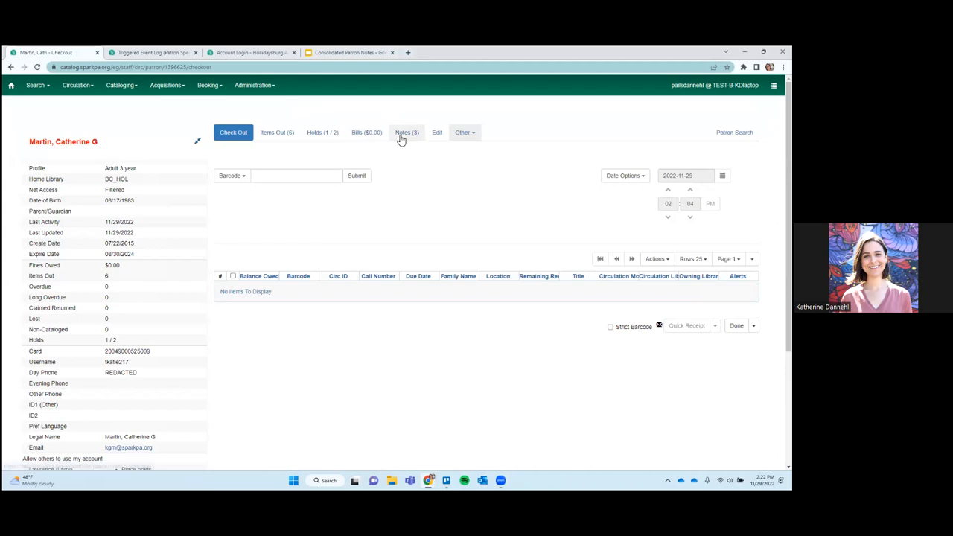
{"action": "mouse_move", "coordinate": [407, 132]}
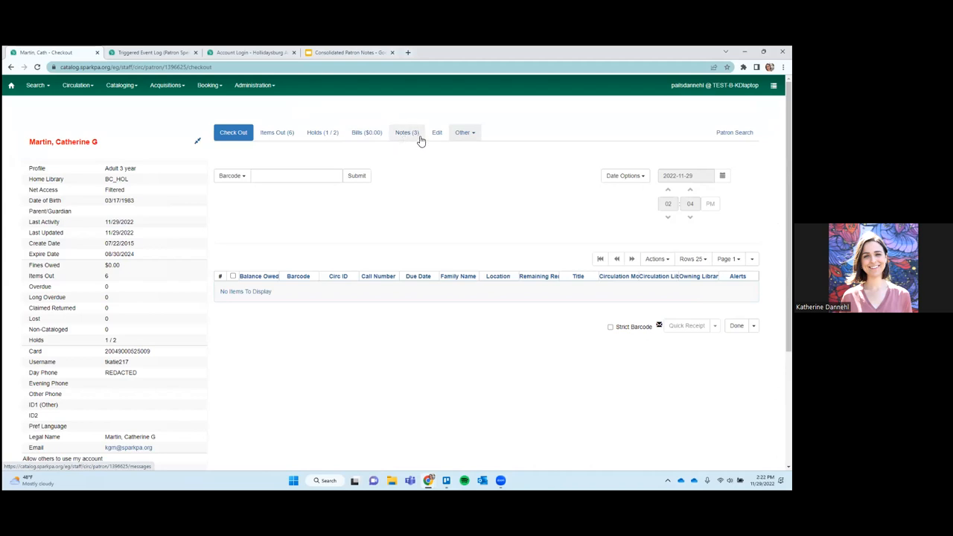
{"action": "mouse_move", "coordinate": [412, 140]}
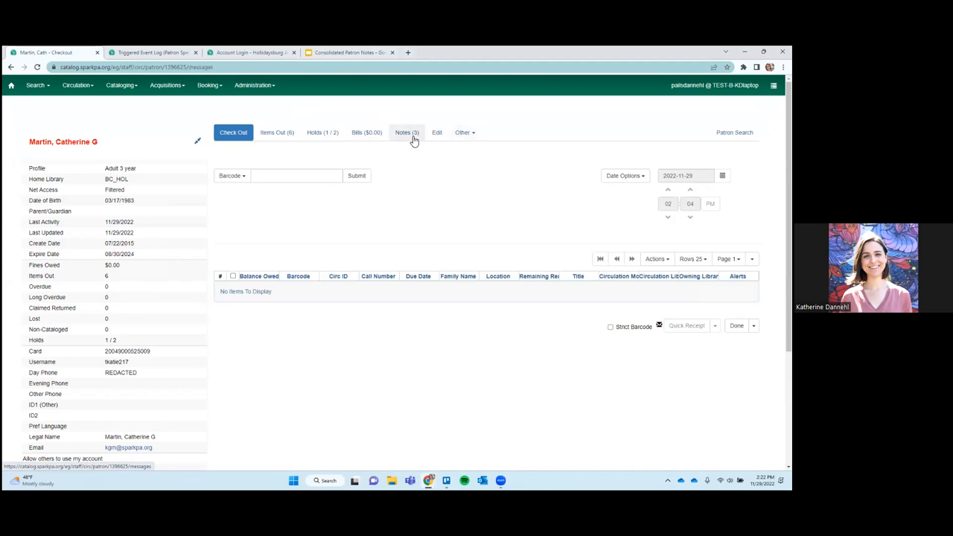
{"action": "left_click", "coordinate": [407, 132]}
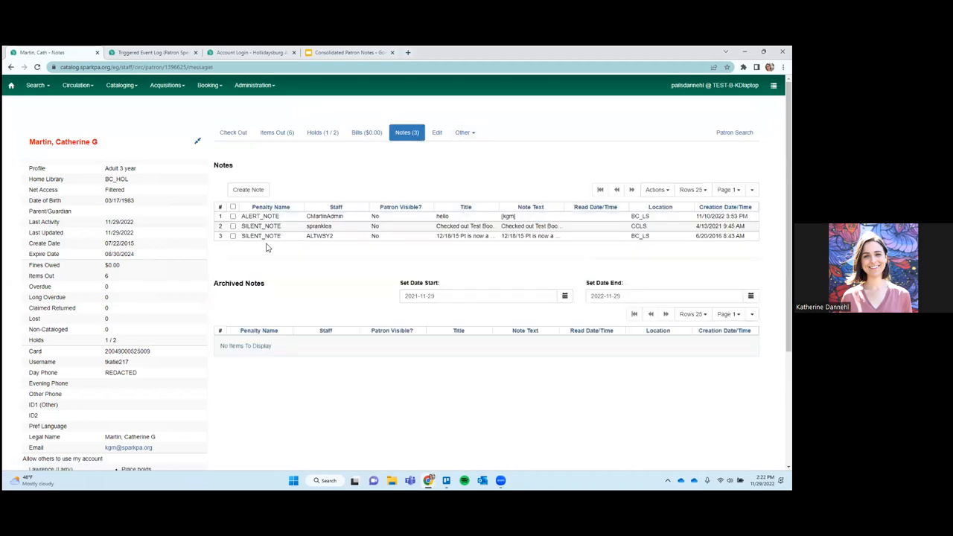
{"action": "mouse_move", "coordinate": [224, 273]}
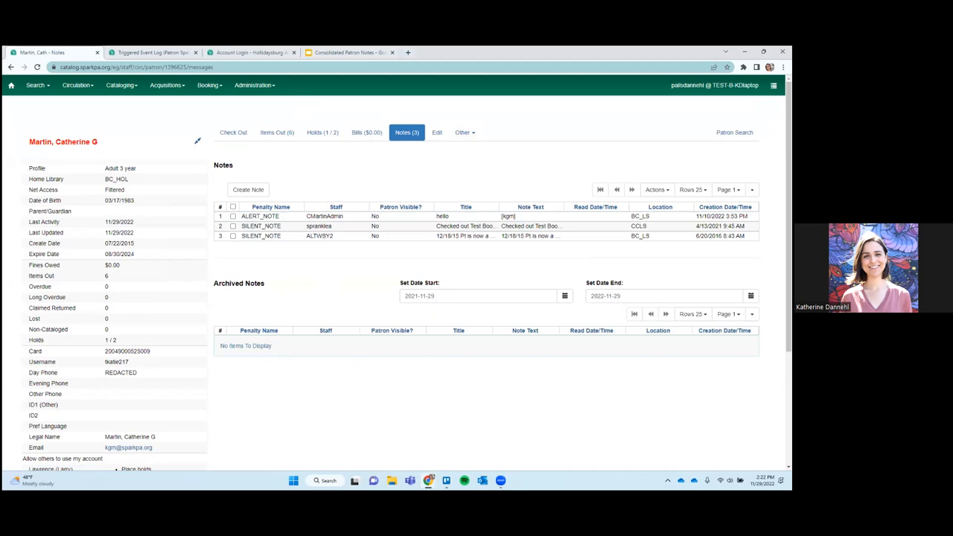
{"action": "left_click", "coordinate": [566, 296]}
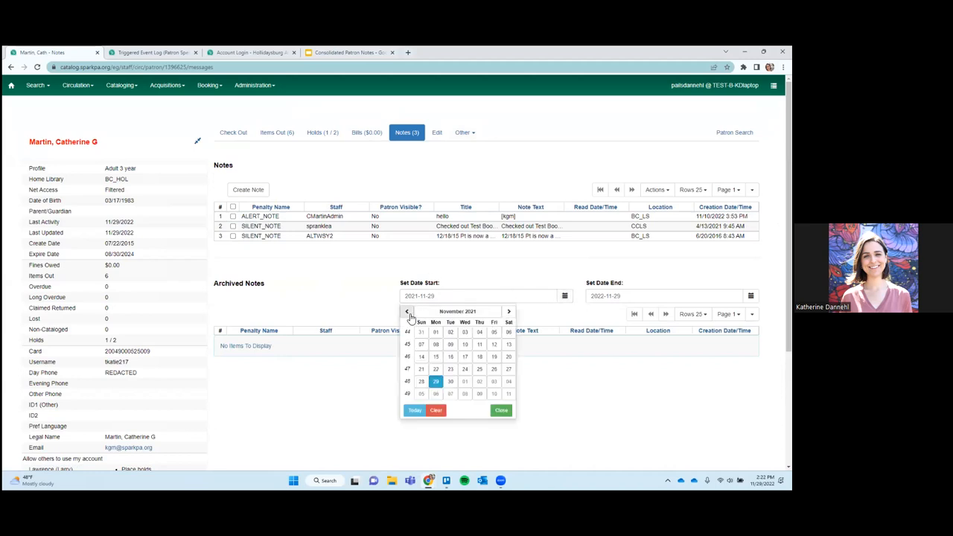
{"action": "mouse_move", "coordinate": [473, 333]}
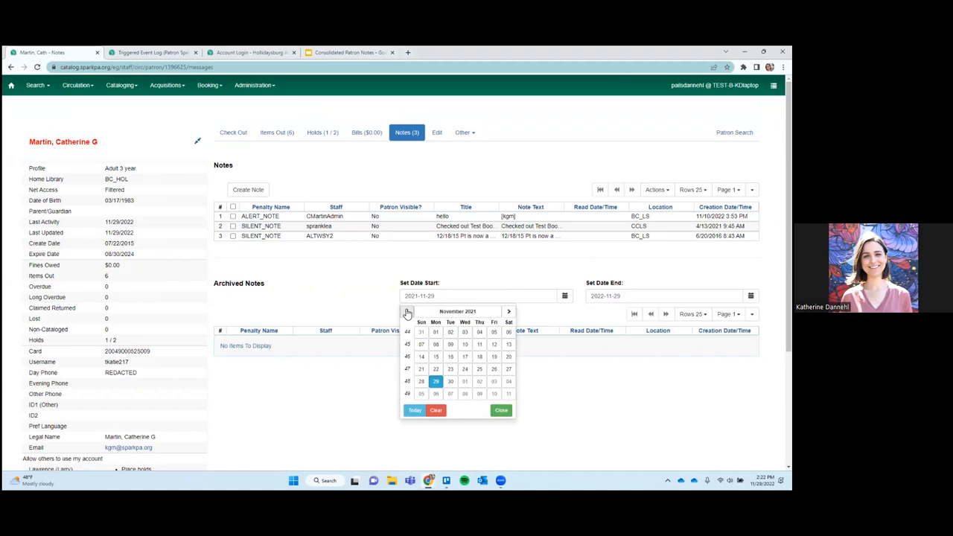
{"action": "left_click", "coordinate": [500, 411]}
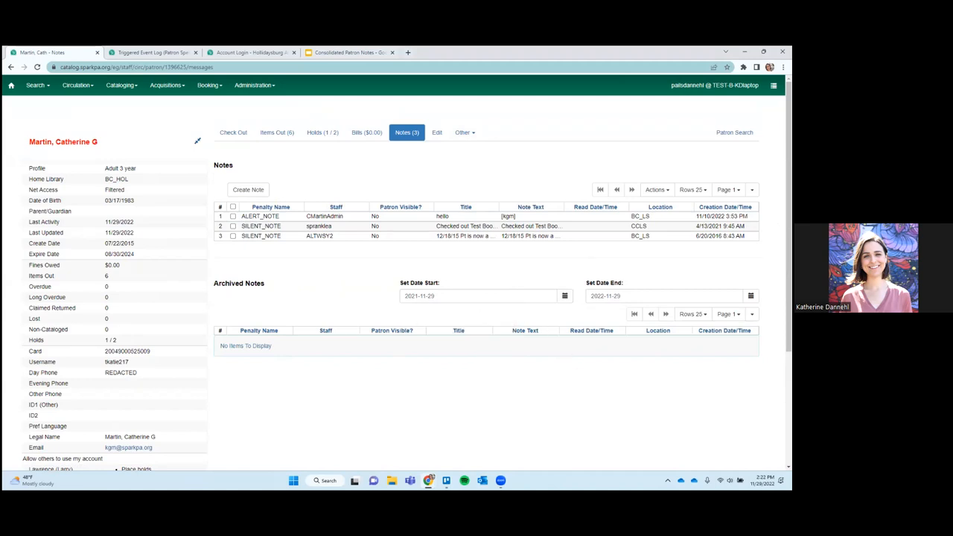
{"action": "mouse_move", "coordinate": [262, 346]}
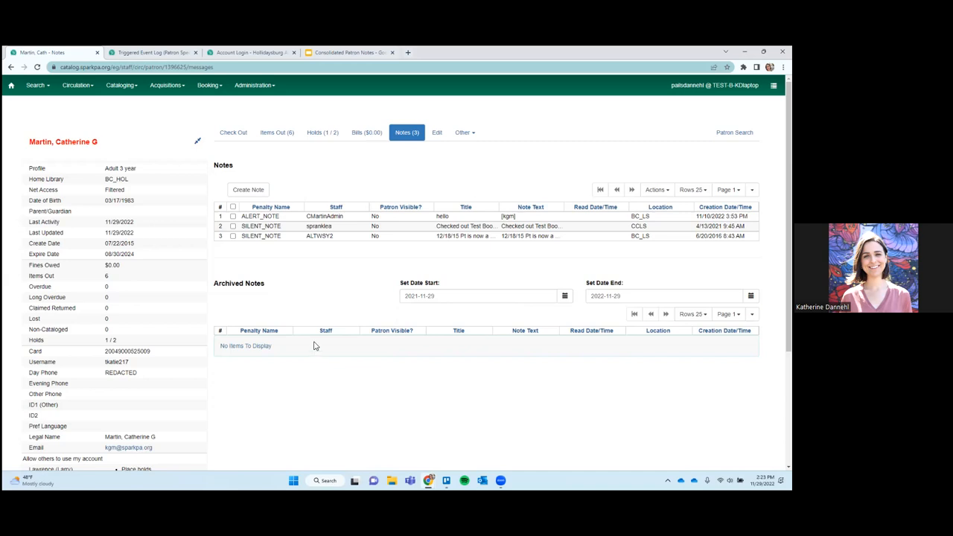
{"action": "mouse_move", "coordinate": [365, 348]}
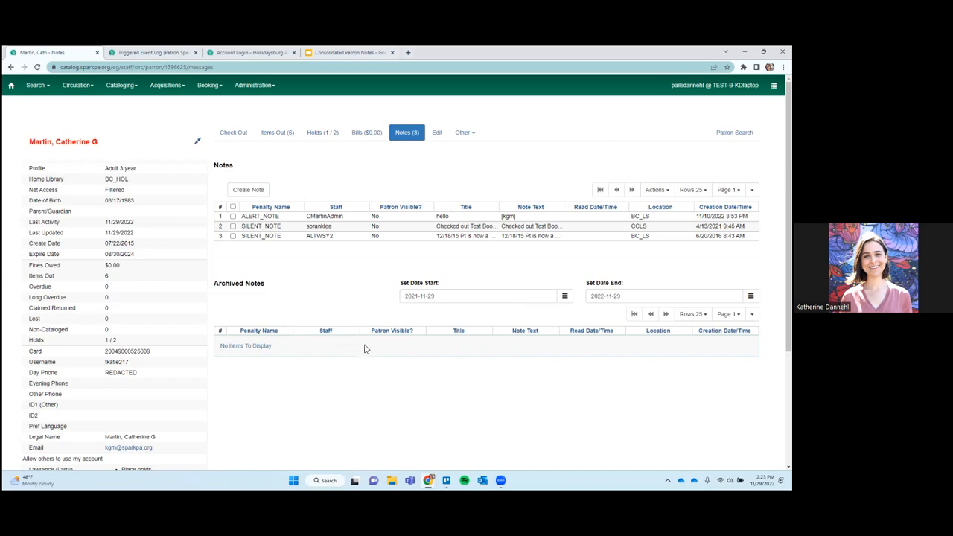
{"action": "mouse_move", "coordinate": [438, 363]}
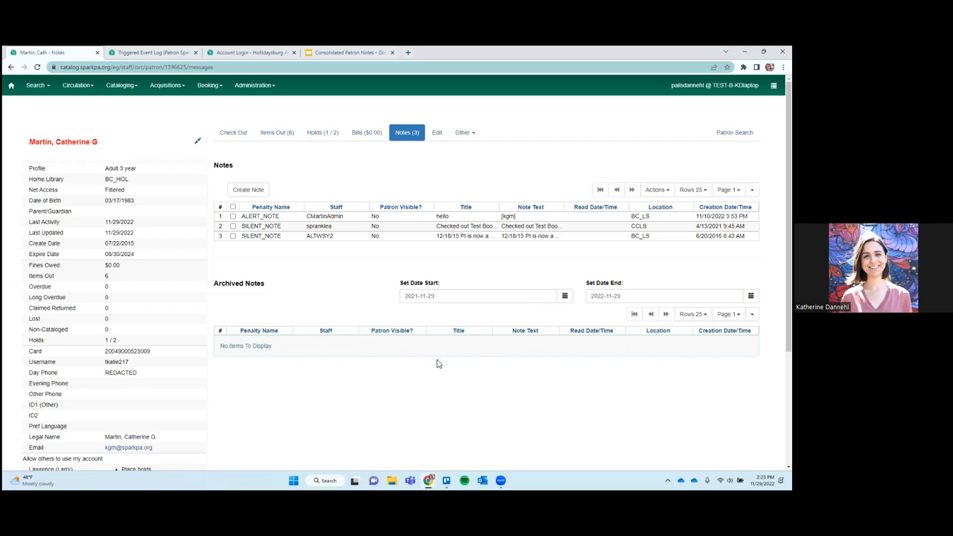
{"action": "mouse_move", "coordinate": [447, 378]}
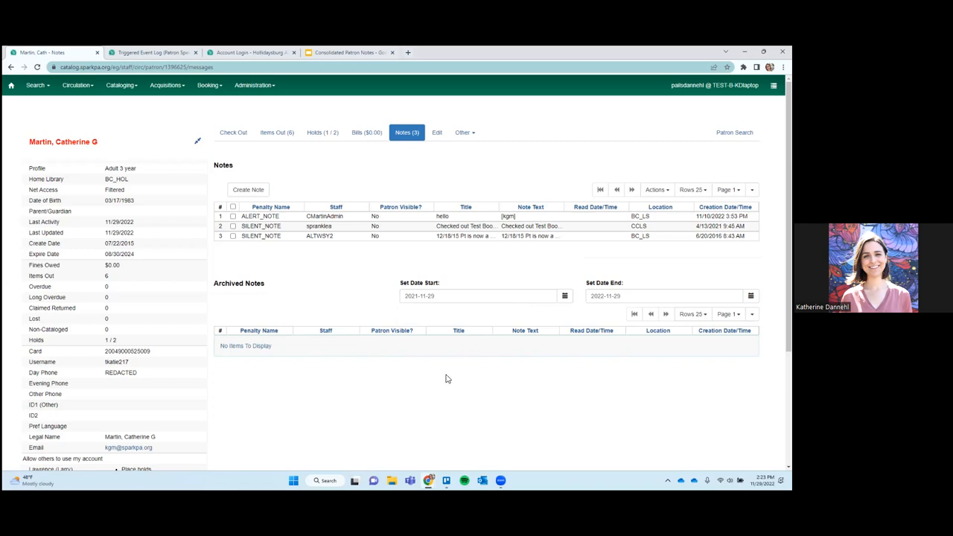
{"action": "mouse_move", "coordinate": [458, 366]}
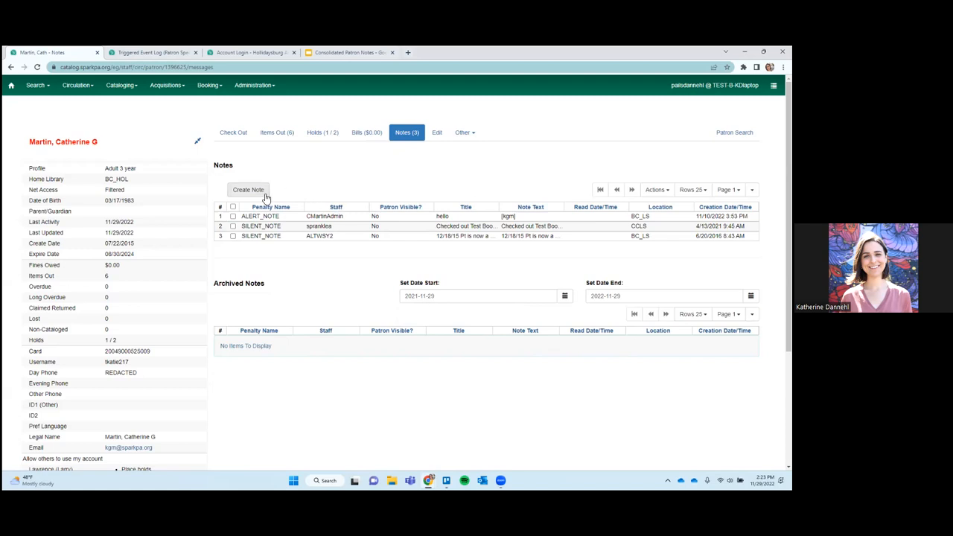
{"action": "mouse_move", "coordinate": [249, 190]}
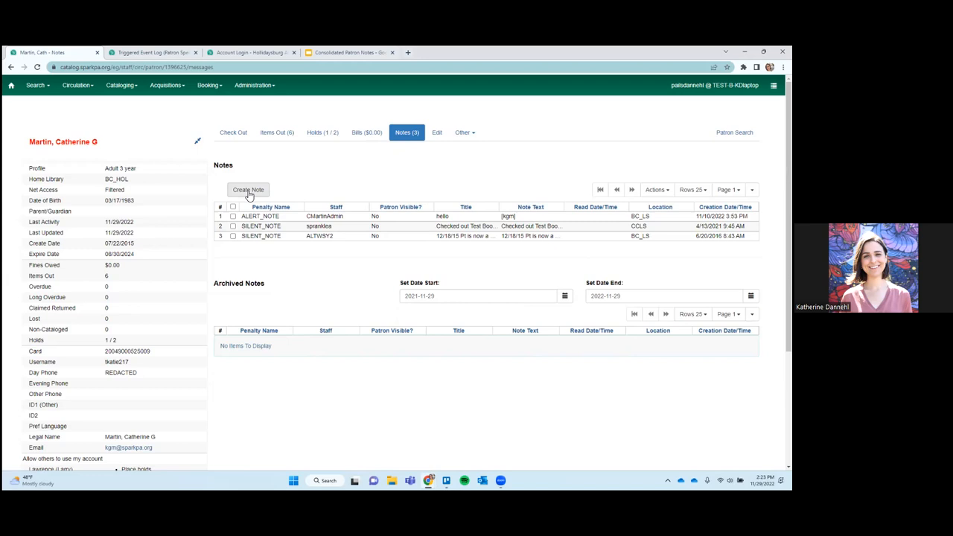
Create a new patron note titled 'ILL Title' and enter the initials KD
{"action": "left_click", "coordinate": [248, 189]}
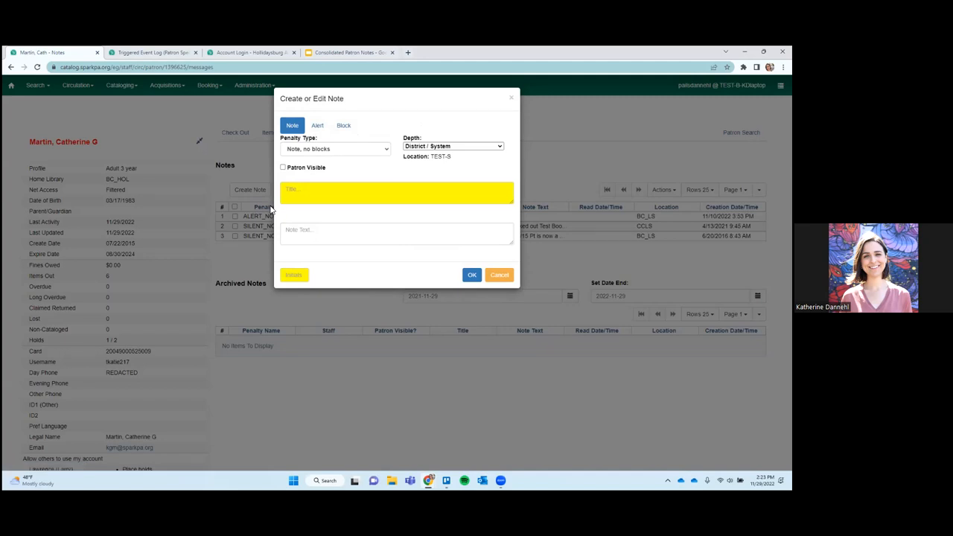
{"action": "mouse_move", "coordinate": [326, 142]}
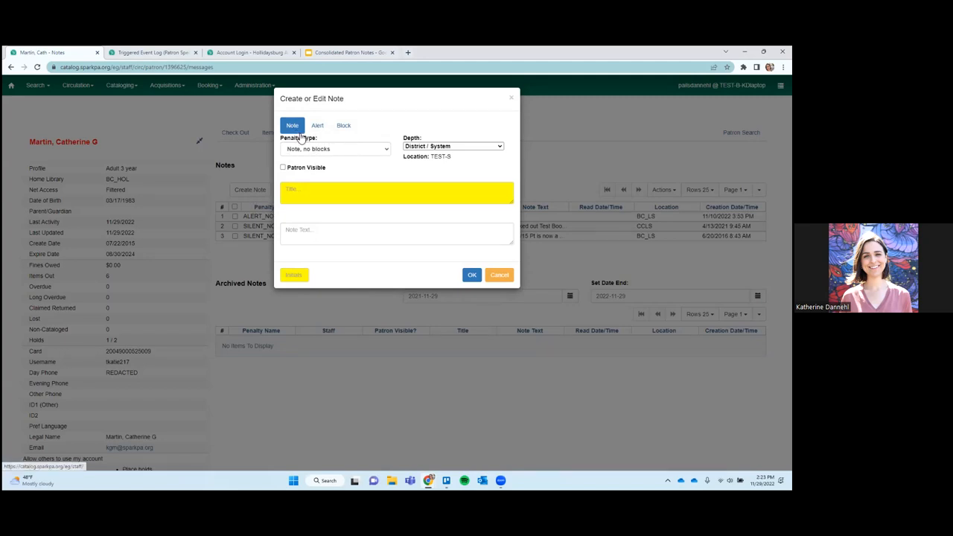
{"action": "mouse_move", "coordinate": [331, 154]}
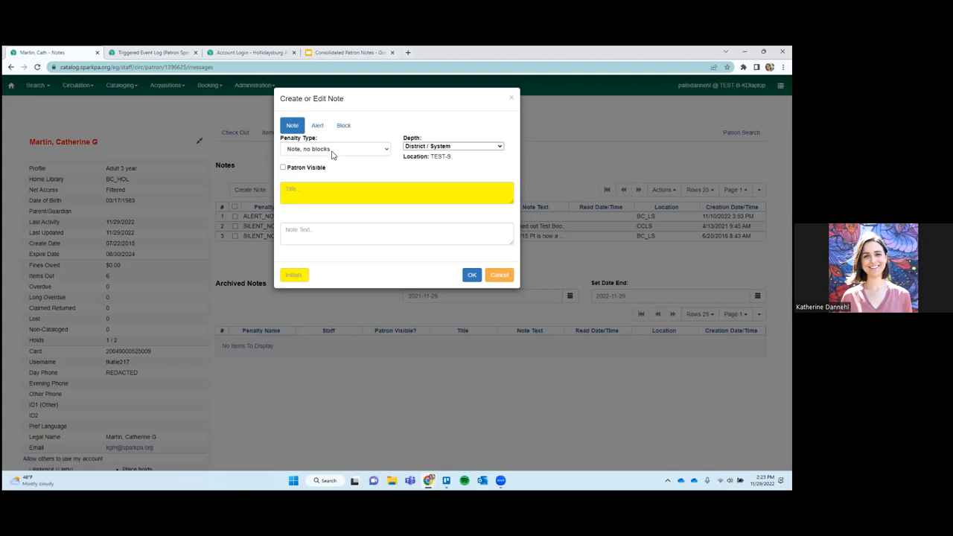
{"action": "mouse_move", "coordinate": [344, 151]}
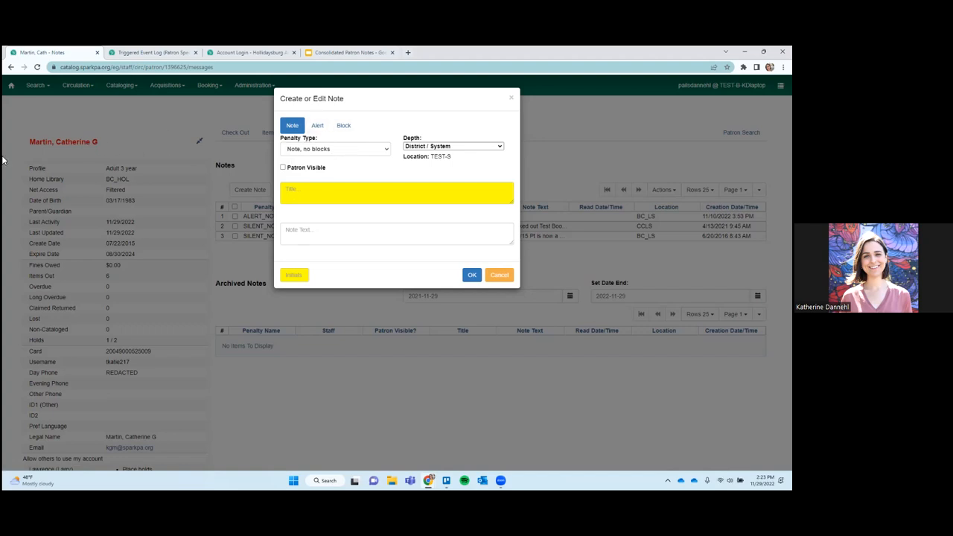
{"action": "mouse_move", "coordinate": [72, 152]}
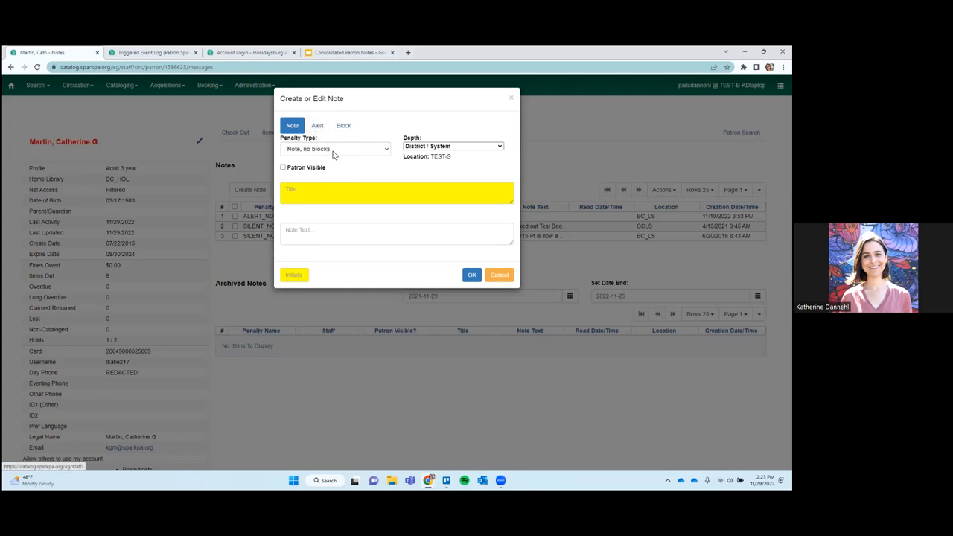
{"action": "left_click", "coordinate": [397, 192]}
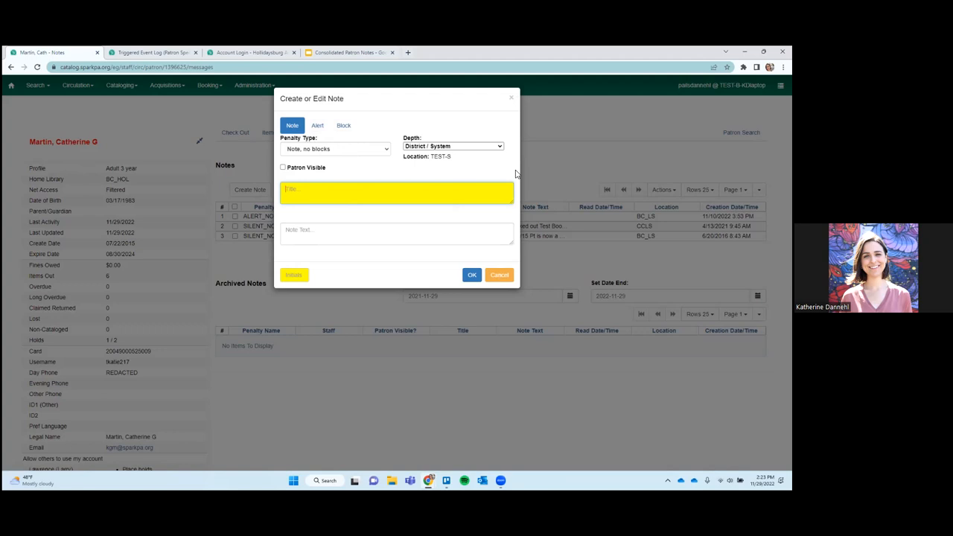
{"action": "left_click", "coordinate": [396, 192]}
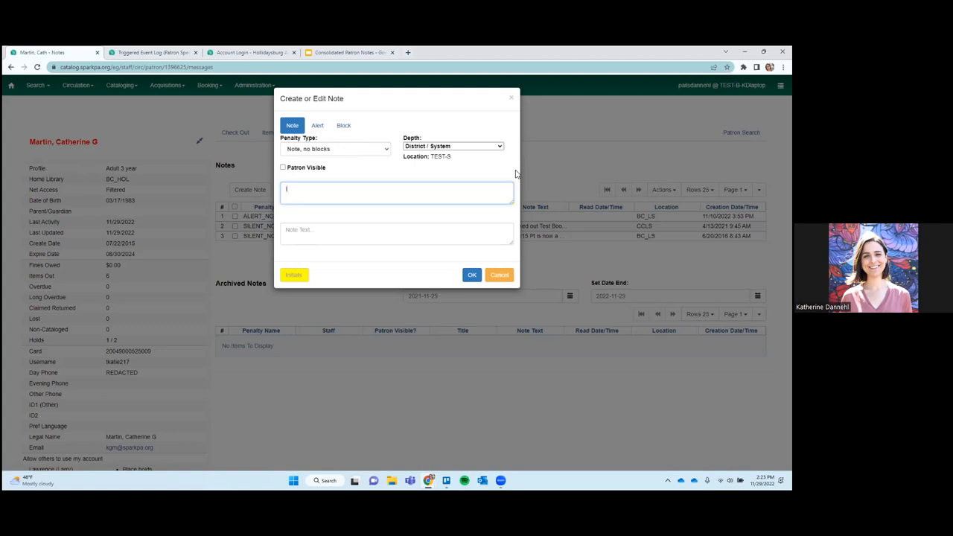
{"action": "type", "text": "le"}
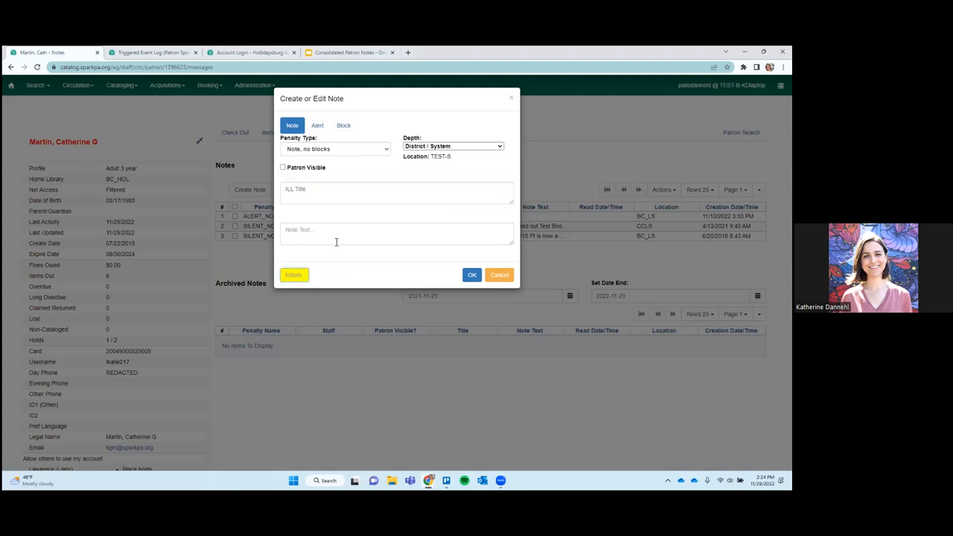
{"action": "left_click", "coordinate": [293, 275]}
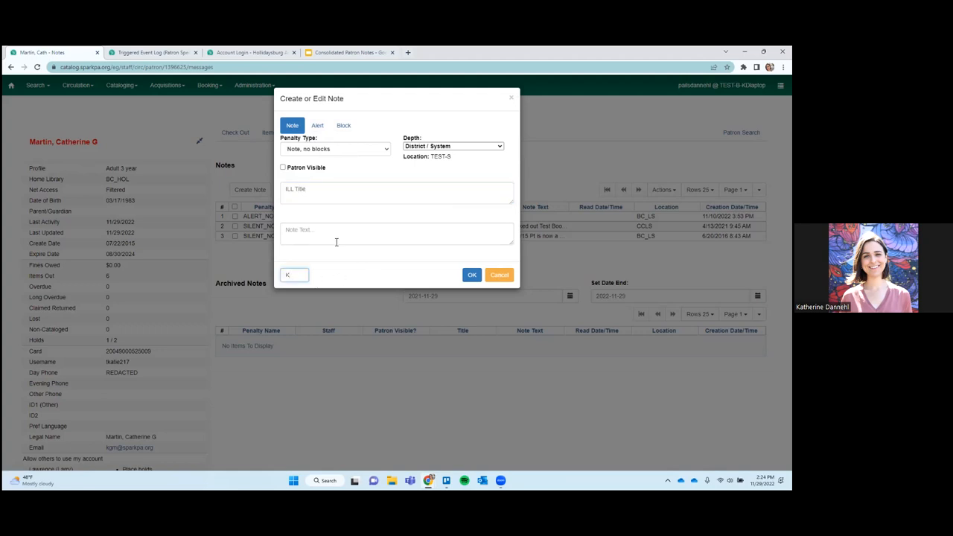
{"action": "type", "text": "D"}
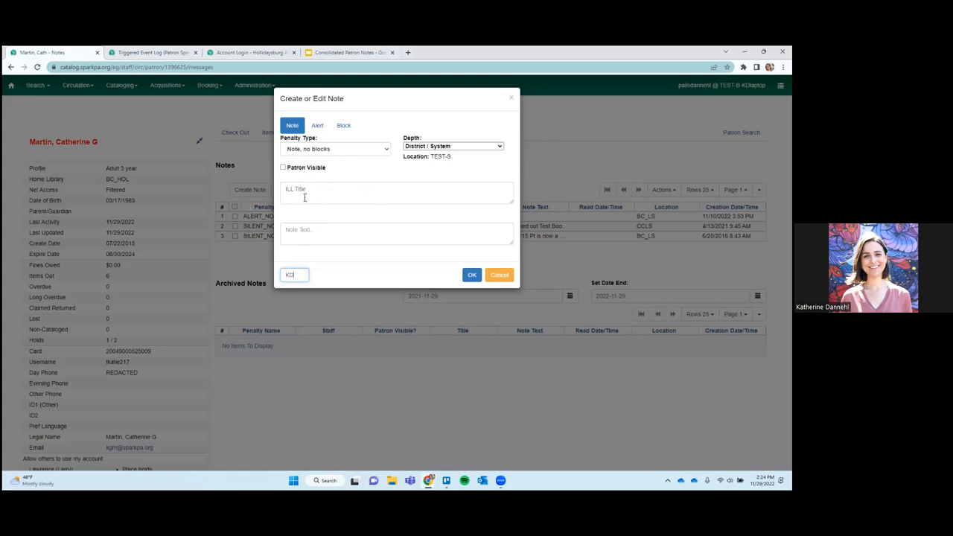
{"action": "mouse_move", "coordinate": [333, 207]}
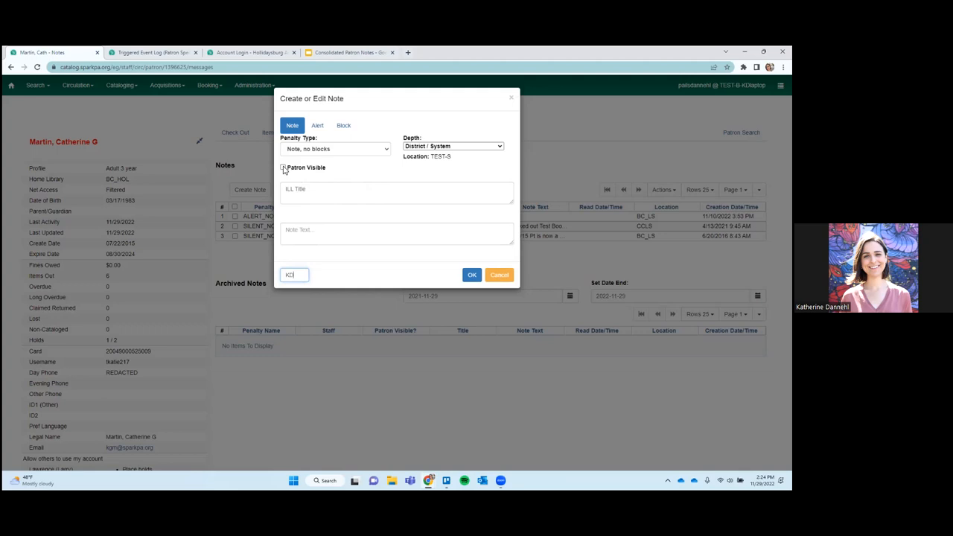
Check Patron Visible on the ILL Title note draft
{"action": "left_click", "coordinate": [283, 167]}
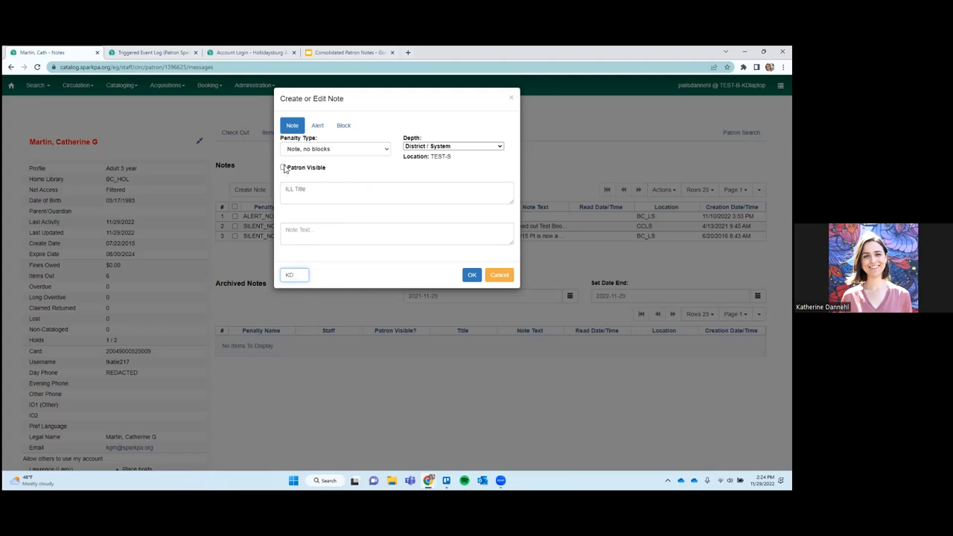
{"action": "left_click", "coordinate": [283, 168]}
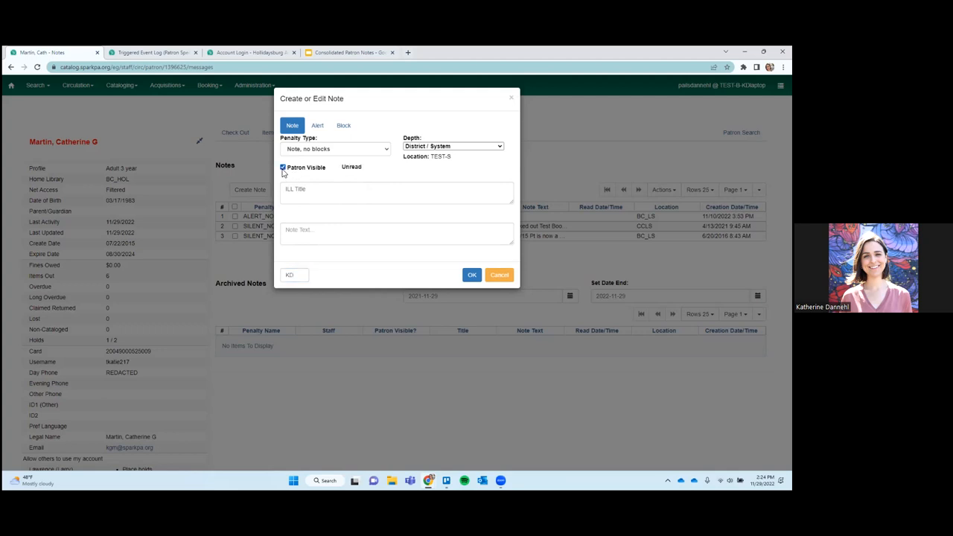
{"action": "mouse_move", "coordinate": [375, 159]}
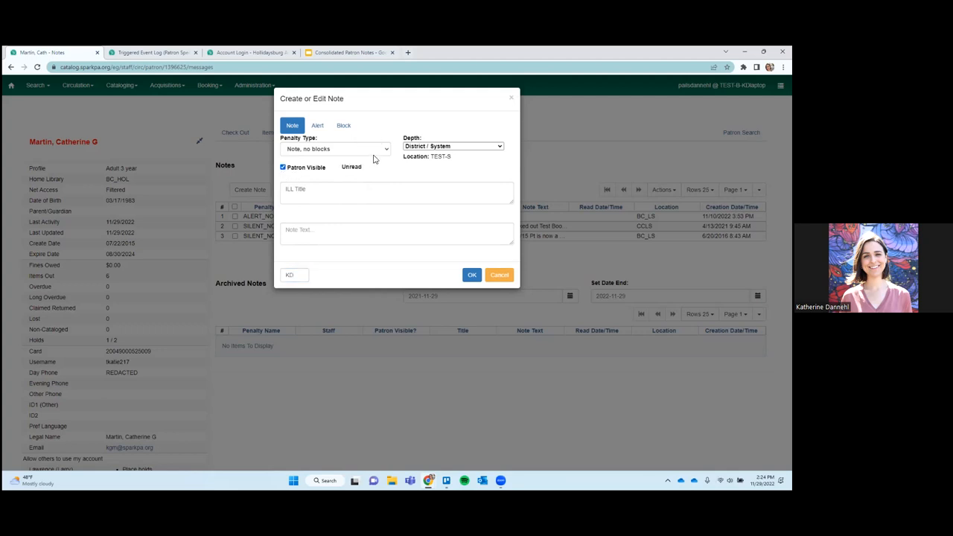
{"action": "mouse_move", "coordinate": [358, 160]}
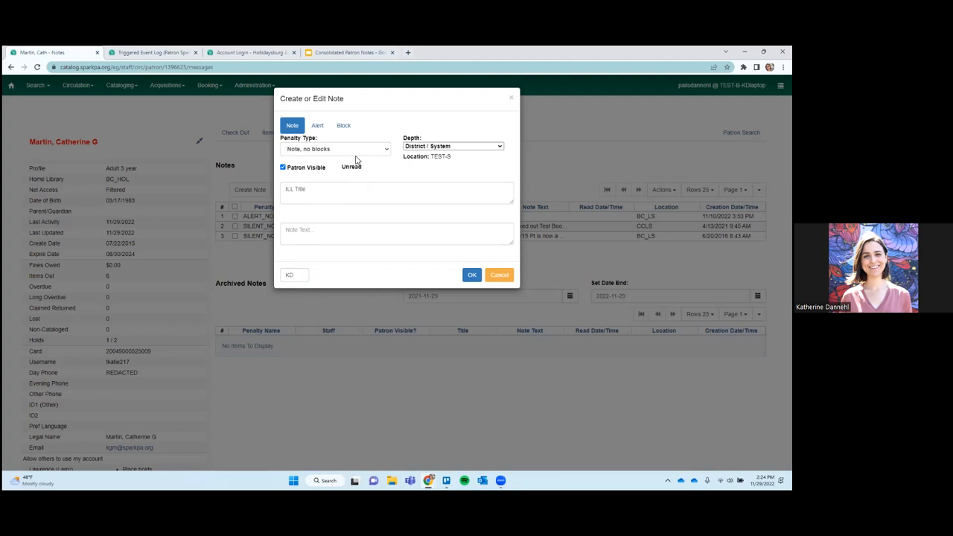
{"action": "mouse_move", "coordinate": [356, 161]}
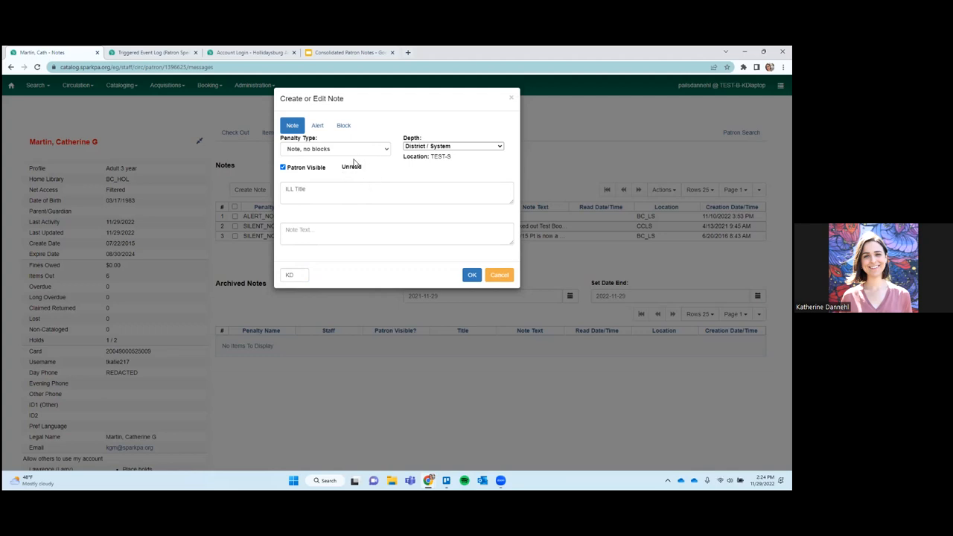
{"action": "mouse_move", "coordinate": [366, 166]}
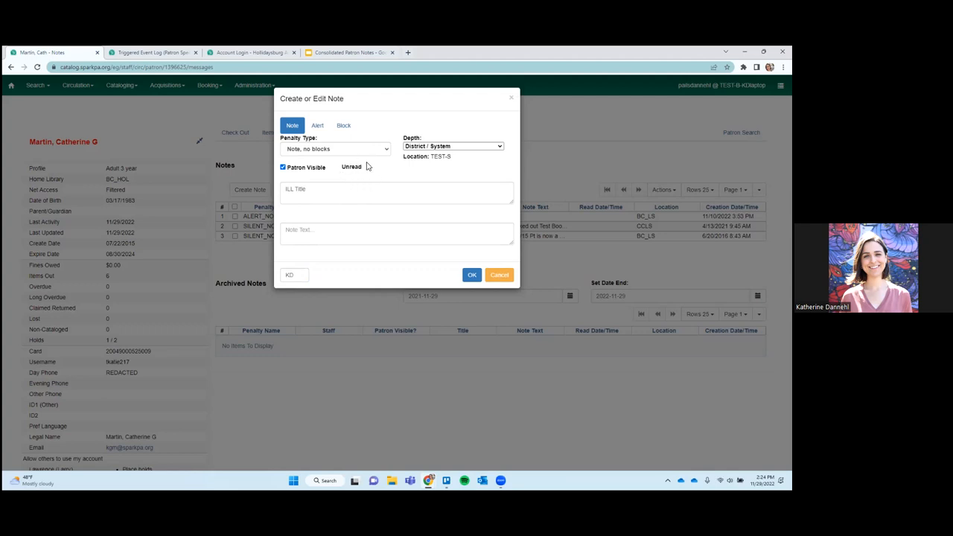
{"action": "mouse_move", "coordinate": [366, 174]}
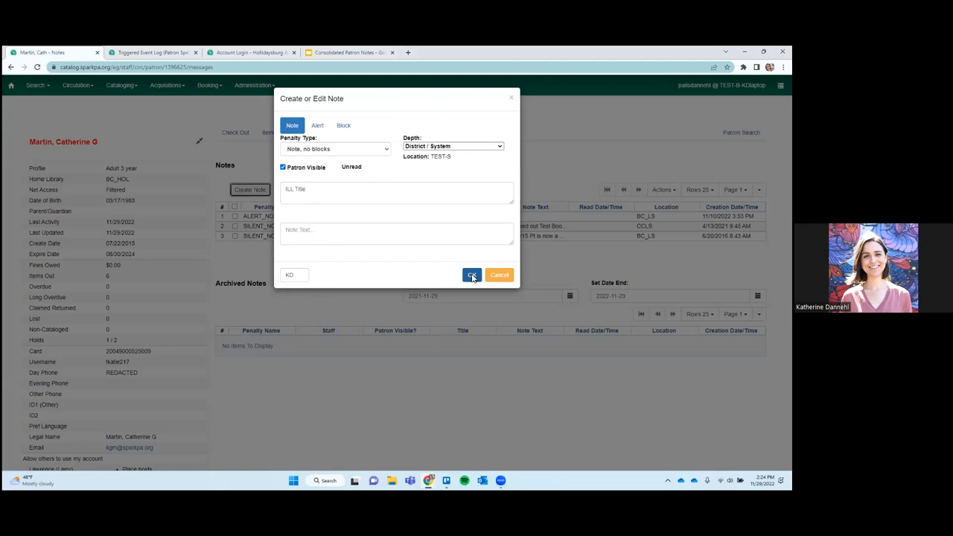
Save the ILL Title note, then log into the OPAC and open its message
{"action": "left_click", "coordinate": [472, 275]}
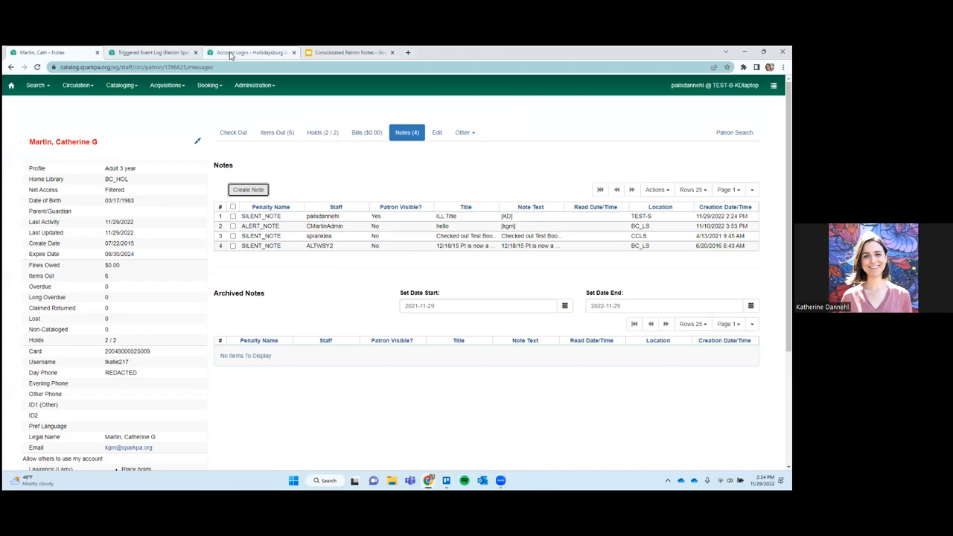
{"action": "left_click", "coordinate": [251, 52]}
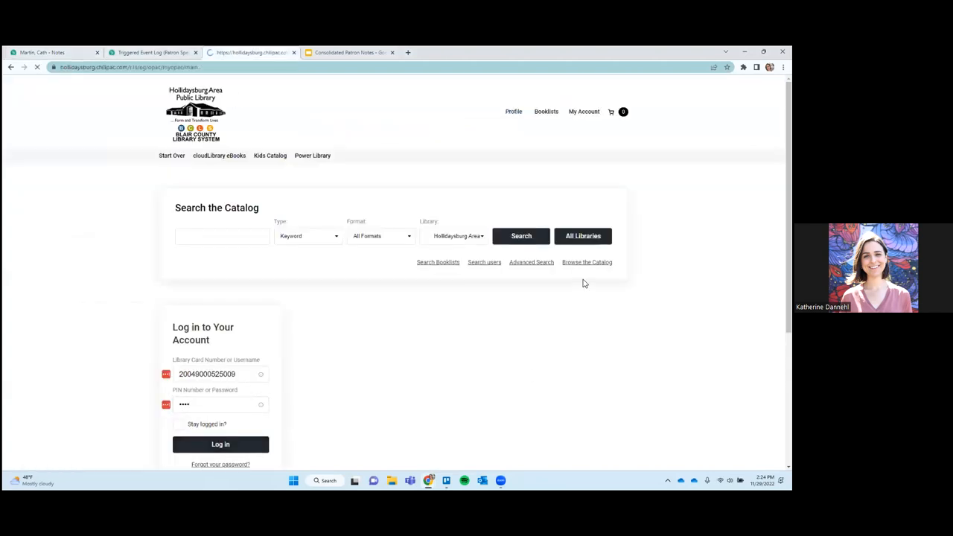
{"action": "left_click", "coordinate": [220, 444]}
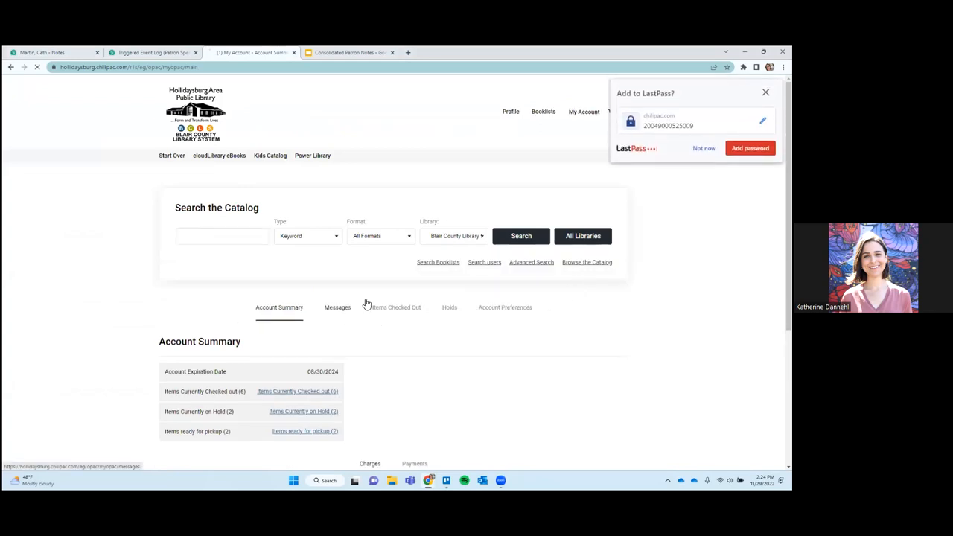
{"action": "left_click", "coordinate": [337, 307]}
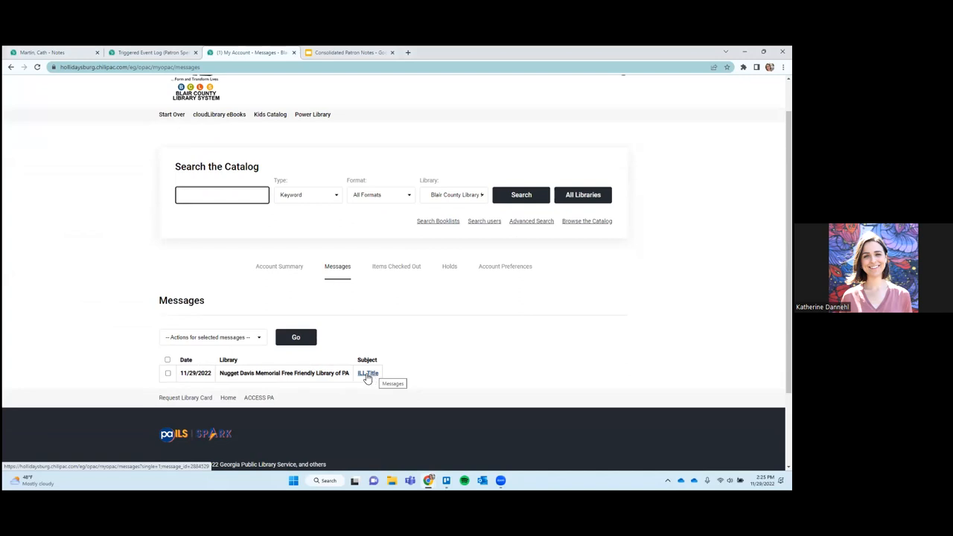
{"action": "mouse_move", "coordinate": [368, 375]}
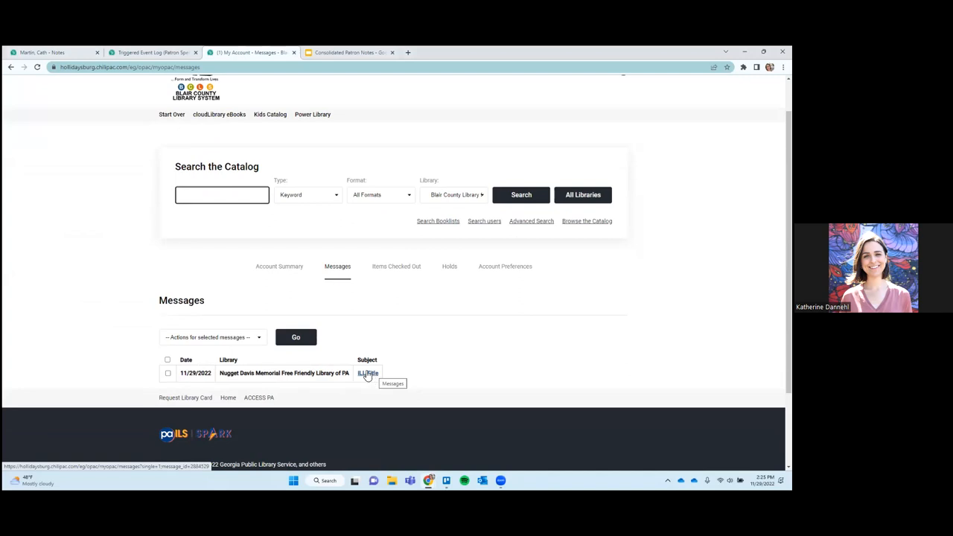
{"action": "left_click", "coordinate": [221, 194]}
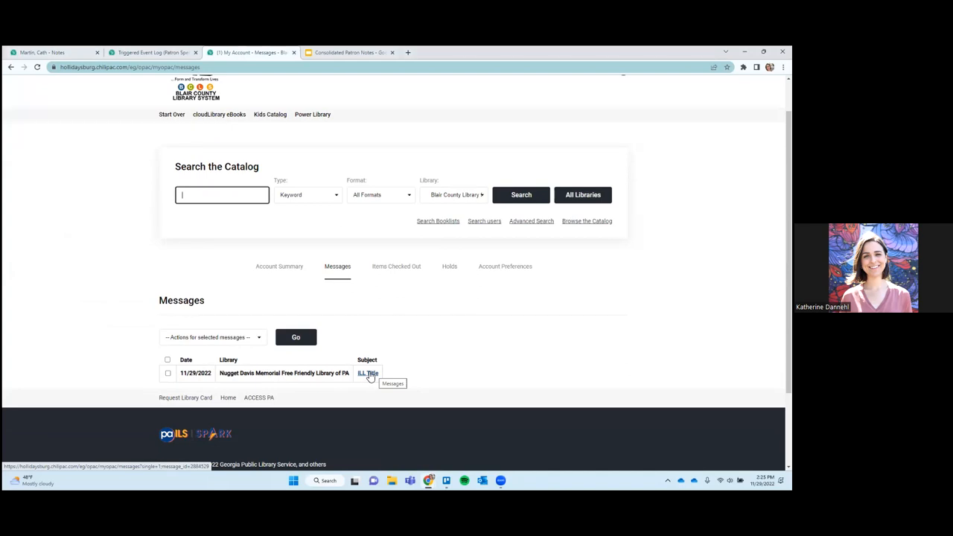
{"action": "left_click", "coordinate": [369, 373]}
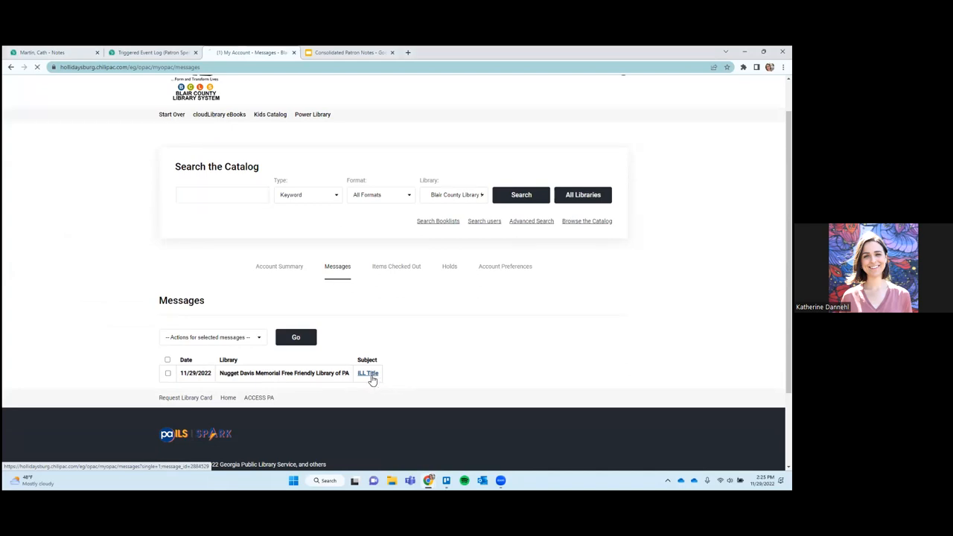
{"action": "left_click", "coordinate": [368, 373]}
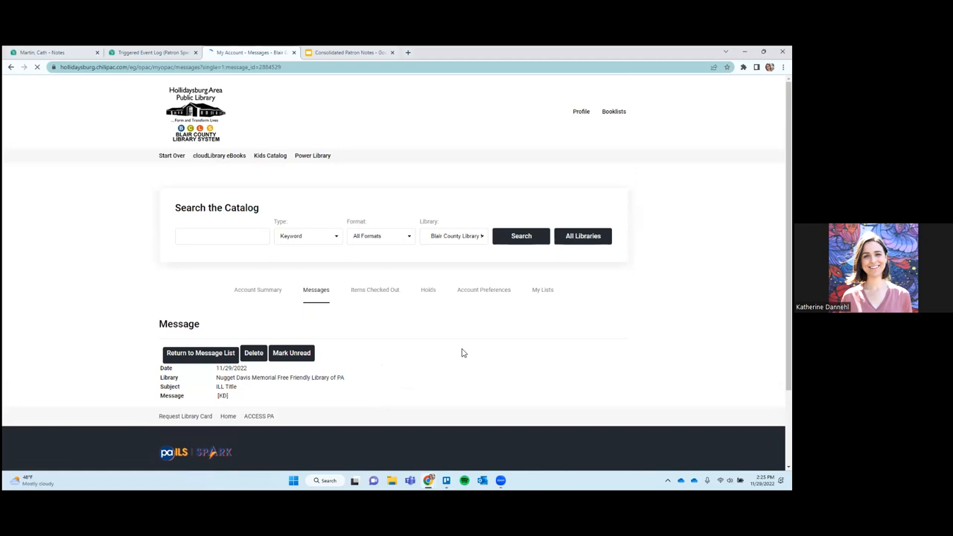
{"action": "scroll", "scroll_direction": "down", "scroll_amount": 3}
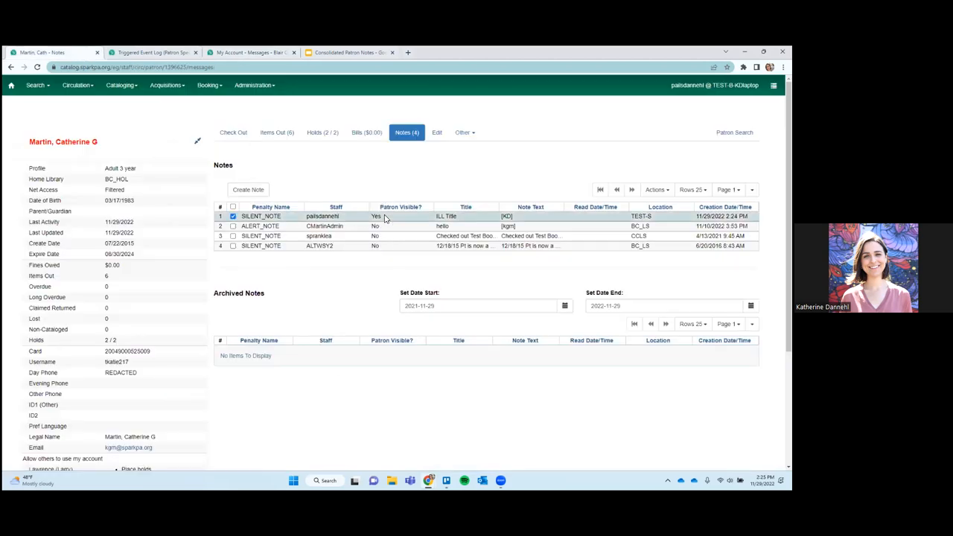
{"action": "mouse_move", "coordinate": [522, 275]}
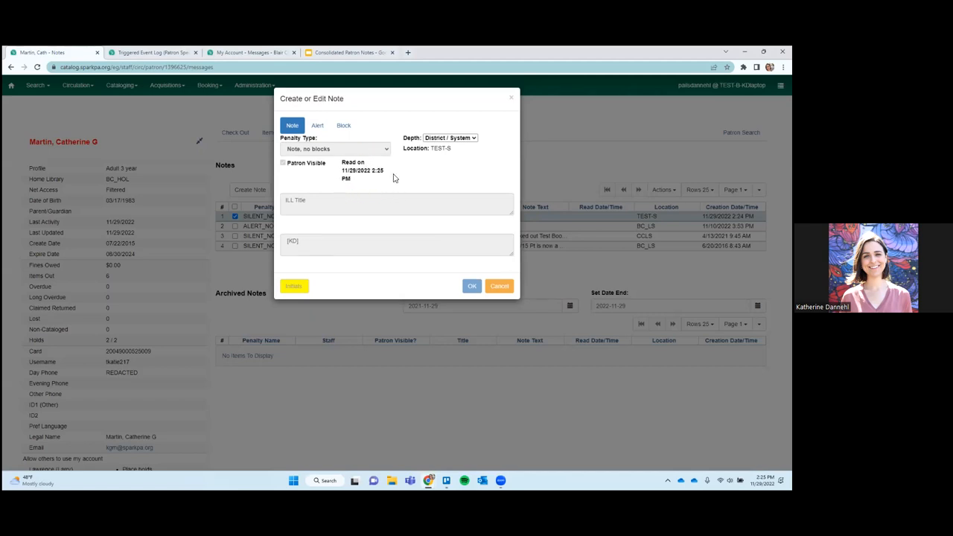
{"action": "mouse_move", "coordinate": [373, 186]}
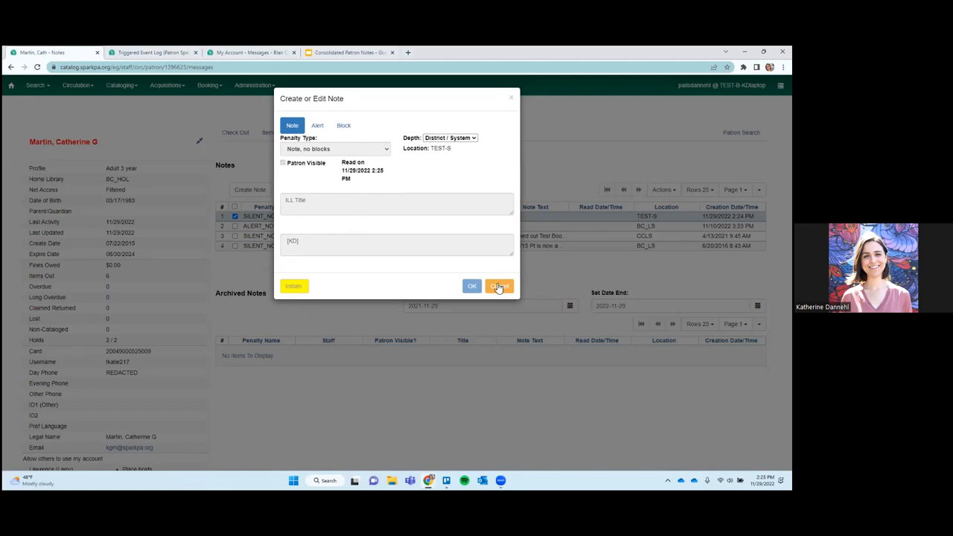
{"action": "left_click", "coordinate": [499, 286]}
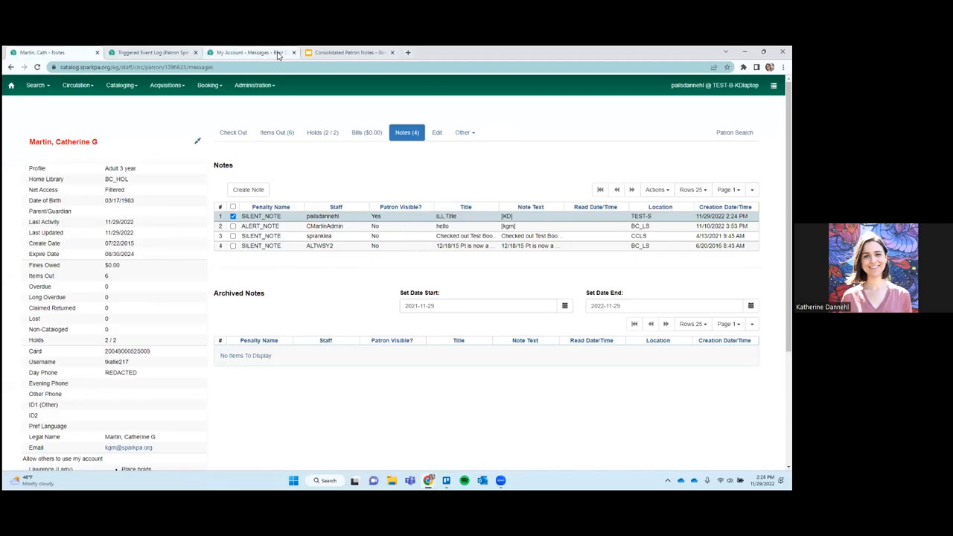
Go back to the OPAC tab and return to the message list
{"action": "left_click", "coordinate": [253, 53]}
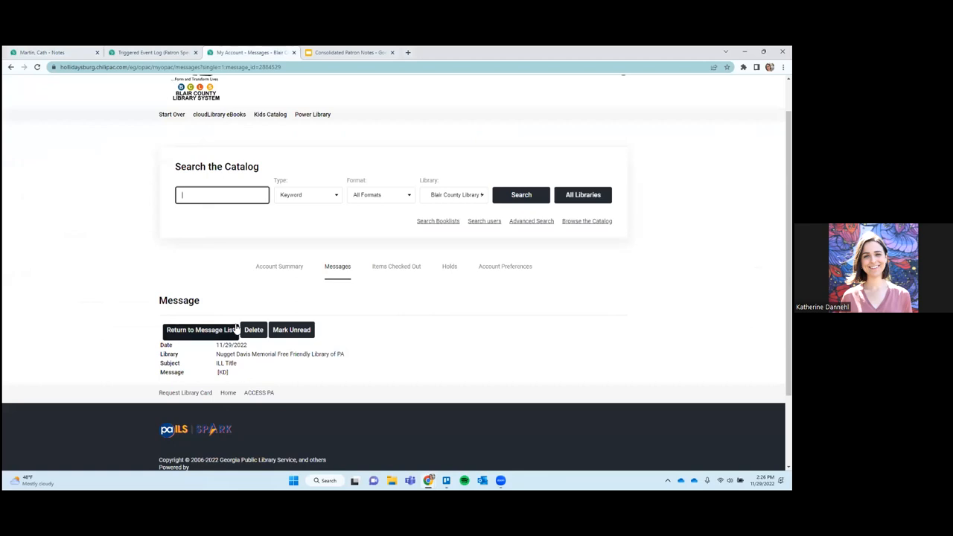
{"action": "left_click", "coordinate": [201, 329]}
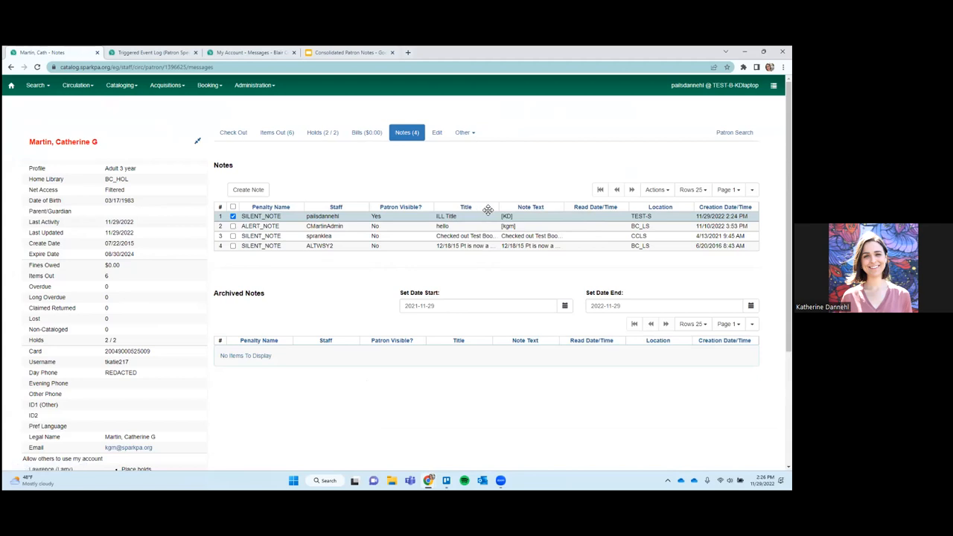
{"action": "mouse_move", "coordinate": [481, 207]}
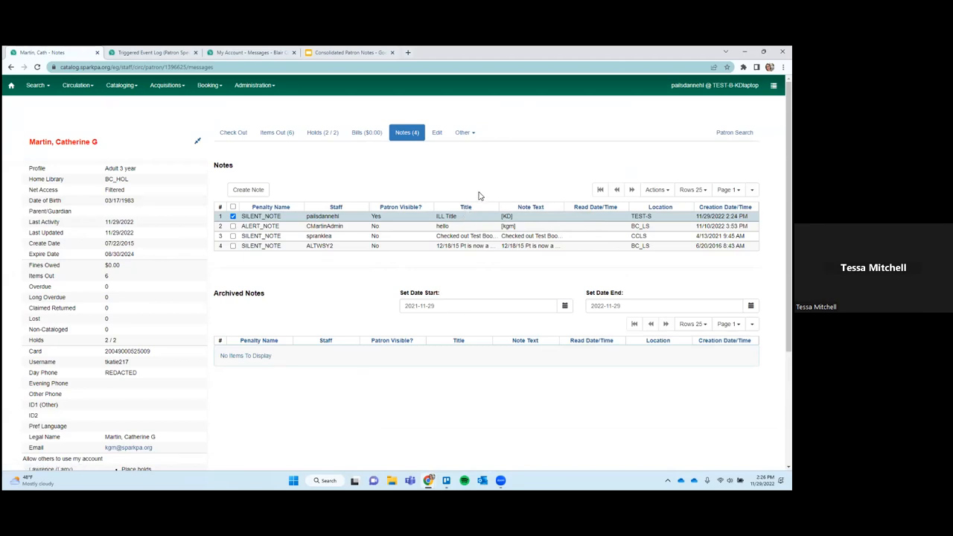
{"action": "mouse_move", "coordinate": [479, 199]}
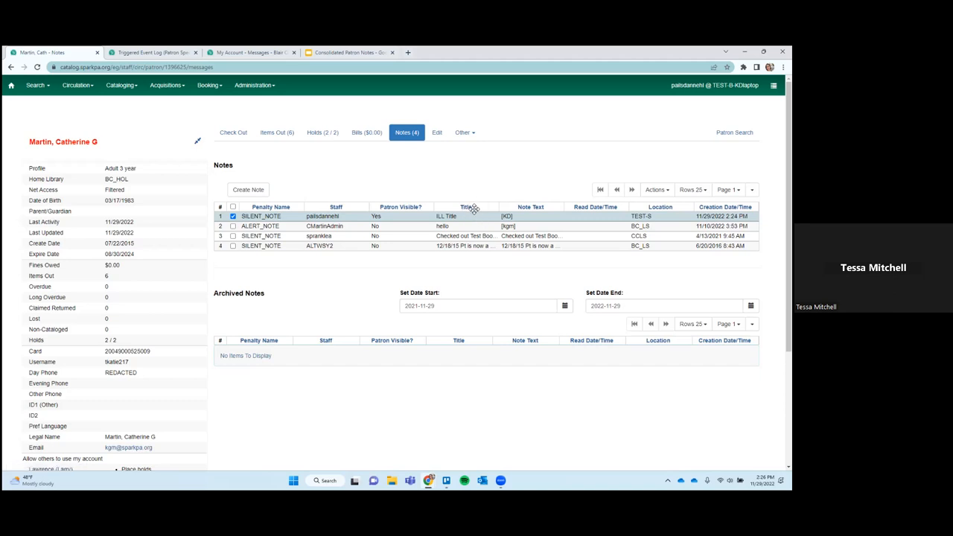
{"action": "mouse_move", "coordinate": [467, 210]}
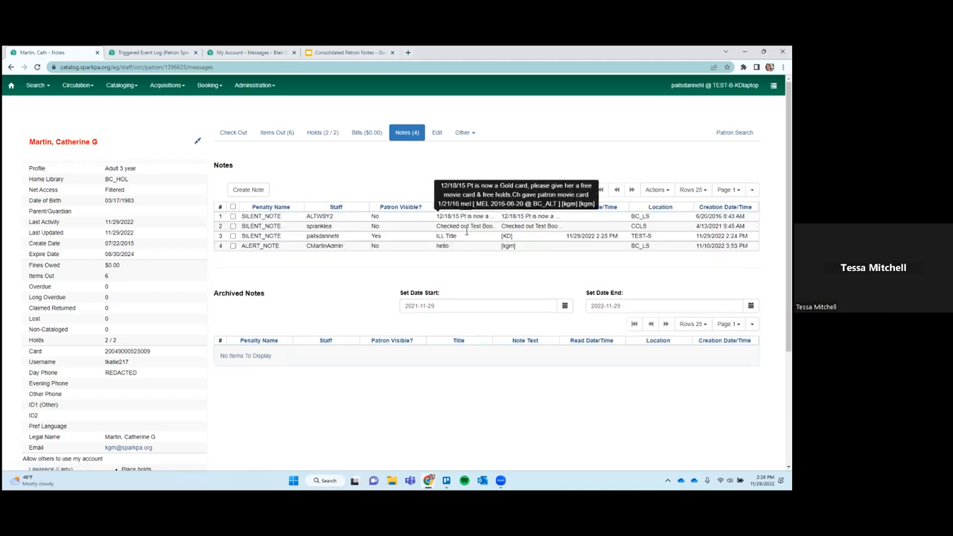
{"action": "mouse_move", "coordinate": [458, 287]}
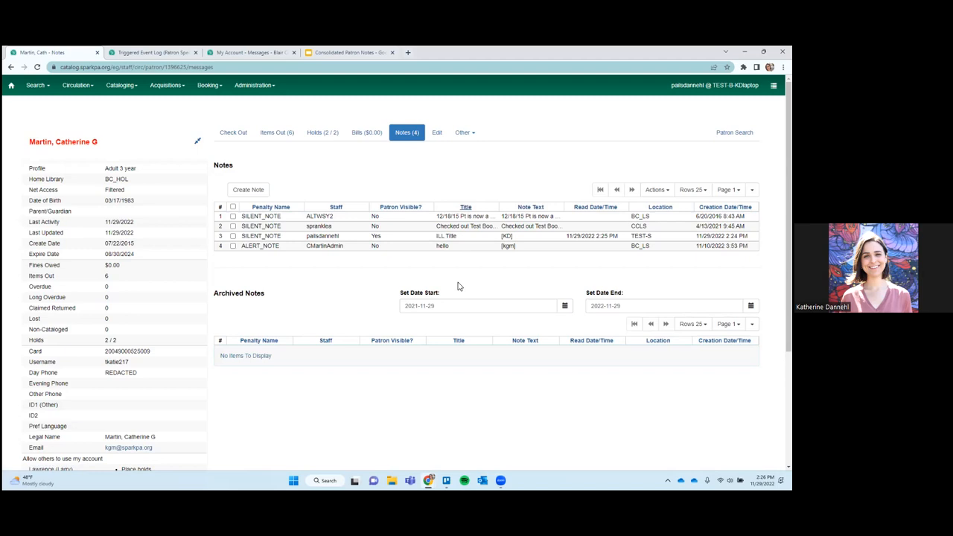
{"action": "mouse_move", "coordinate": [465, 226]}
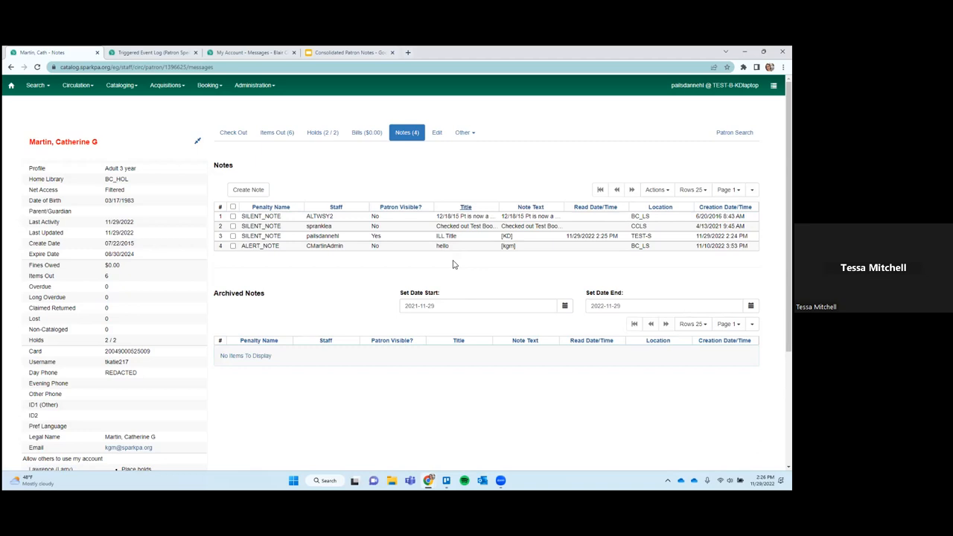
Search the title-sorted notes page with Ctrl+F
{"action": "key", "text": "ctrl+f"}
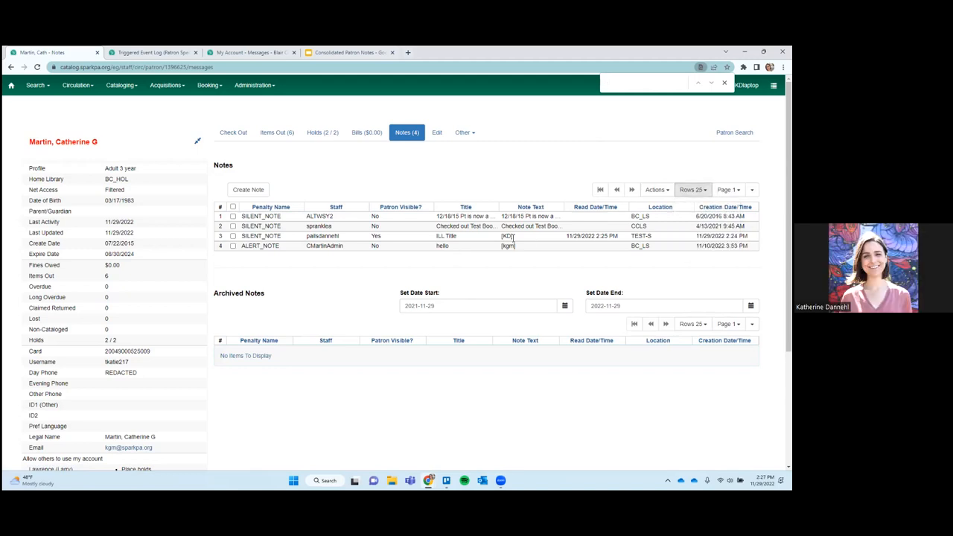
{"action": "left_click", "coordinate": [692, 189]}
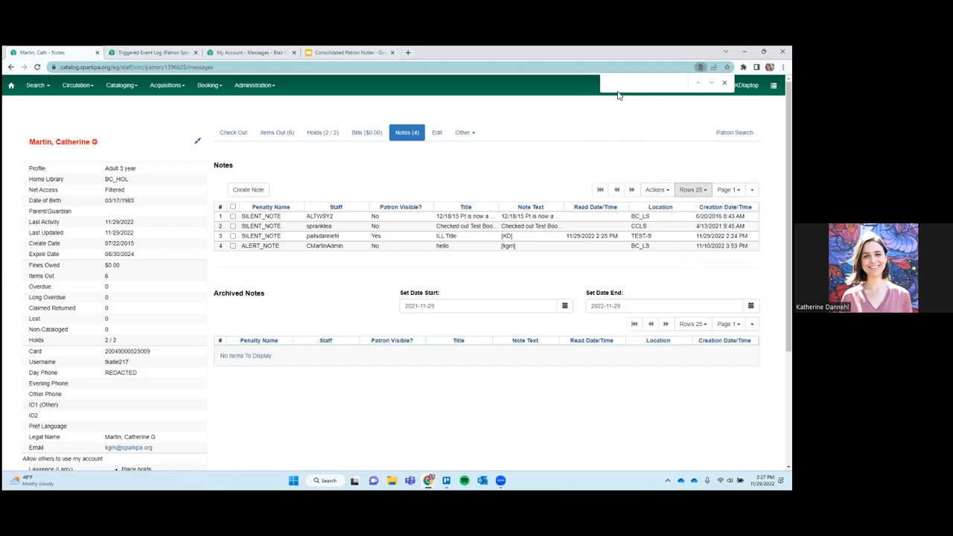
{"action": "left_click", "coordinate": [752, 189]}
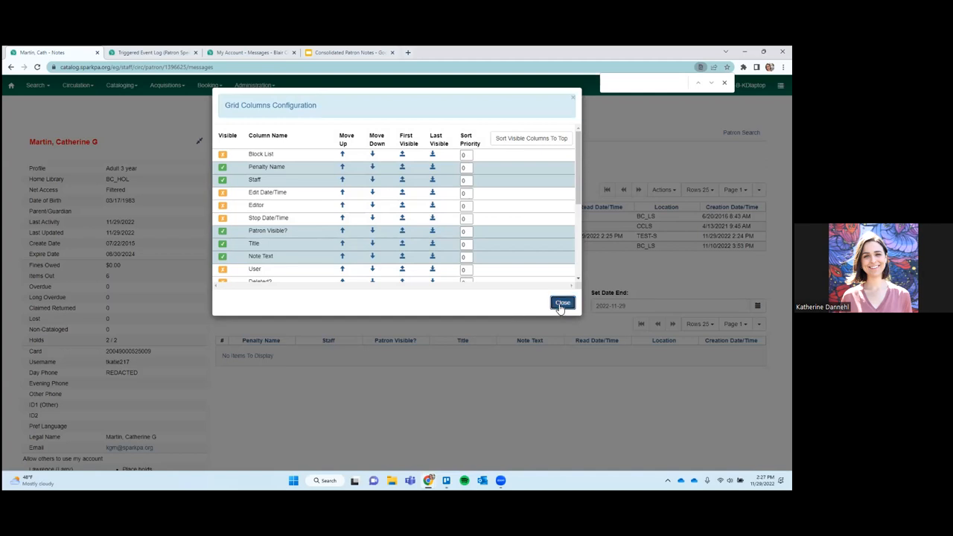
{"action": "mouse_move", "coordinate": [549, 312]}
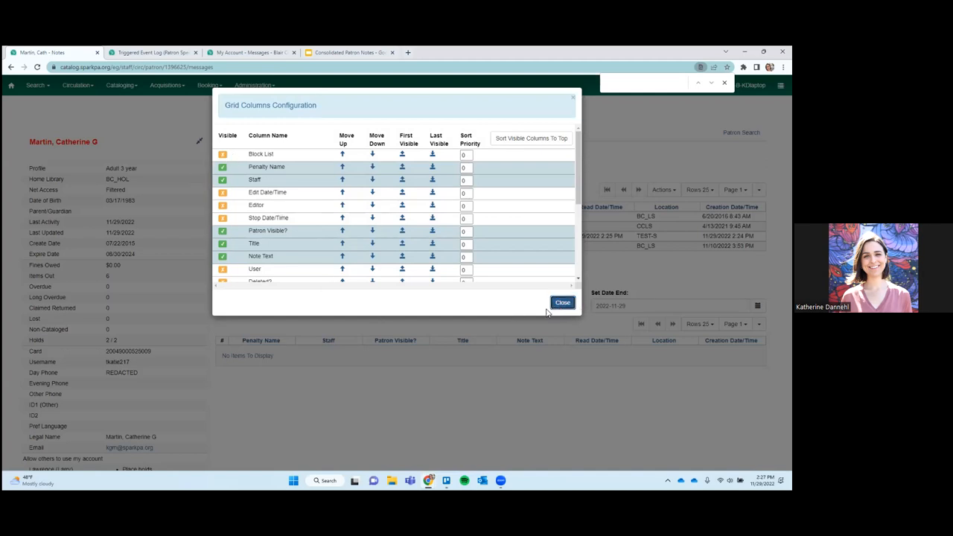
{"action": "left_click", "coordinate": [563, 302]}
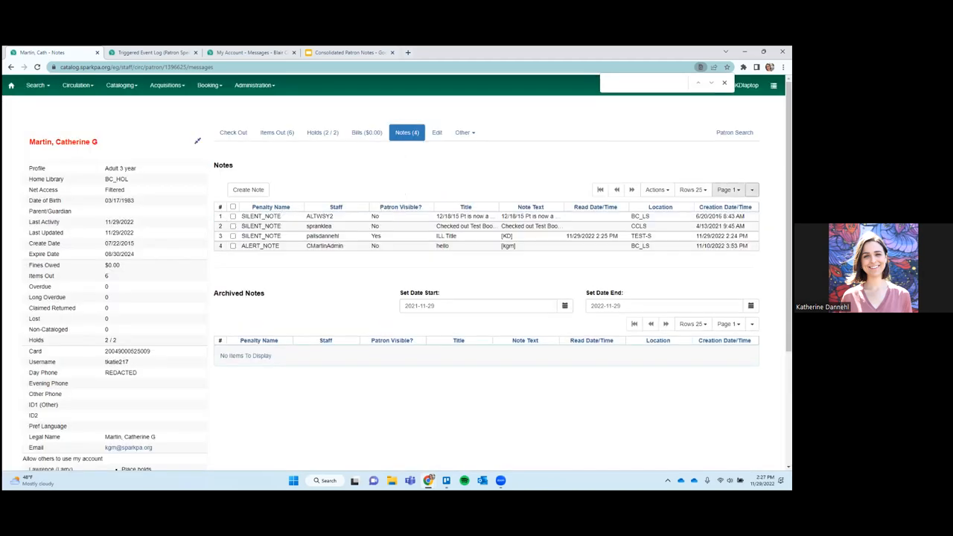
{"action": "left_click", "coordinate": [691, 189]}
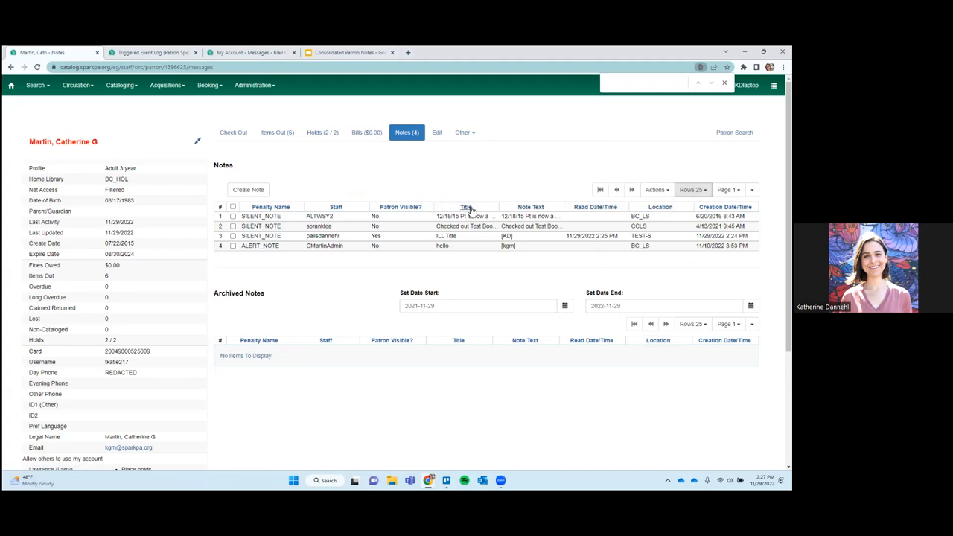
{"action": "mouse_move", "coordinate": [465, 216]}
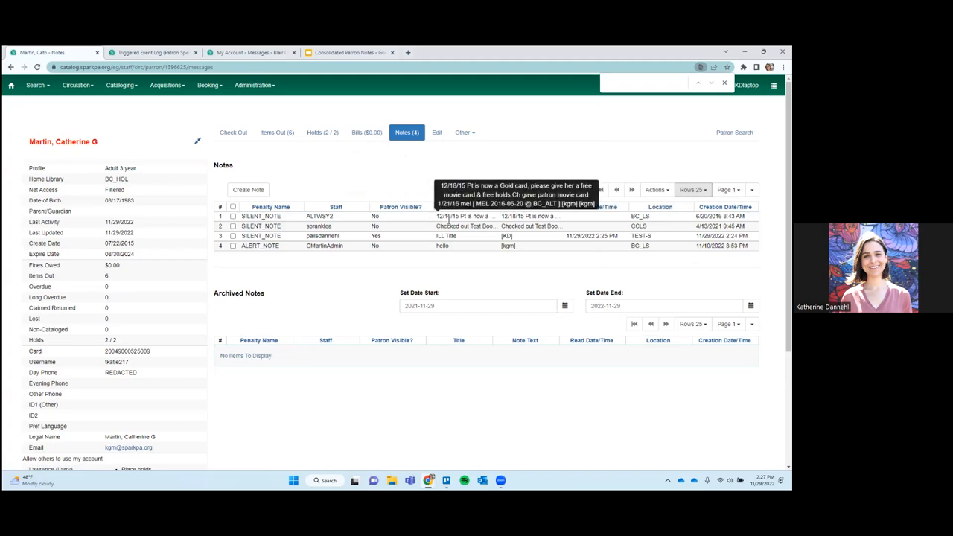
{"action": "mouse_move", "coordinate": [467, 211]}
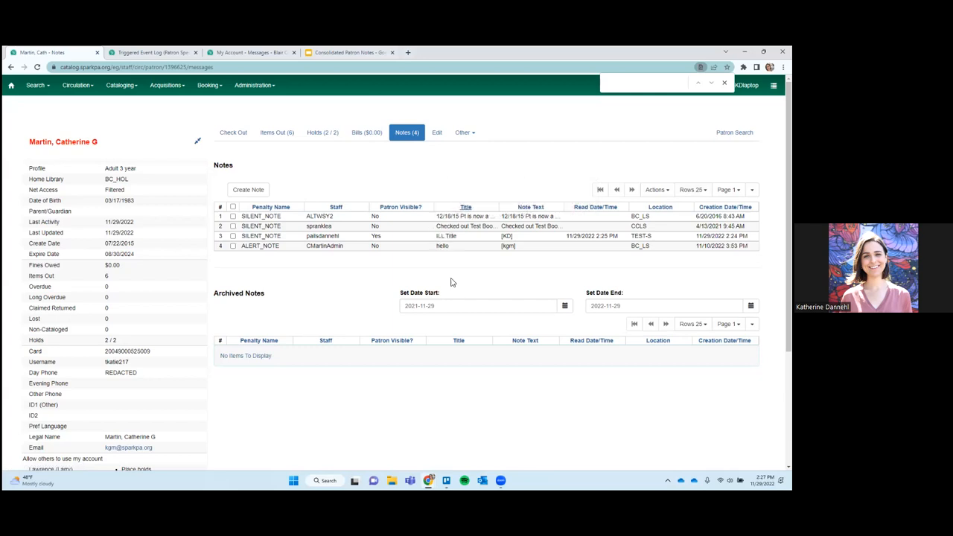
{"action": "mouse_move", "coordinate": [438, 251]}
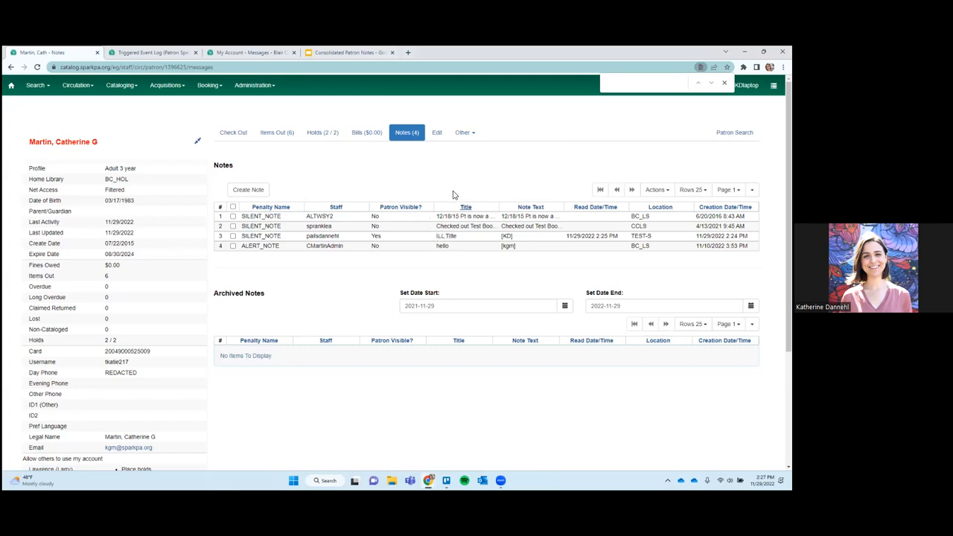
{"action": "mouse_move", "coordinate": [437, 228]}
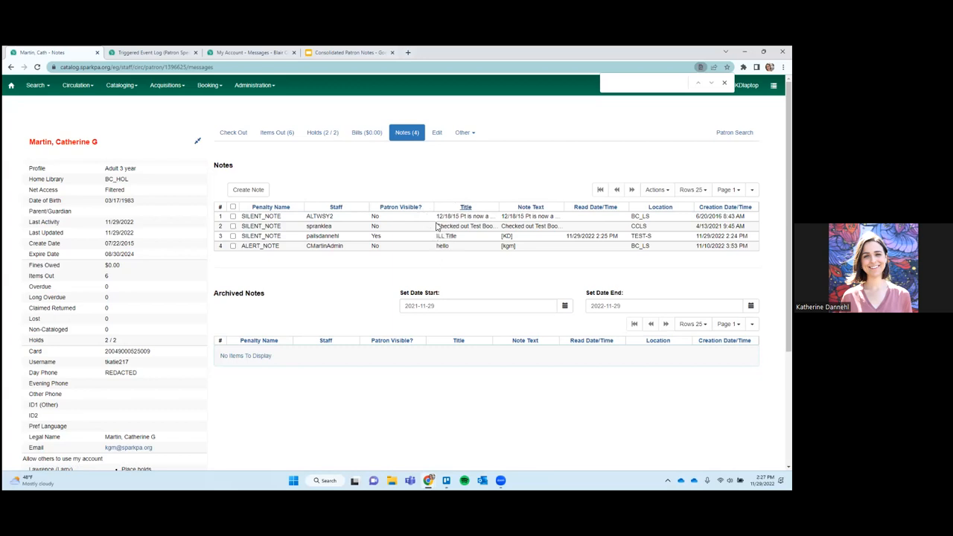
{"action": "mouse_move", "coordinate": [447, 236]}
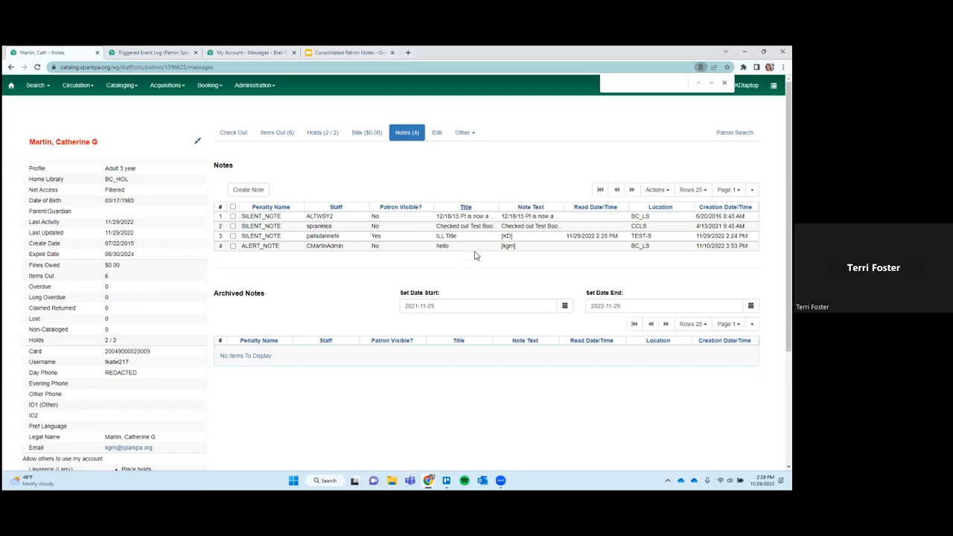
{"action": "mouse_move", "coordinate": [473, 250]}
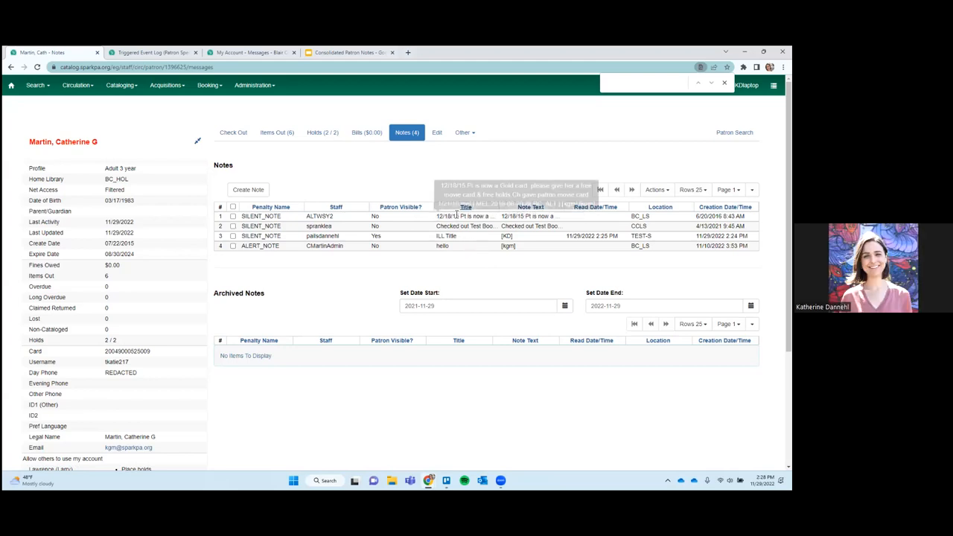
{"action": "mouse_move", "coordinate": [553, 186]}
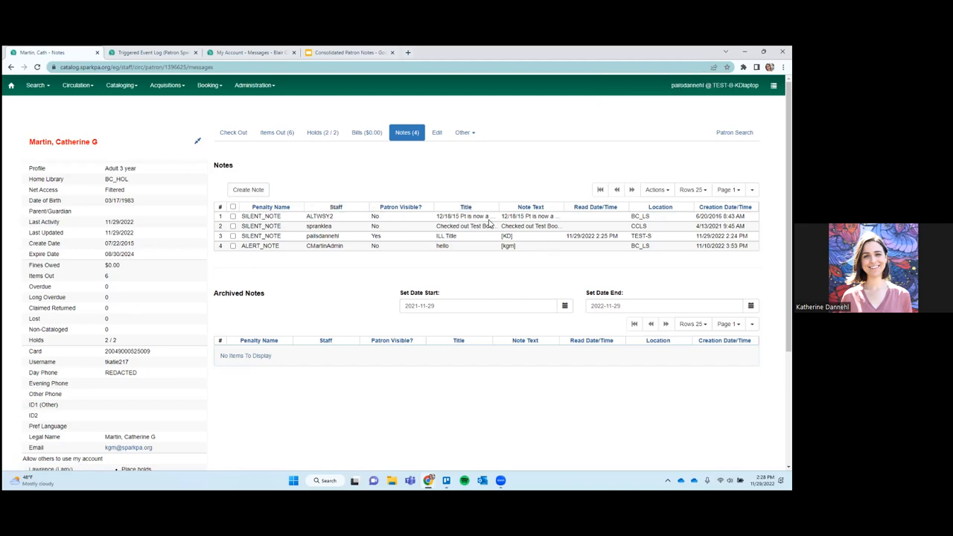
{"action": "left_click", "coordinate": [233, 236]}
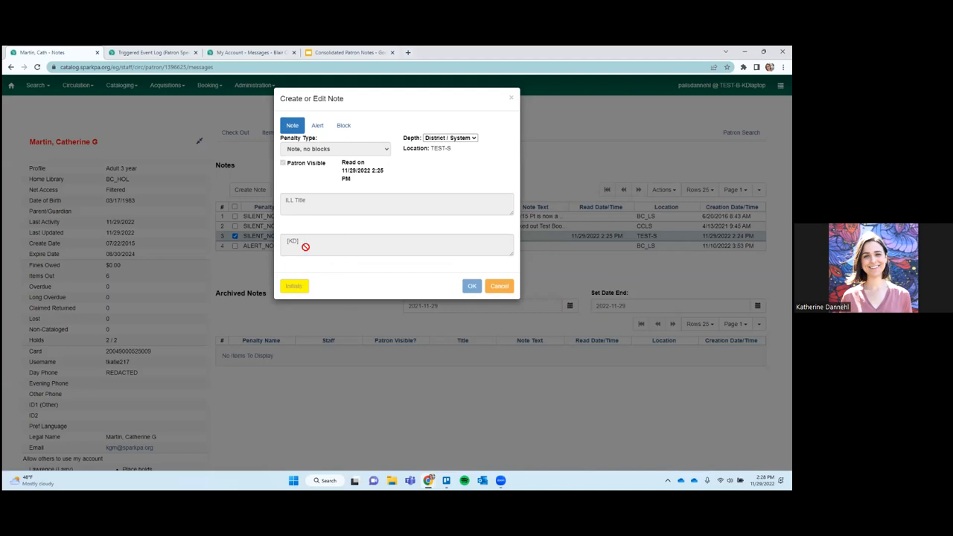
{"action": "mouse_move", "coordinate": [292, 272]}
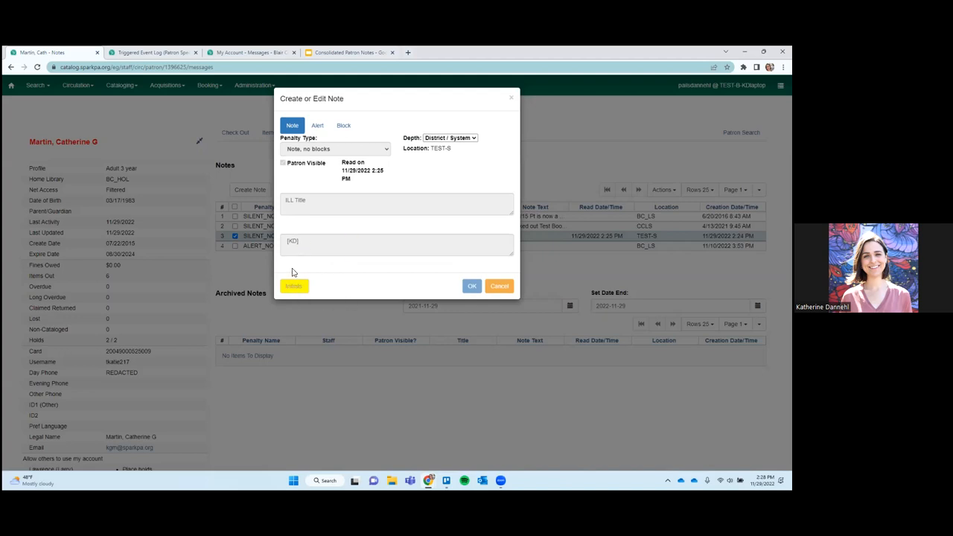
{"action": "mouse_move", "coordinate": [291, 307]}
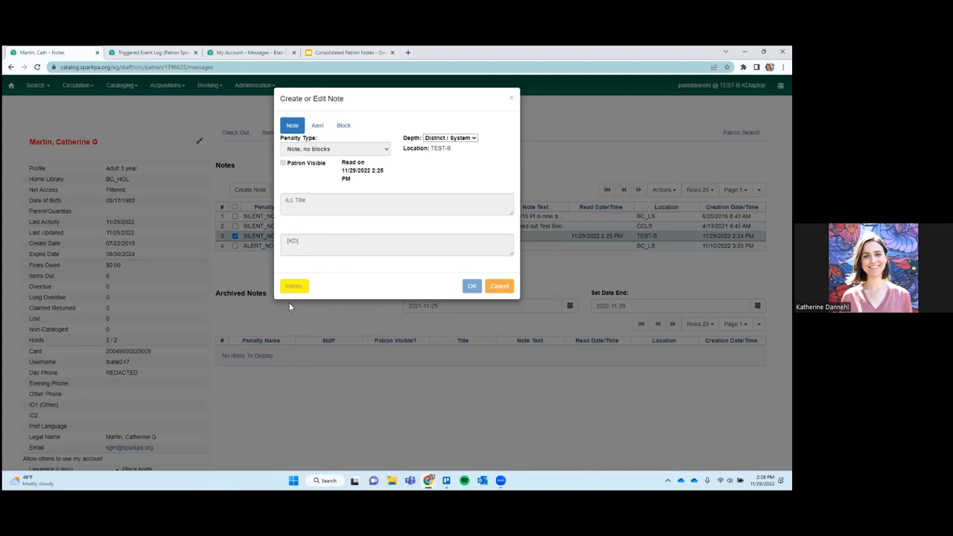
{"action": "mouse_move", "coordinate": [333, 267]}
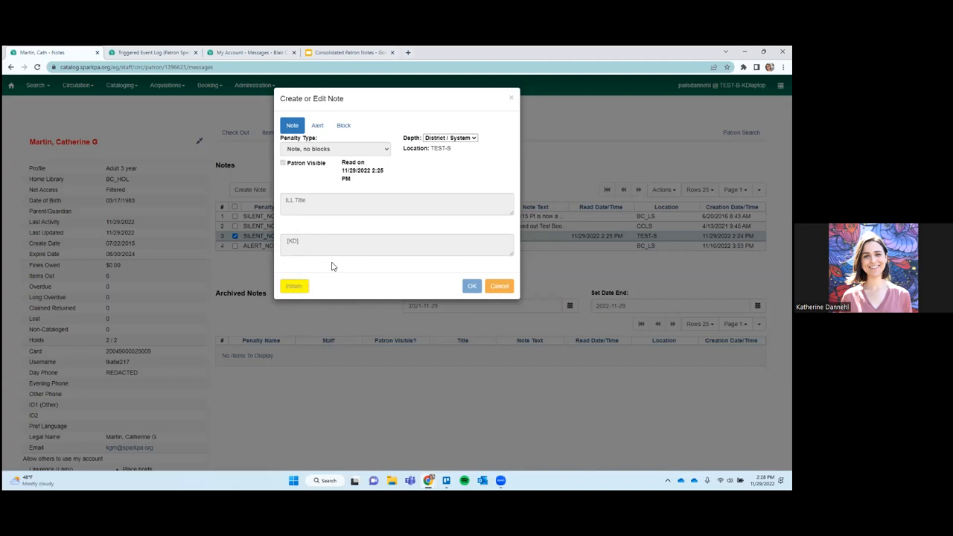
{"action": "mouse_move", "coordinate": [337, 264]}
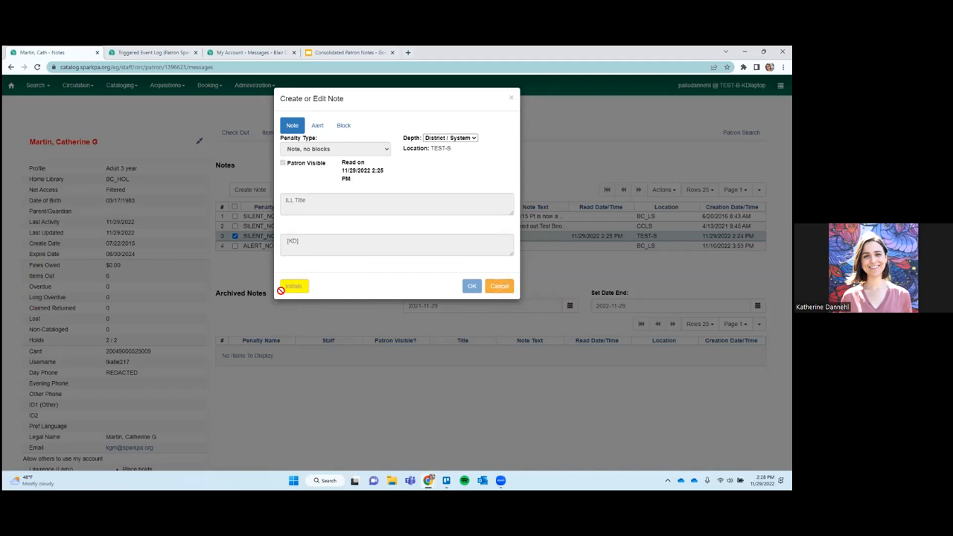
{"action": "mouse_move", "coordinate": [506, 302]}
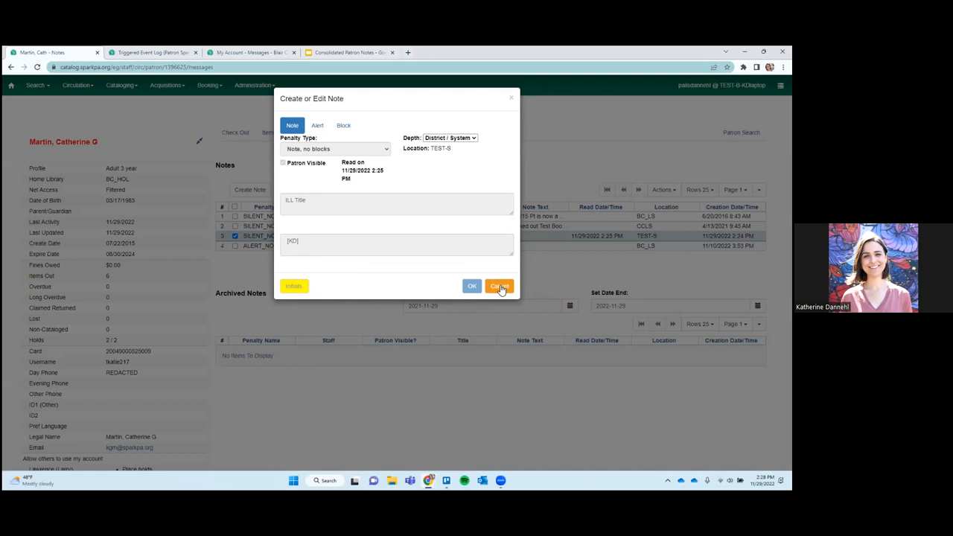
{"action": "left_click", "coordinate": [499, 286]}
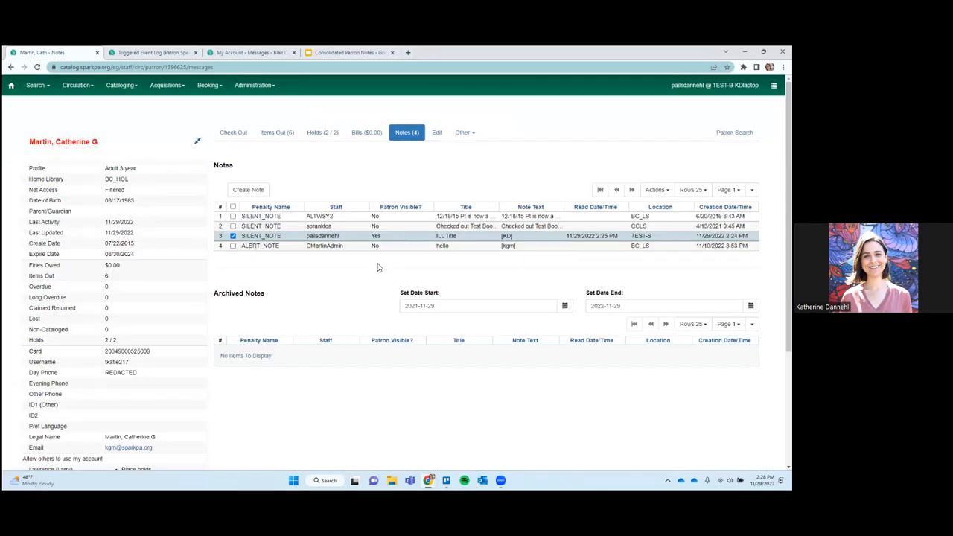
{"action": "mouse_move", "coordinate": [354, 209]}
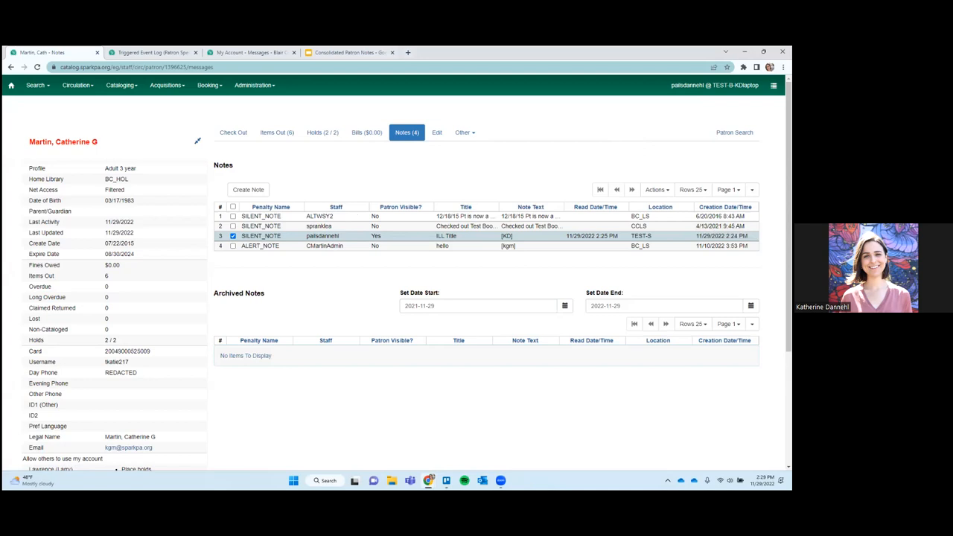
{"action": "mouse_move", "coordinate": [723, 226]}
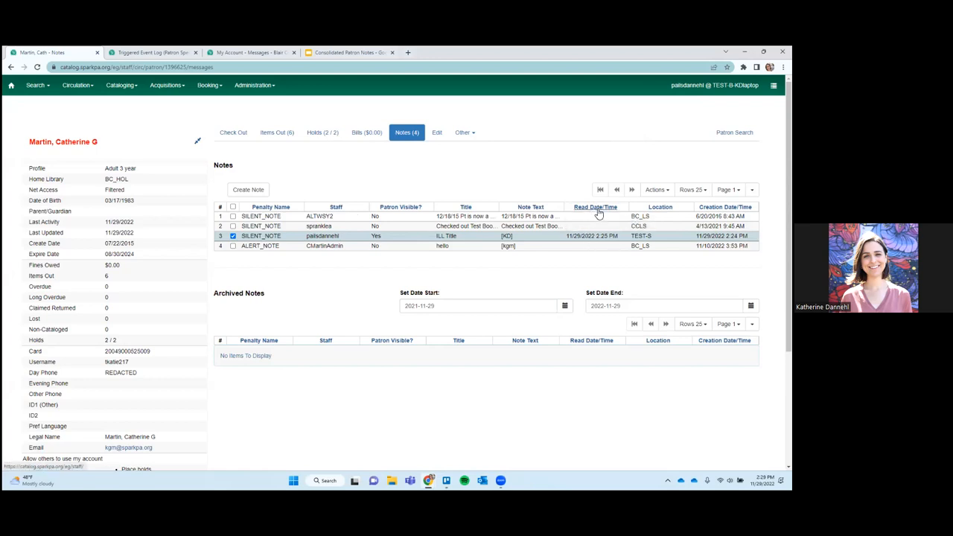
{"action": "mouse_move", "coordinate": [589, 239]}
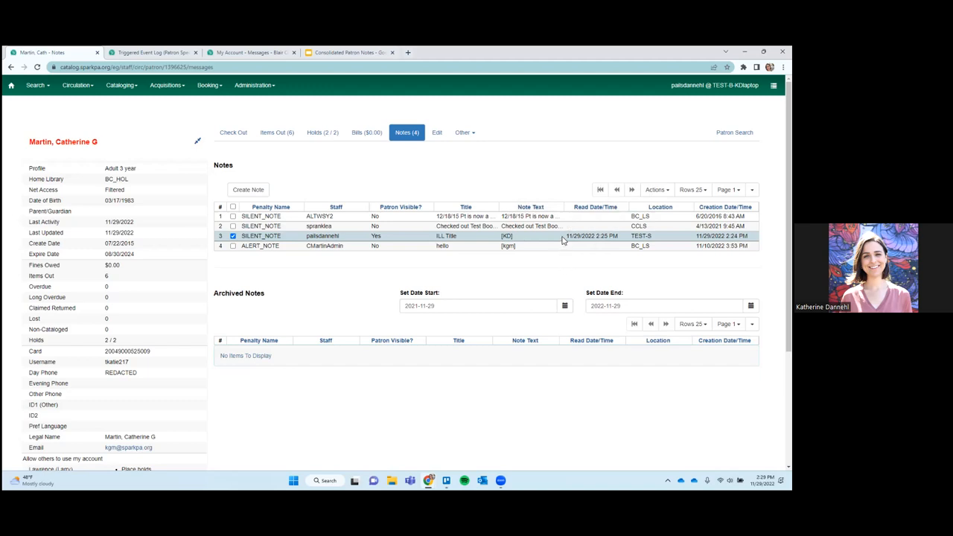
{"action": "mouse_move", "coordinate": [549, 237]}
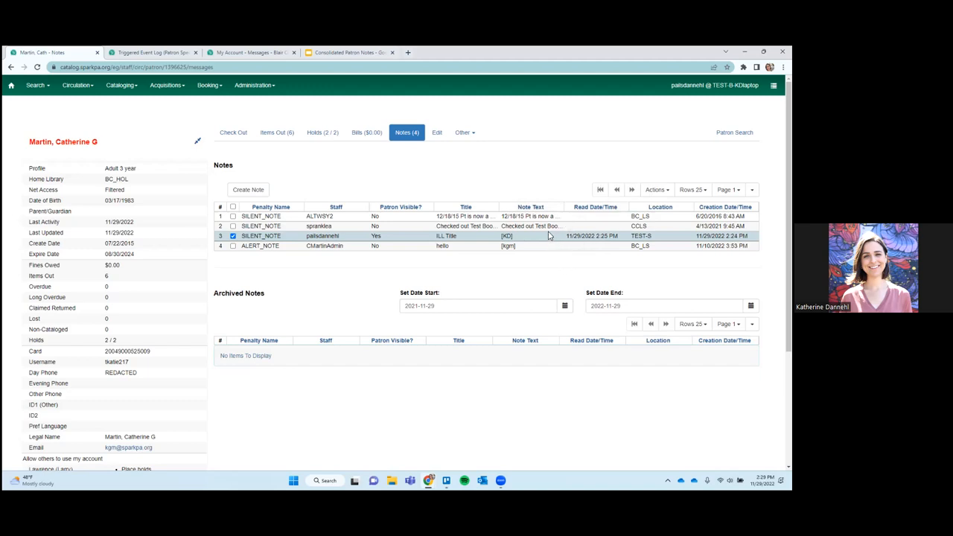
{"action": "mouse_move", "coordinate": [319, 235]}
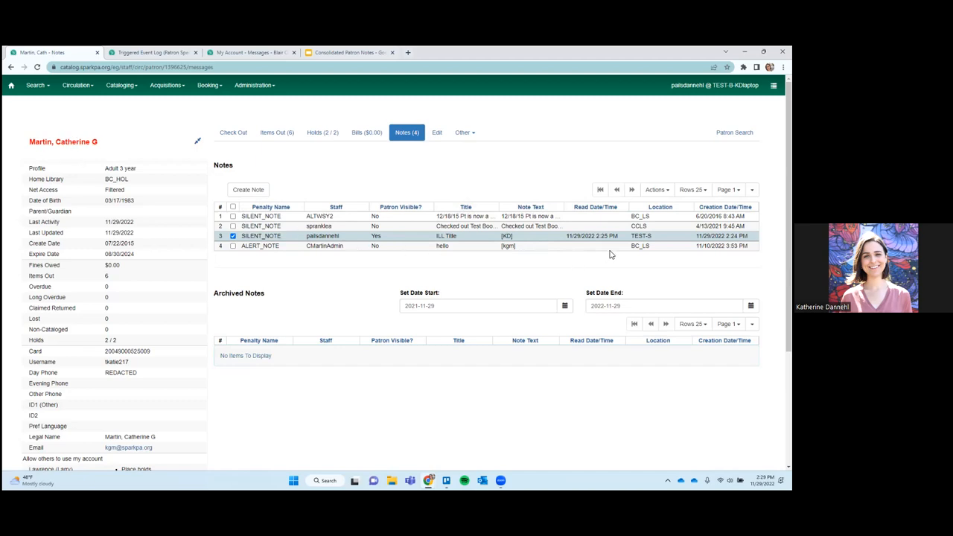
{"action": "left_click", "coordinate": [234, 246]}
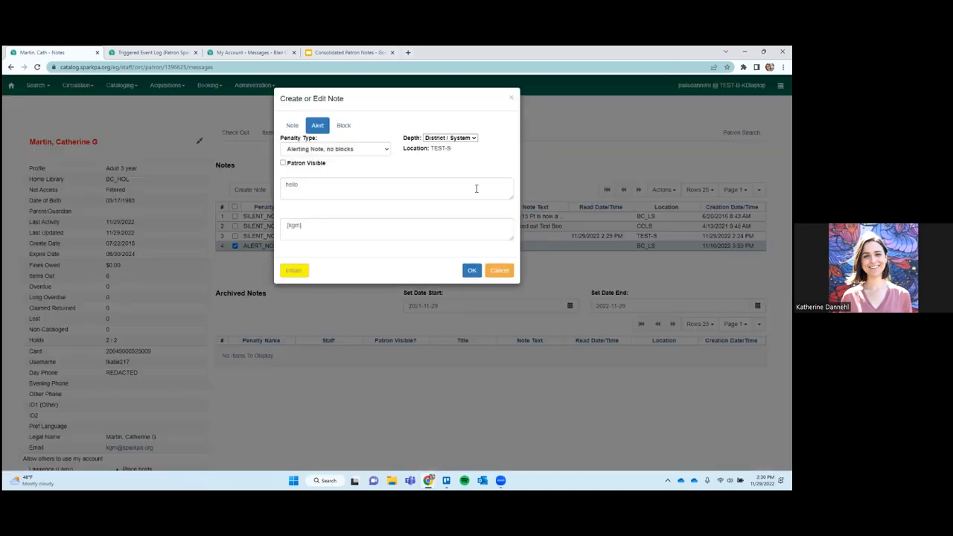
{"action": "mouse_move", "coordinate": [482, 141]}
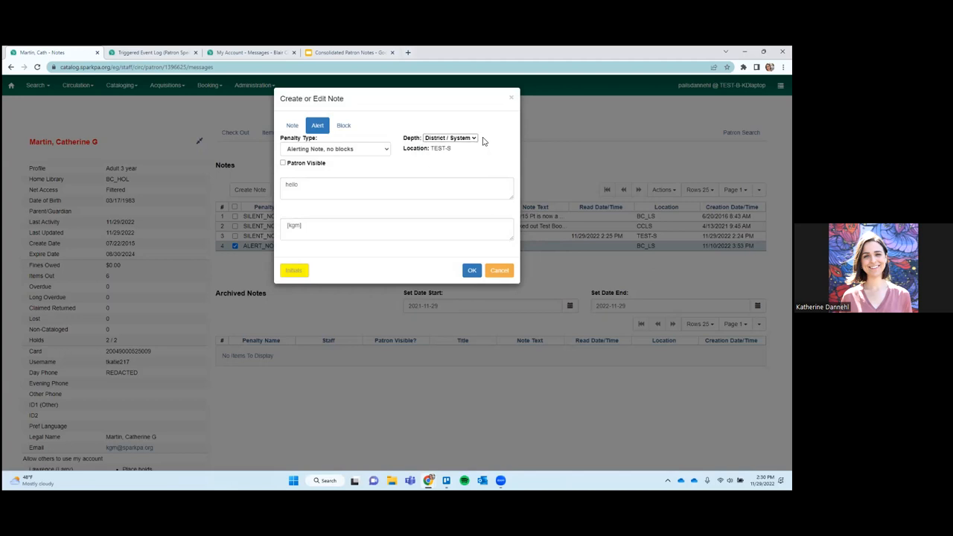
{"action": "left_click", "coordinate": [472, 271]}
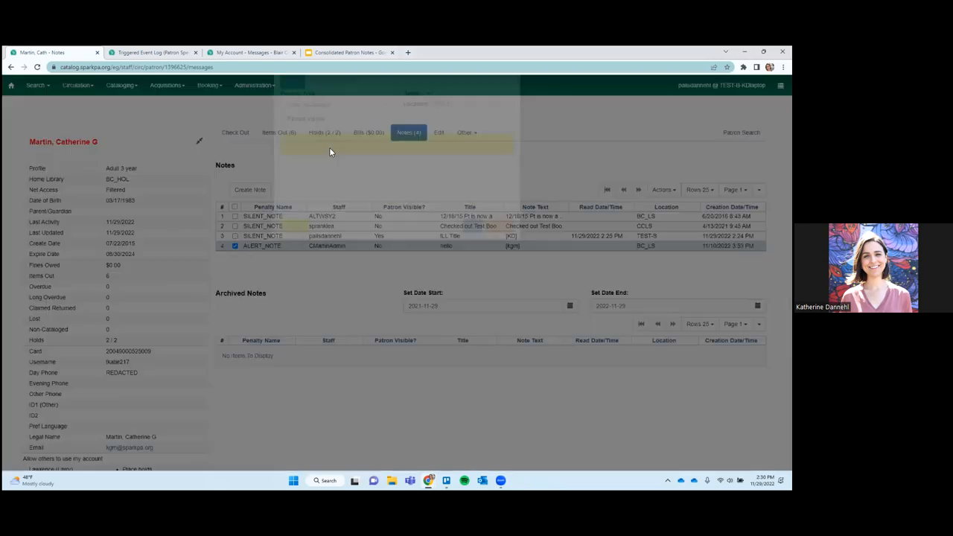
Save a 'Left ID' alert note scoped to Library Building, initialled KD
{"action": "left_click", "coordinate": [453, 146]}
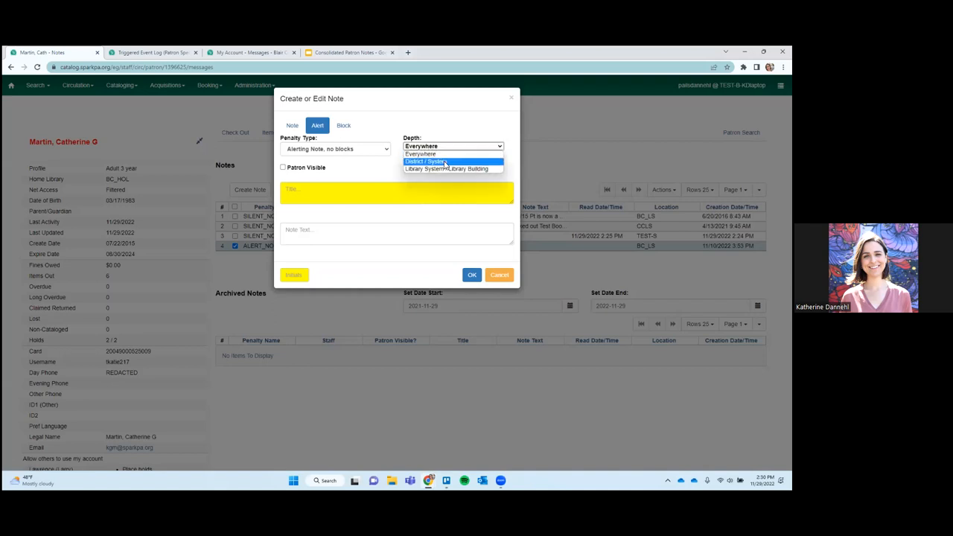
{"action": "left_click", "coordinate": [445, 162]}
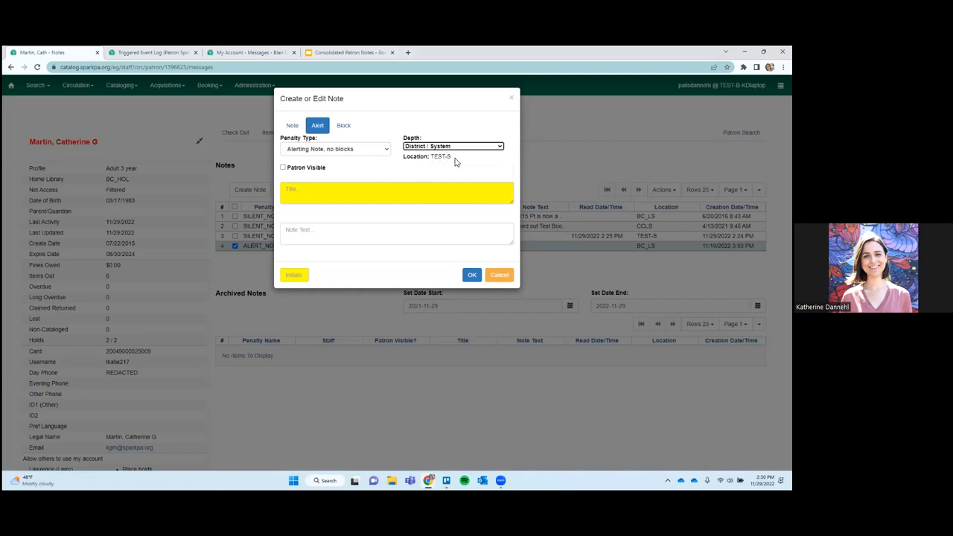
{"action": "mouse_move", "coordinate": [621, 114]}
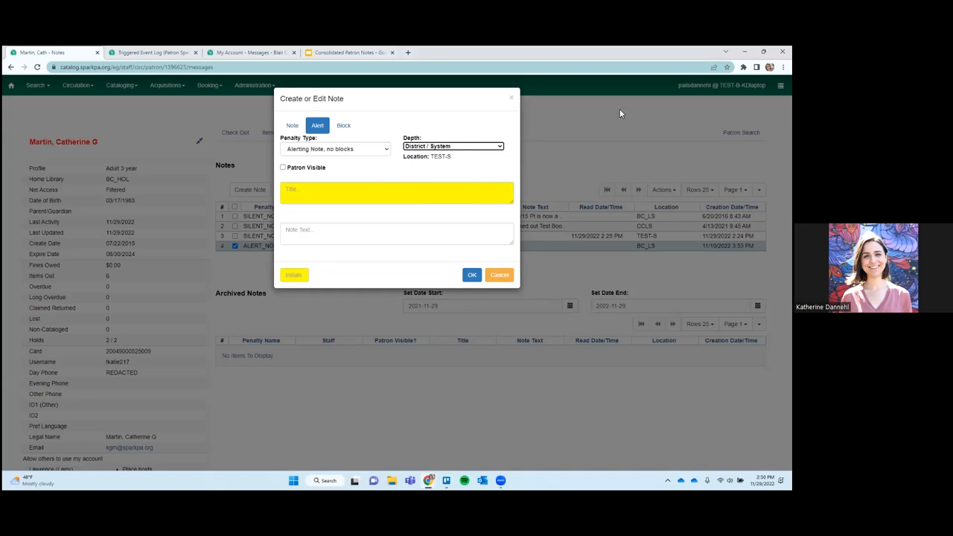
{"action": "left_click", "coordinate": [453, 145]}
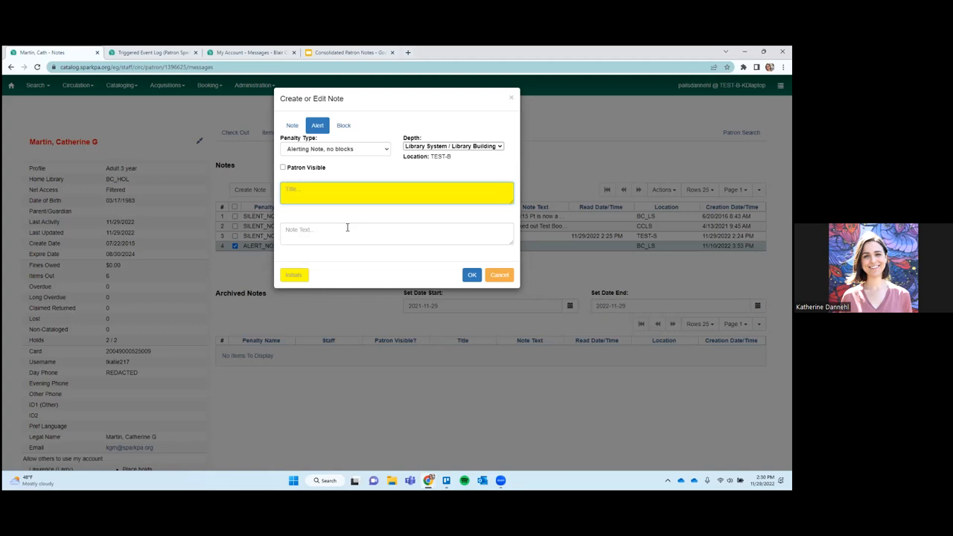
{"action": "type", "text": "Left I"}
{"action": "type", "text": "k"}
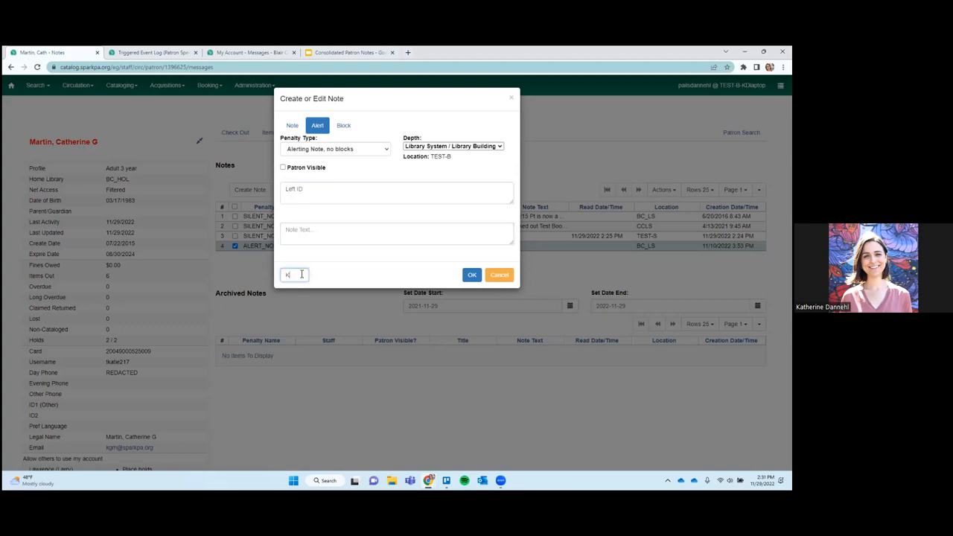
{"action": "type", "text": "D"}
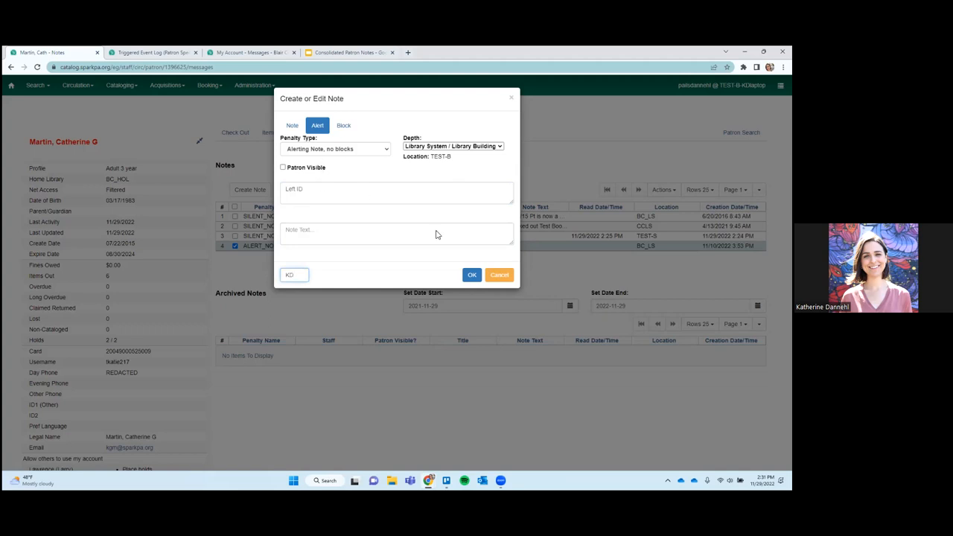
{"action": "left_click", "coordinate": [499, 275]}
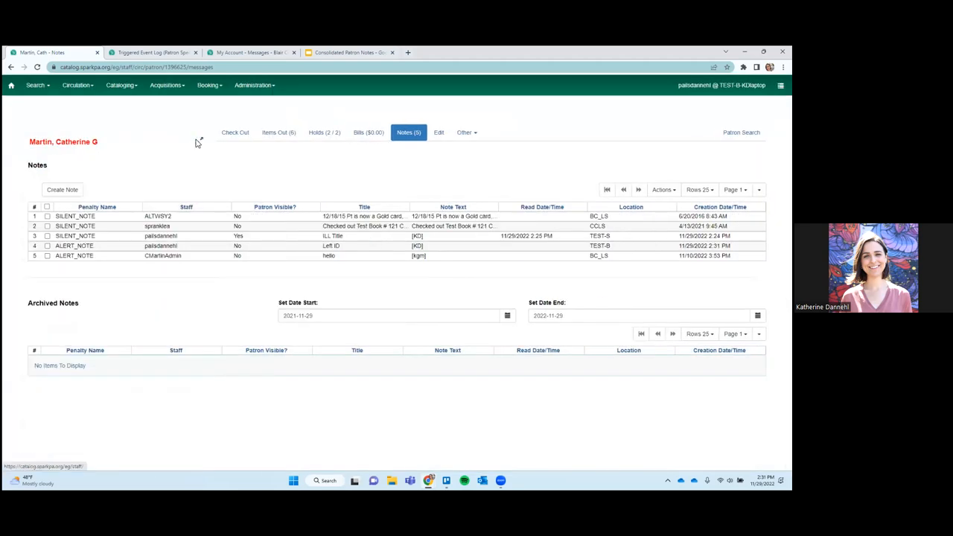
Reload the notes grid via Check Out so the Left ID alert is listed first
{"action": "left_click", "coordinate": [198, 141]}
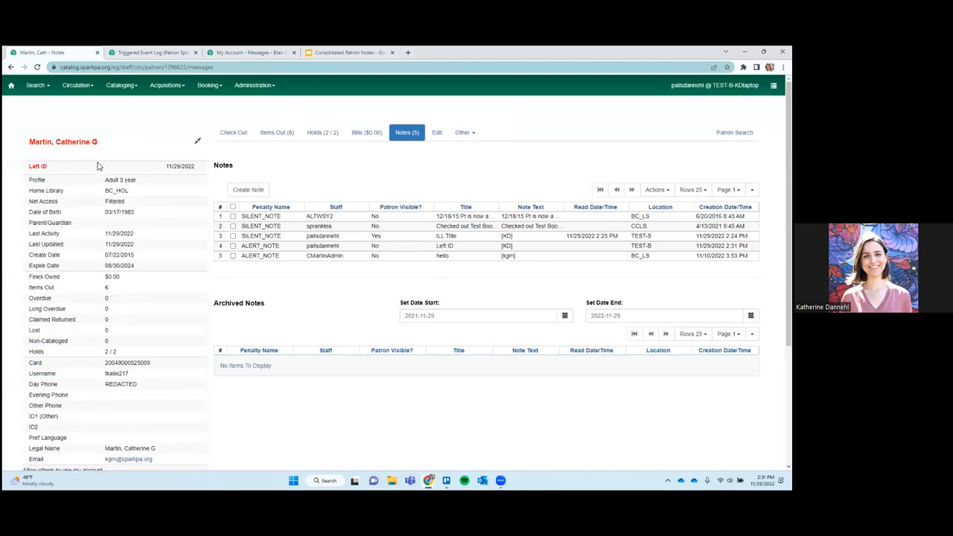
{"action": "mouse_move", "coordinate": [148, 169]}
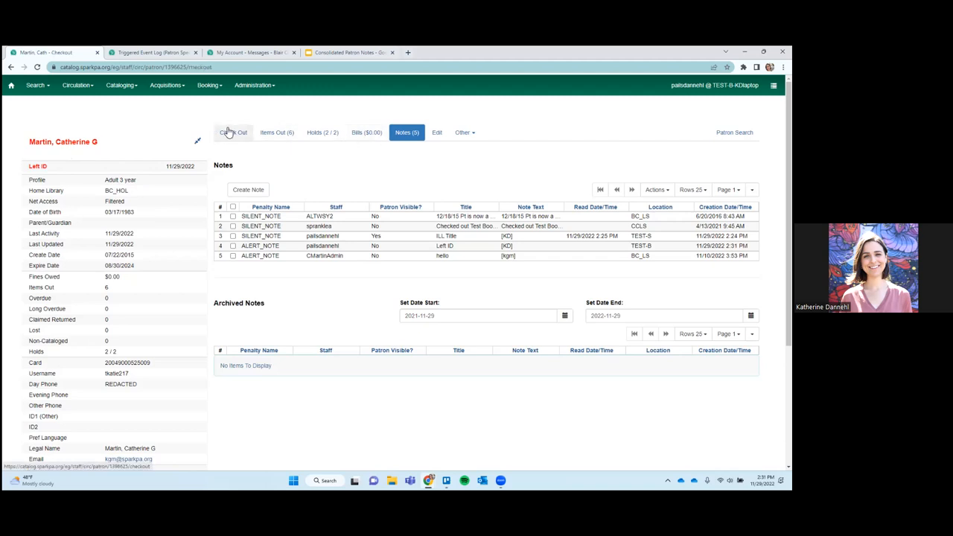
{"action": "left_click", "coordinate": [233, 132]}
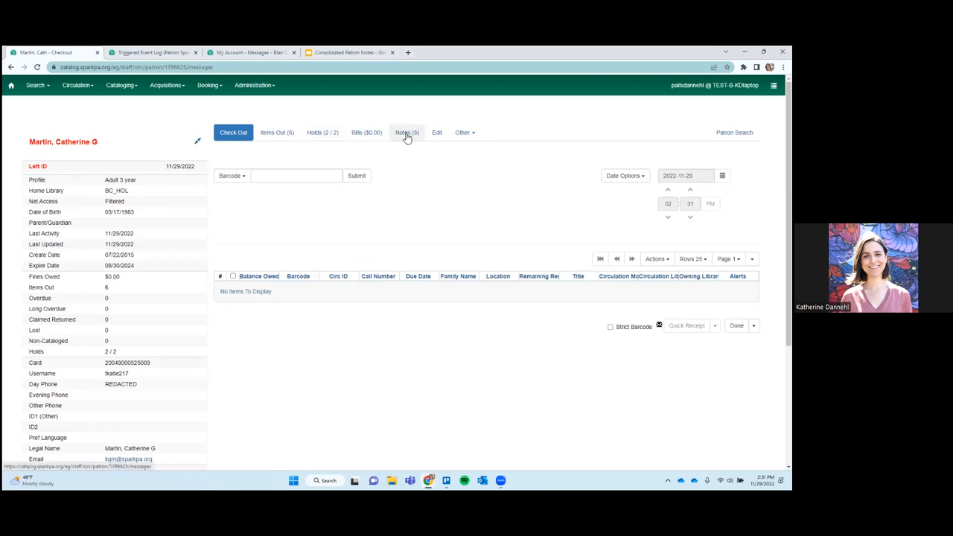
{"action": "left_click", "coordinate": [407, 133]}
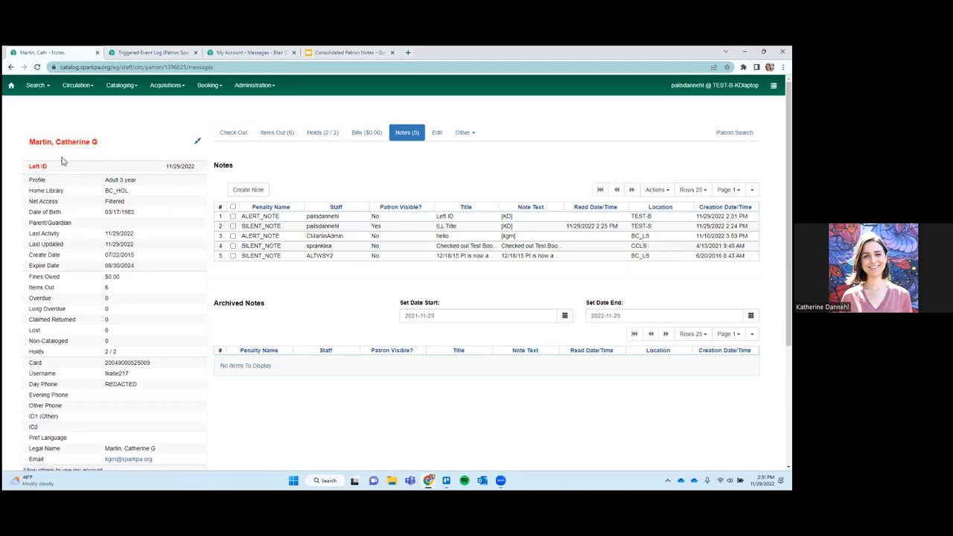
{"action": "mouse_move", "coordinate": [388, 301]}
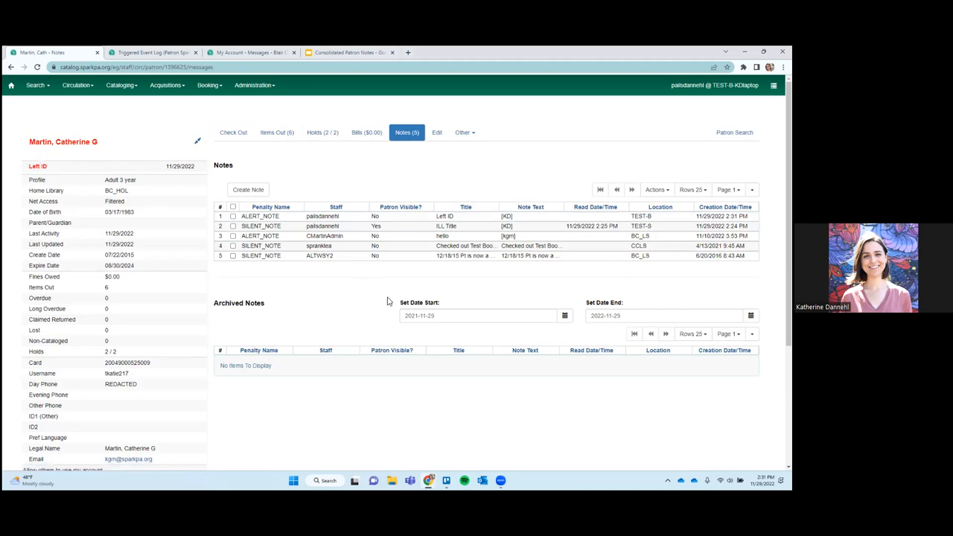
{"action": "mouse_move", "coordinate": [418, 277]}
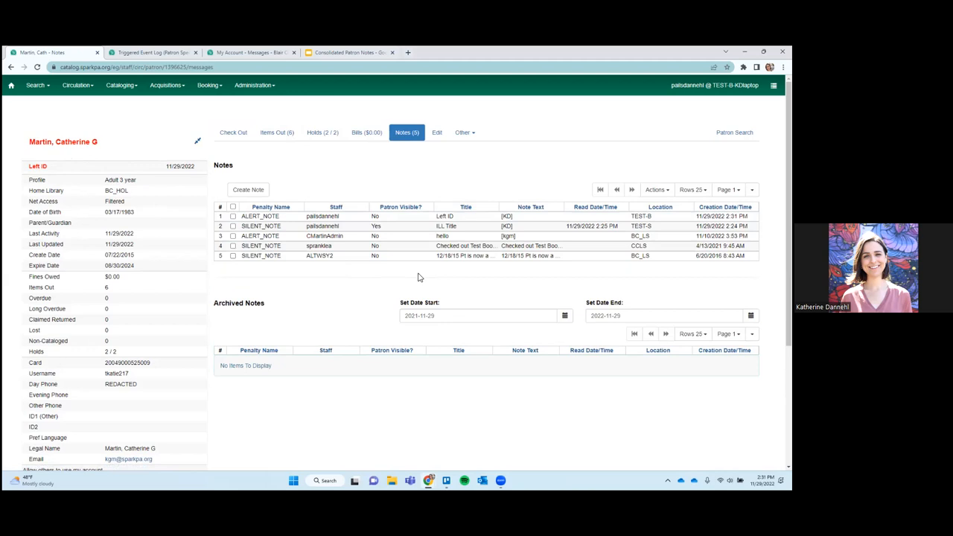
{"action": "mouse_move", "coordinate": [345, 261]}
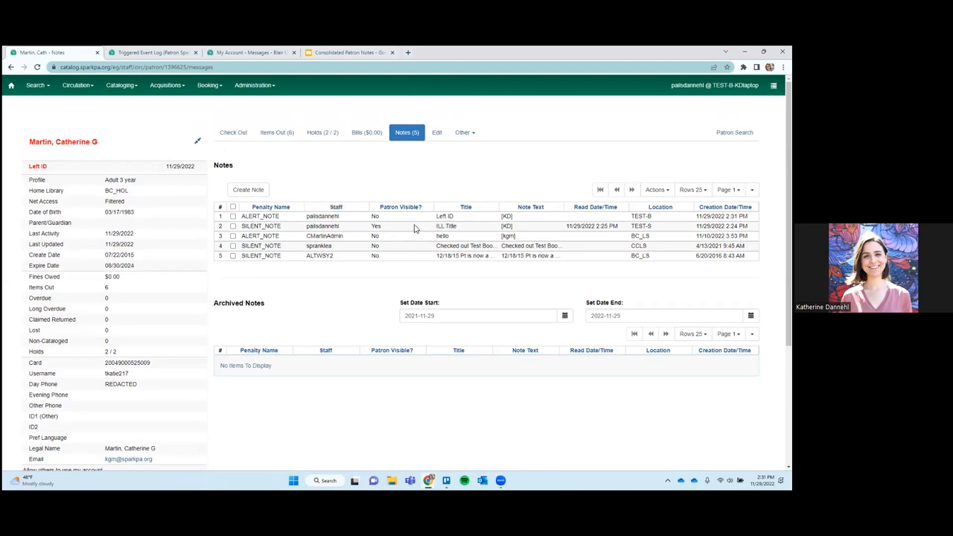
{"action": "right_click", "coordinate": [443, 236]}
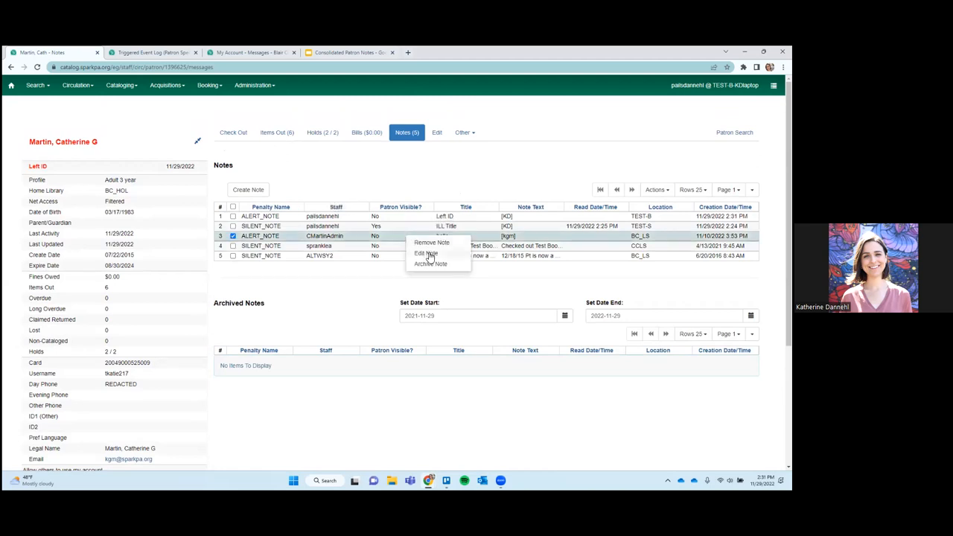
Change the Left ID alert to a plain Note with no blocks, initialled, and save
{"action": "left_click", "coordinate": [426, 253]}
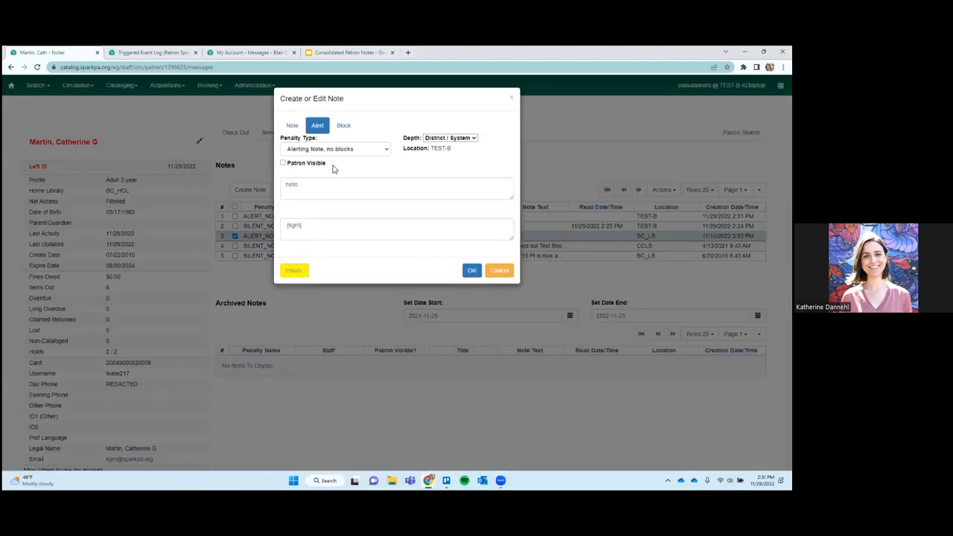
{"action": "left_click", "coordinate": [335, 148]}
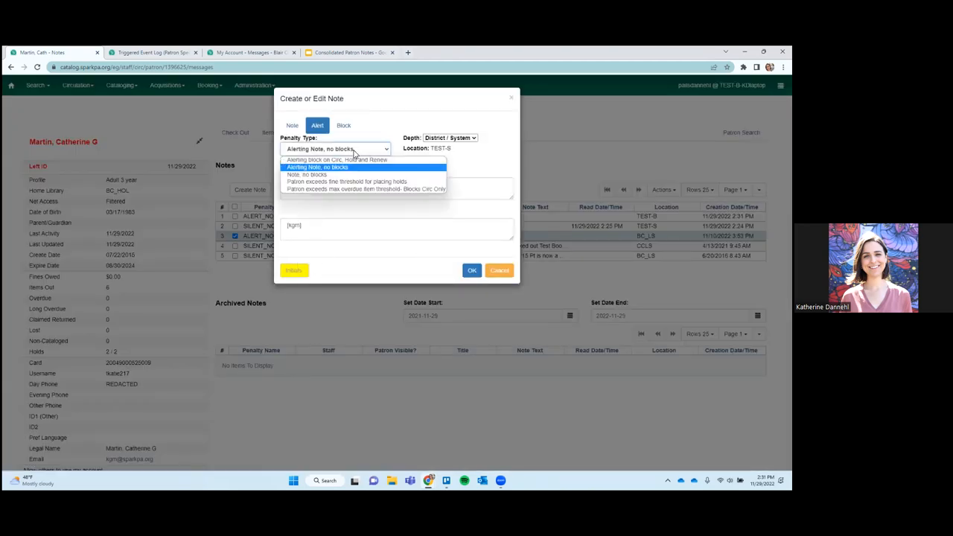
{"action": "left_click", "coordinate": [499, 270]}
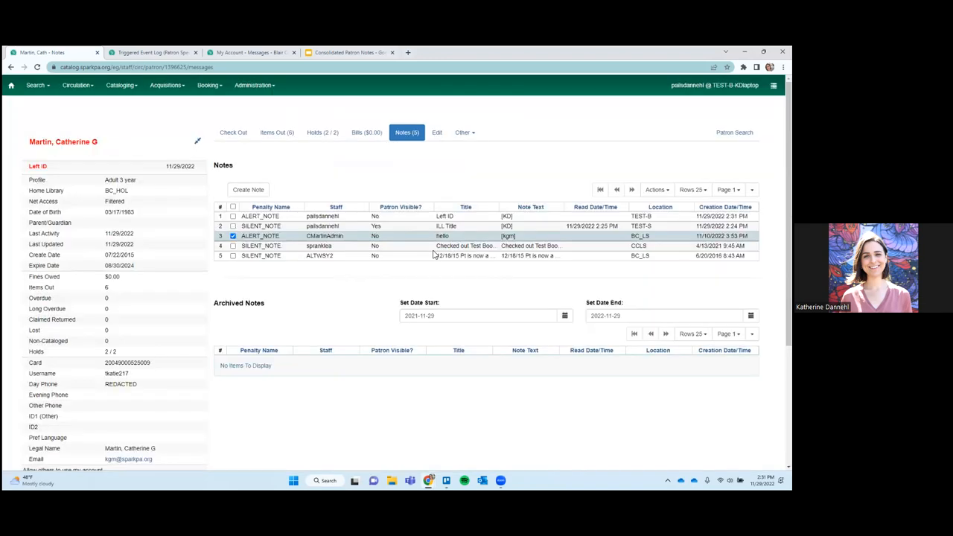
{"action": "left_click", "coordinate": [233, 225]}
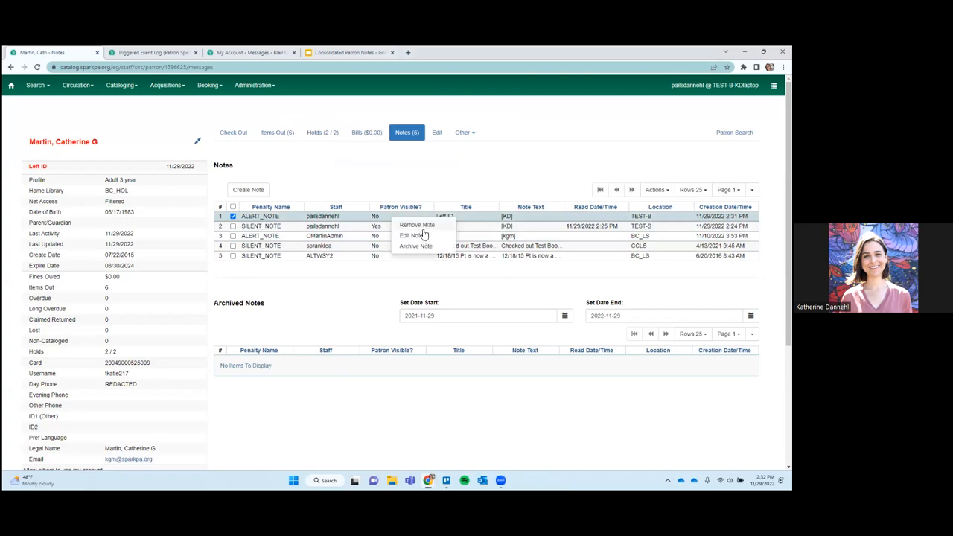
{"action": "left_click", "coordinate": [411, 235]}
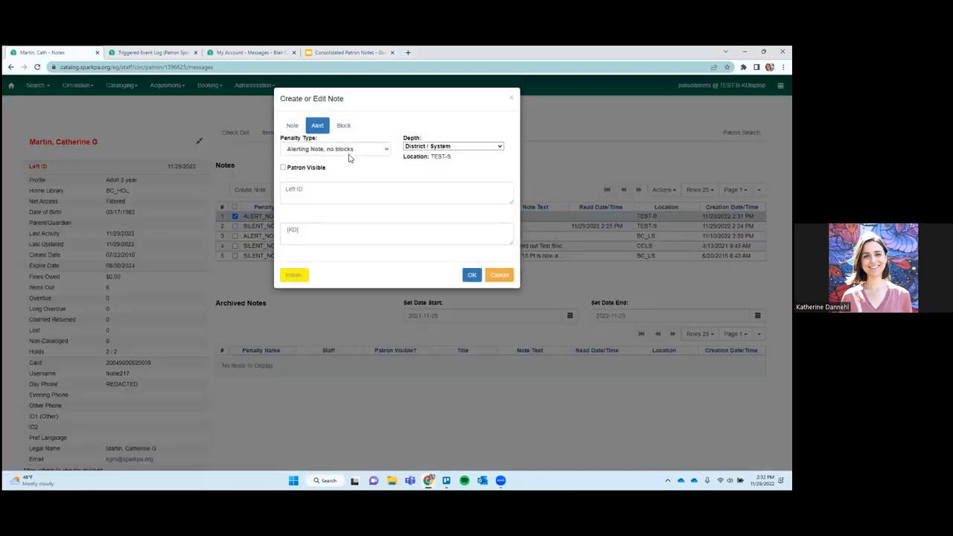
{"action": "left_click", "coordinate": [335, 148]}
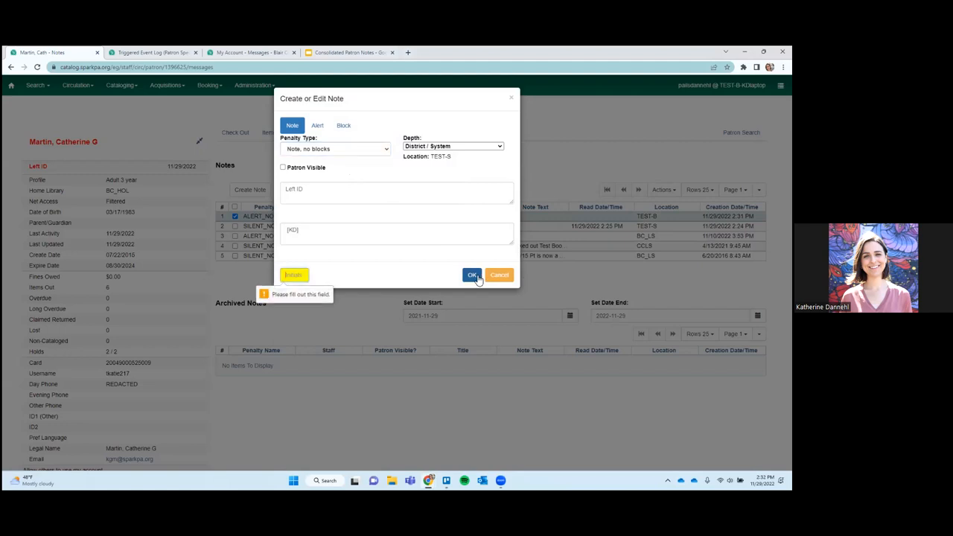
{"action": "type", "text": "KD"}
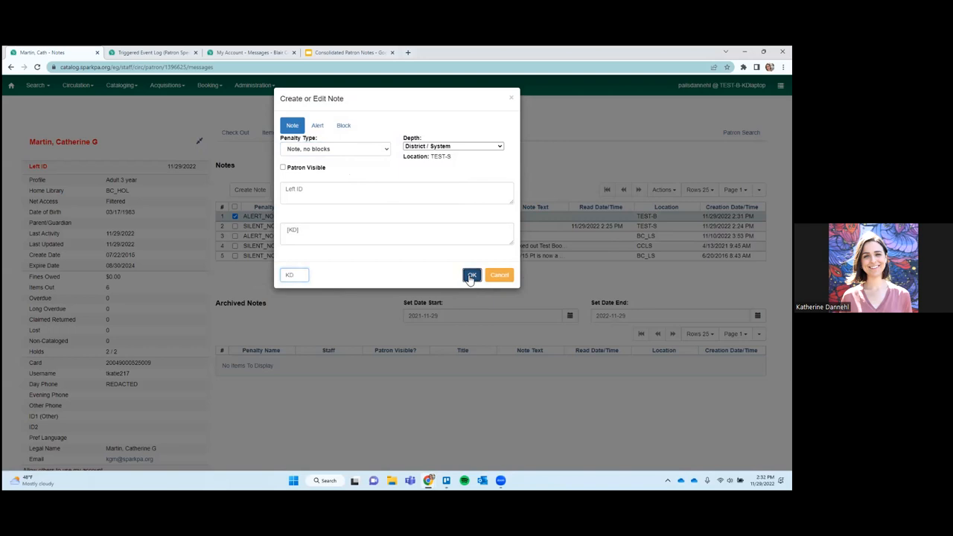
{"action": "left_click", "coordinate": [473, 275]}
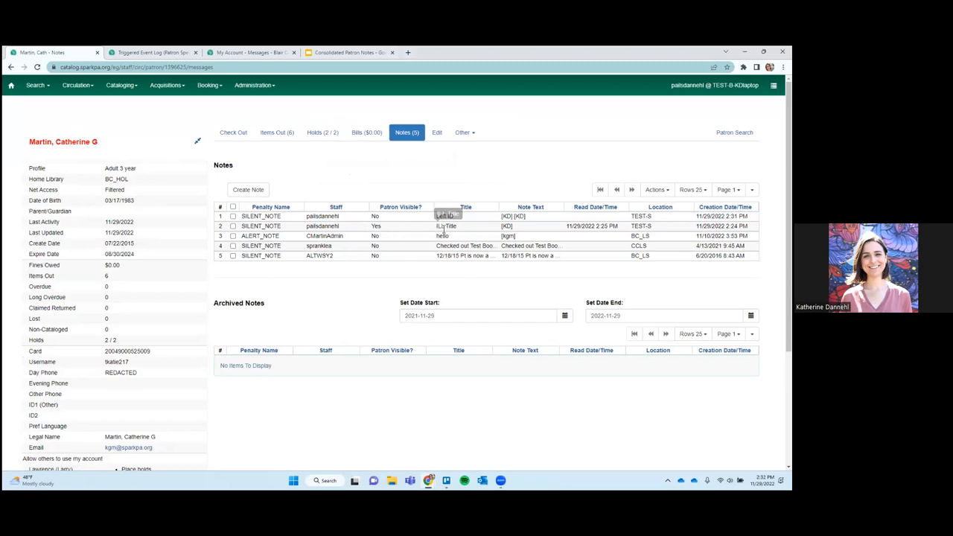
{"action": "mouse_move", "coordinate": [462, 231]}
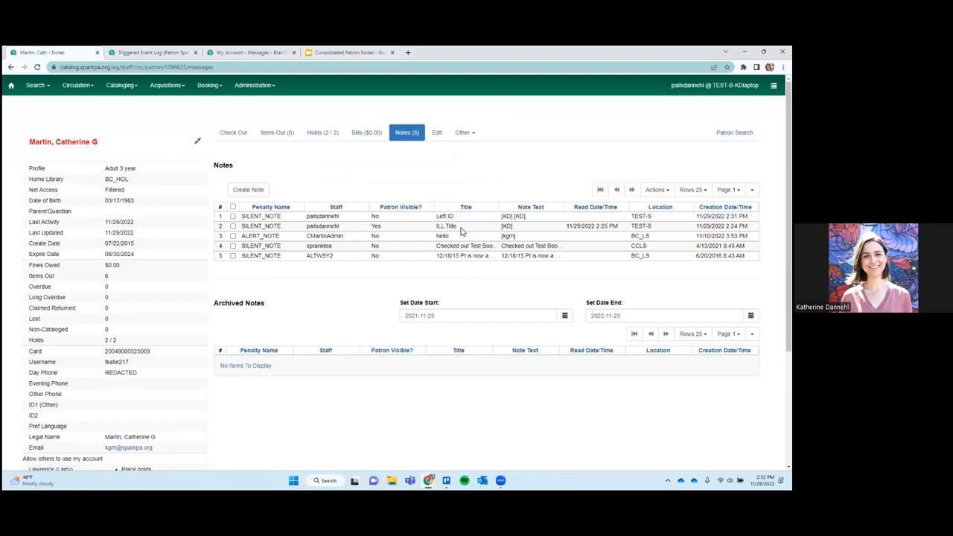
{"action": "mouse_move", "coordinate": [447, 226]}
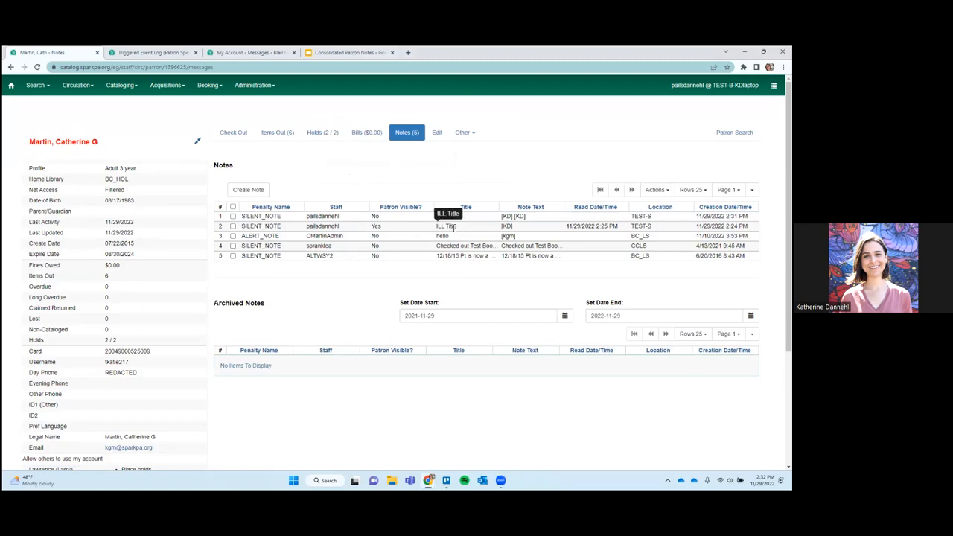
{"action": "mouse_move", "coordinate": [408, 234]}
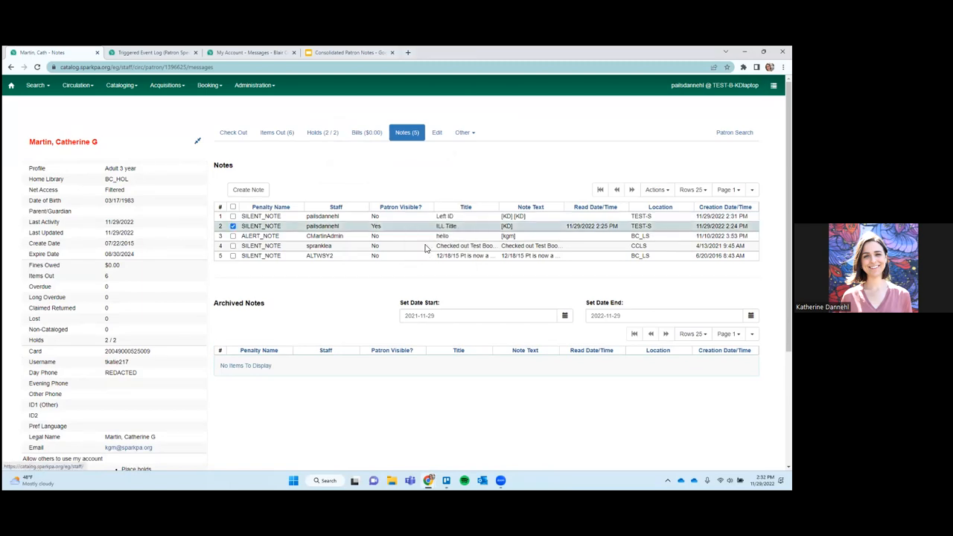
{"action": "double_click", "coordinate": [447, 226]}
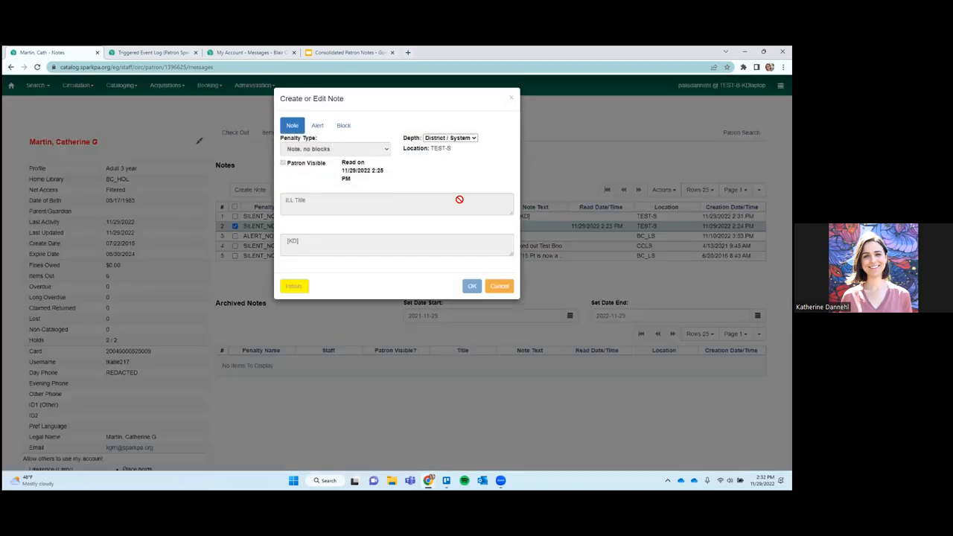
{"action": "left_click", "coordinate": [473, 286]}
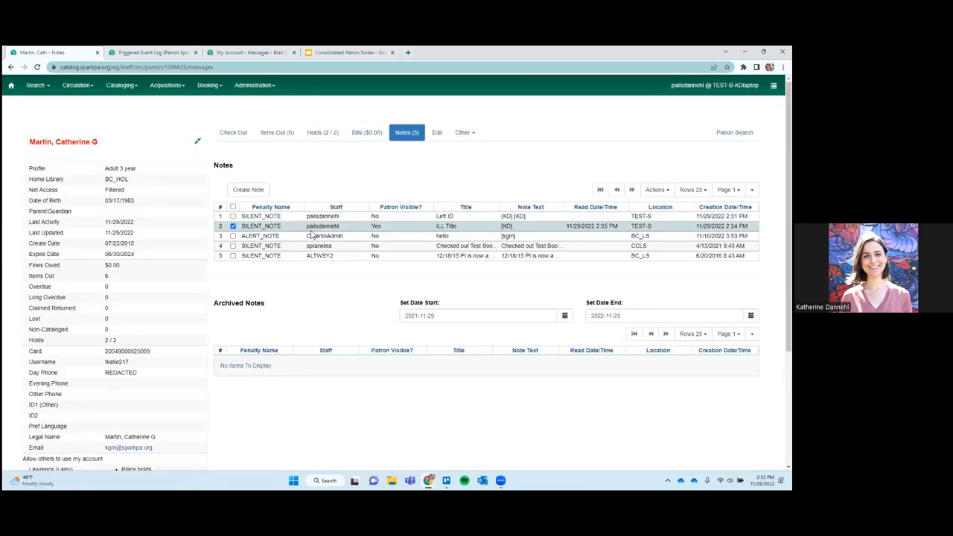
{"action": "mouse_move", "coordinate": [393, 222]}
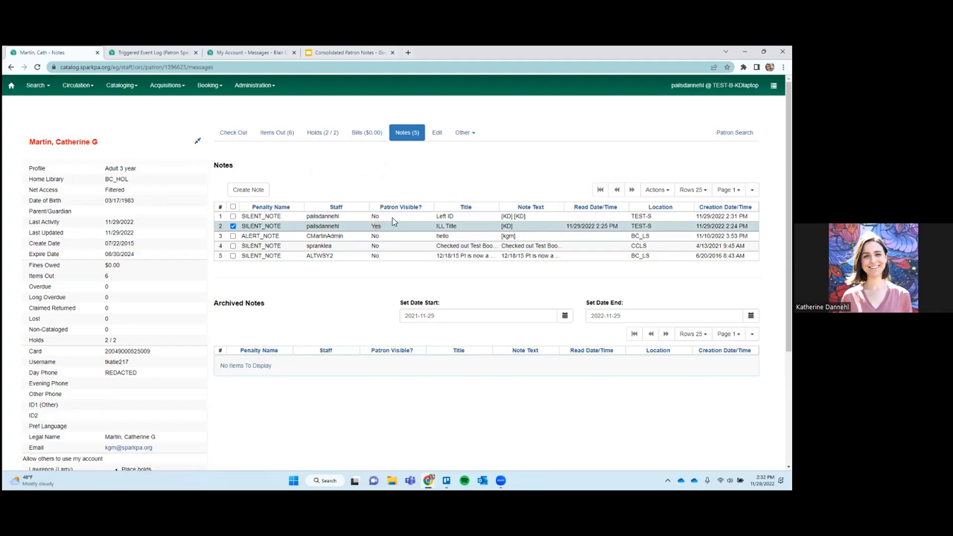
{"action": "left_click", "coordinate": [233, 216]}
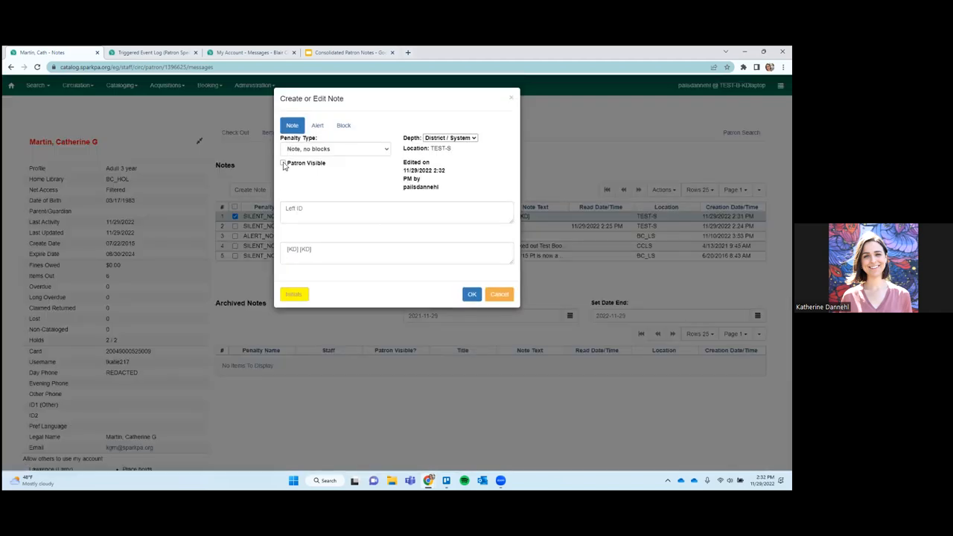
{"action": "left_click", "coordinate": [283, 162]}
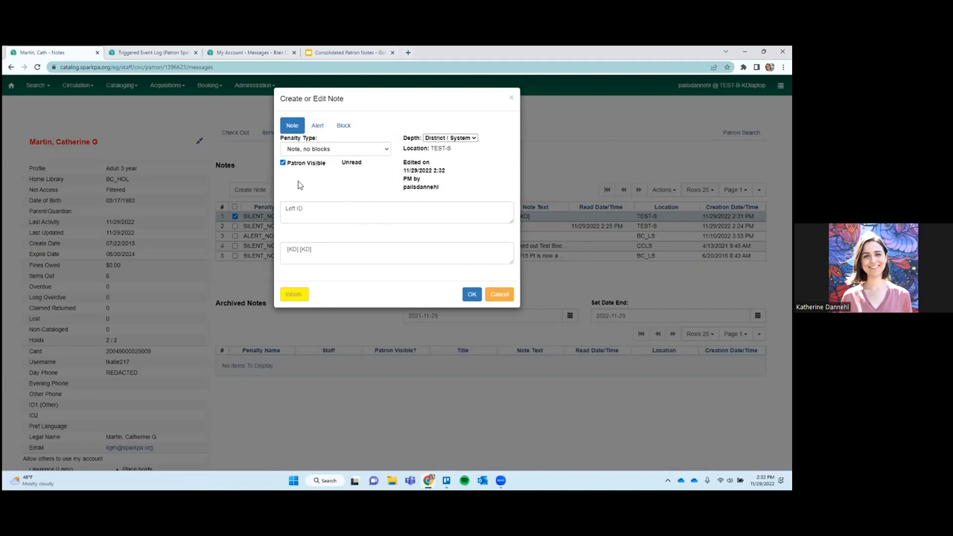
{"action": "mouse_move", "coordinate": [500, 293]}
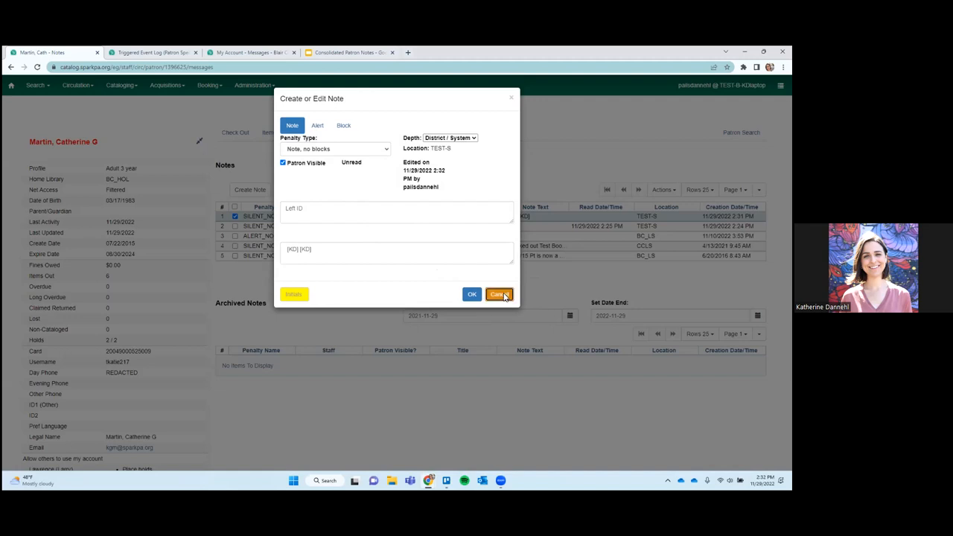
{"action": "left_click", "coordinate": [499, 294]}
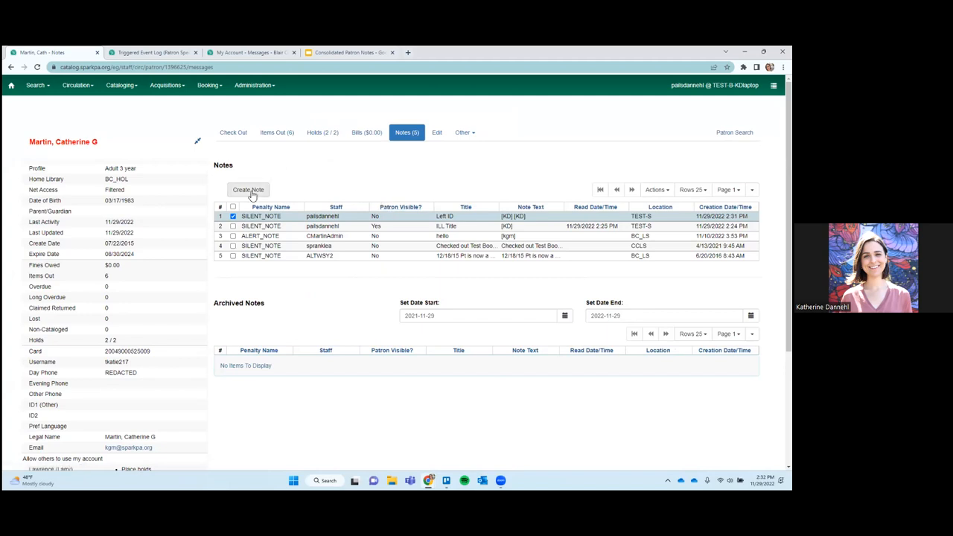
Save an 'Inappropriate' block note blocking circulation, holds and renewals, initialled KD
{"action": "left_click", "coordinate": [248, 189]}
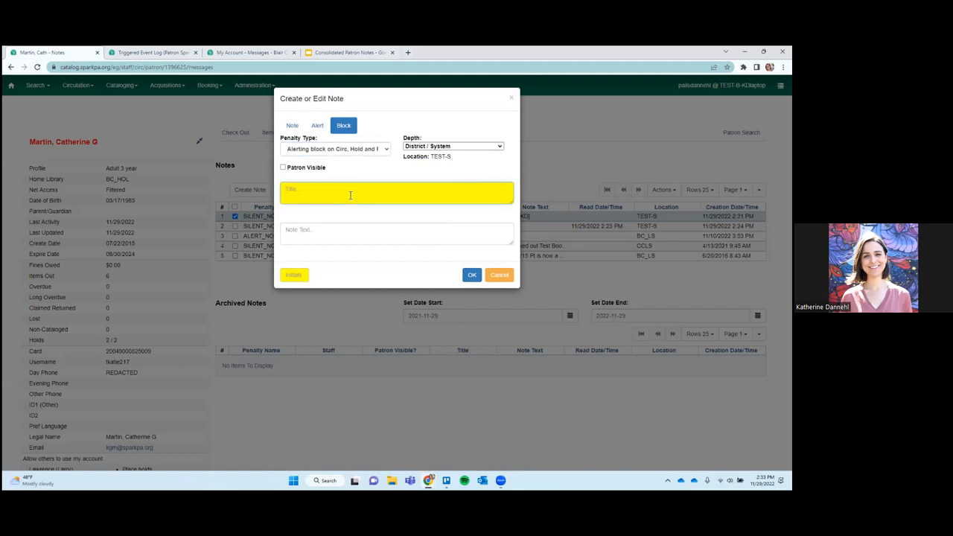
{"action": "mouse_move", "coordinate": [388, 175]}
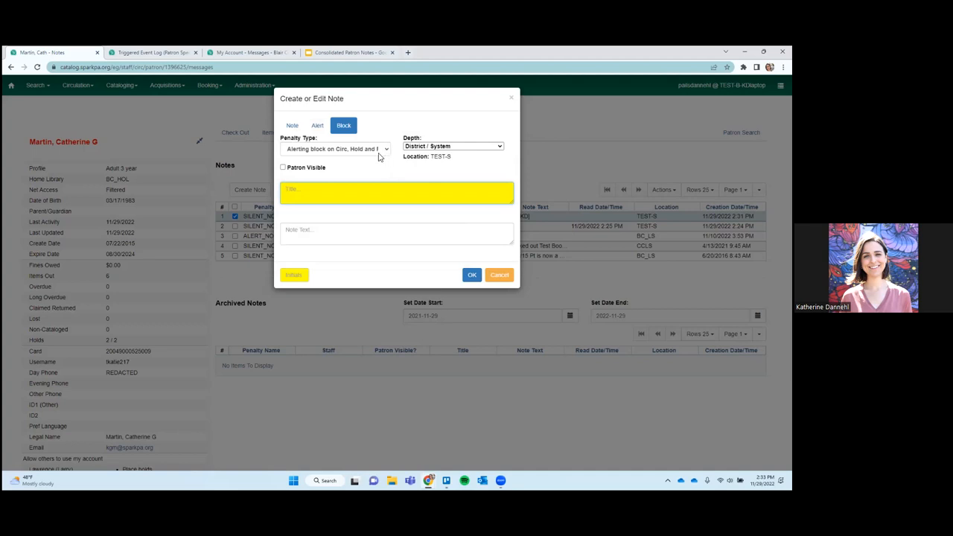
{"action": "mouse_move", "coordinate": [352, 150]}
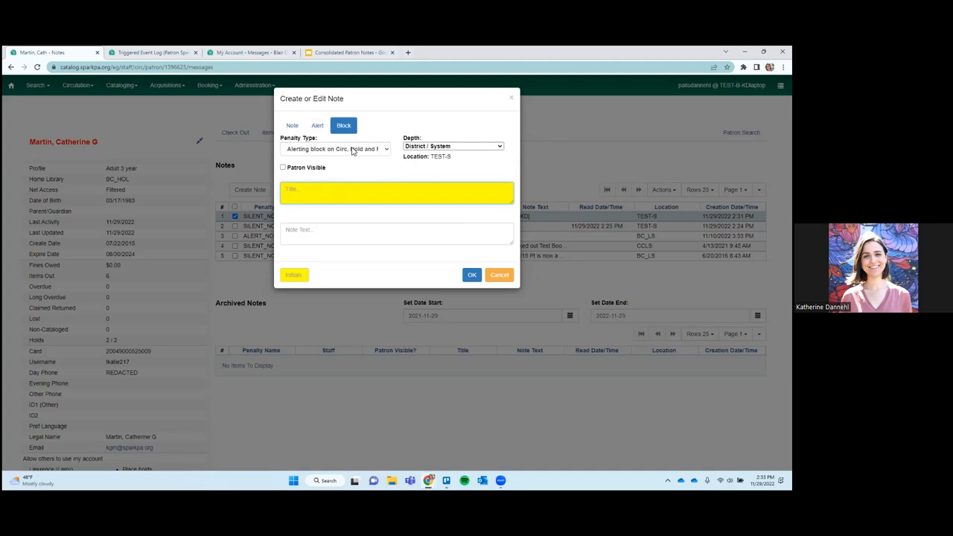
{"action": "left_click", "coordinate": [472, 275]}
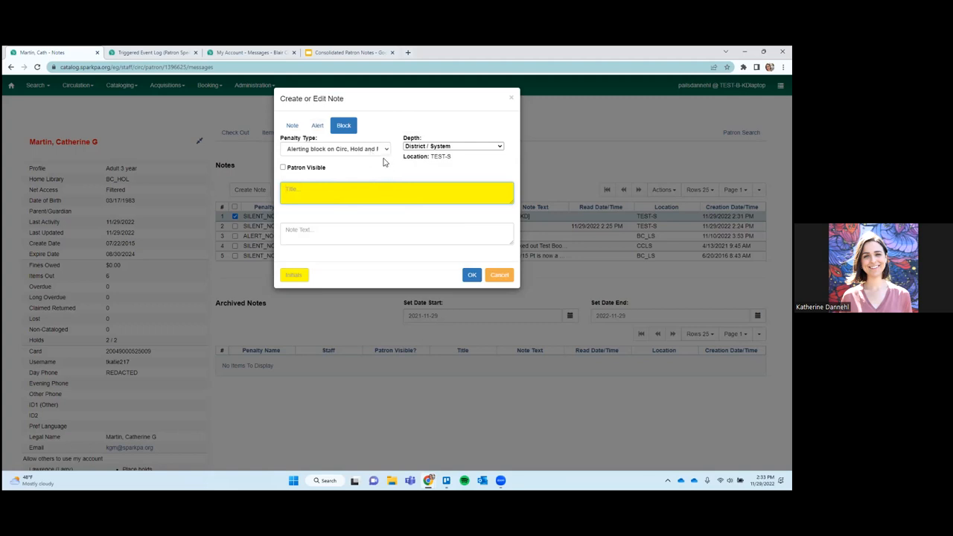
{"action": "left_click", "coordinate": [336, 149]}
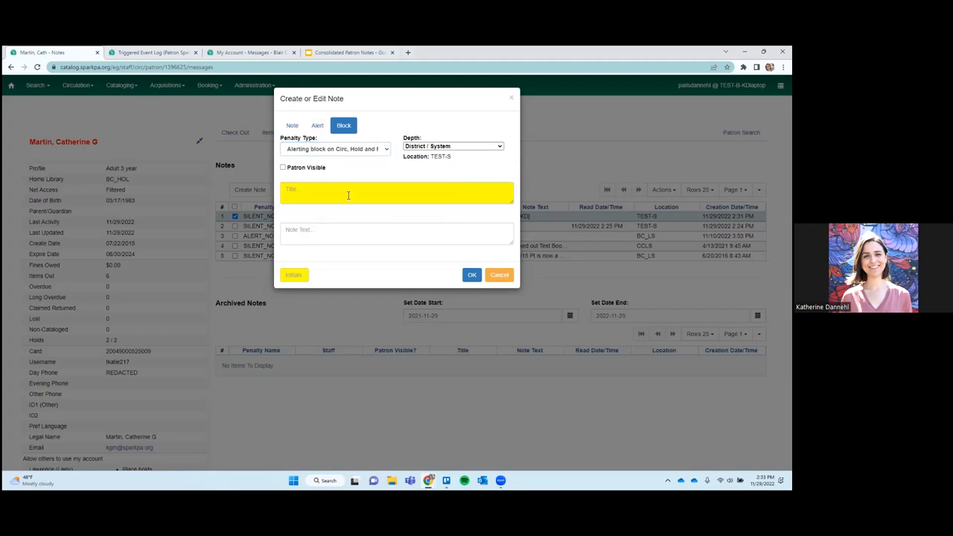
{"action": "left_click", "coordinate": [397, 194]}
{"action": "type", "text": "Ina"}
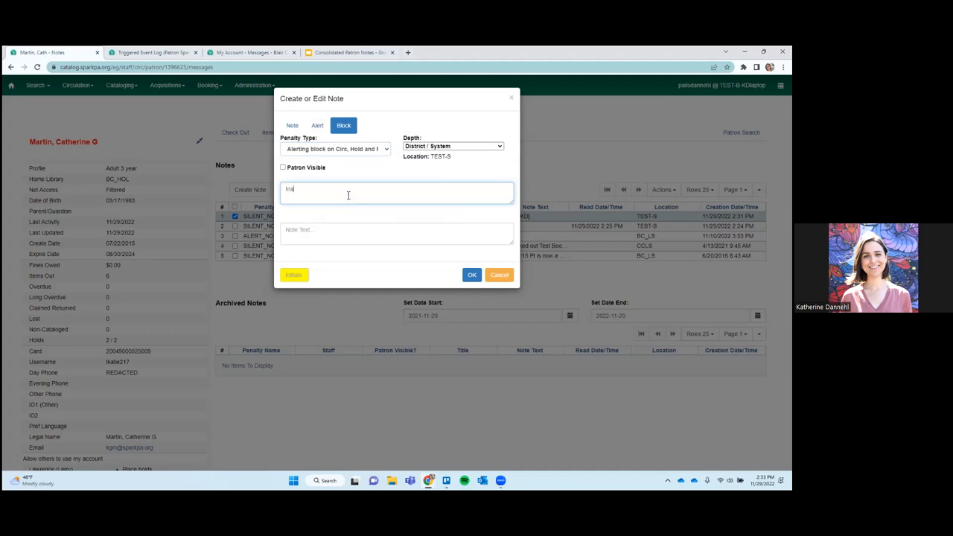
{"action": "type", "text": "ppropriate"}
{"action": "left_click", "coordinate": [294, 275]}
{"action": "type", "text": "KD"}
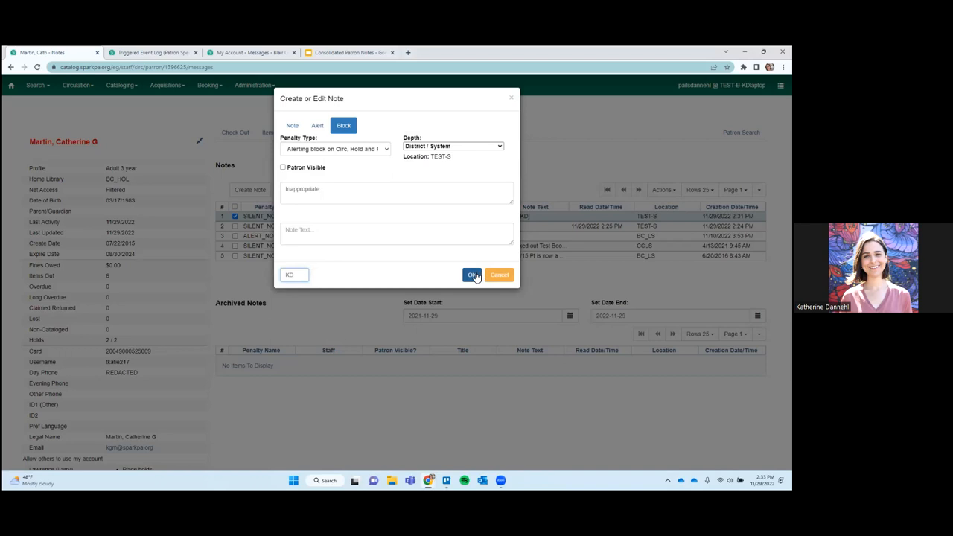
{"action": "left_click", "coordinate": [473, 275]}
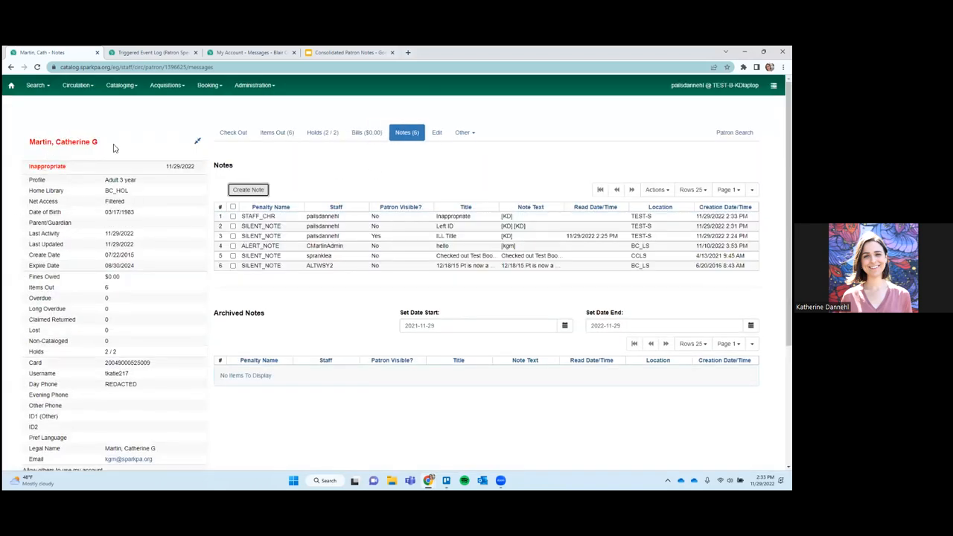
{"action": "mouse_move", "coordinate": [209, 132]}
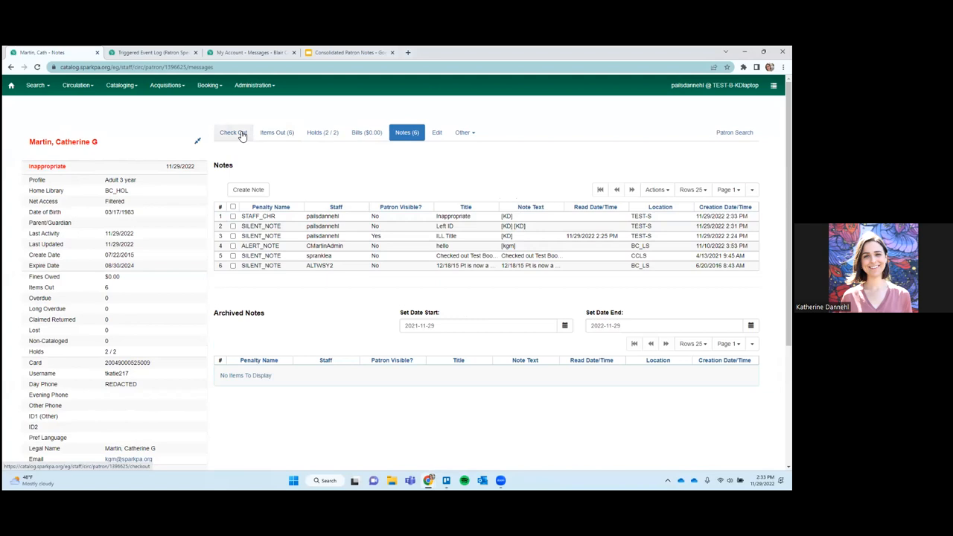
{"action": "left_click", "coordinate": [233, 132]}
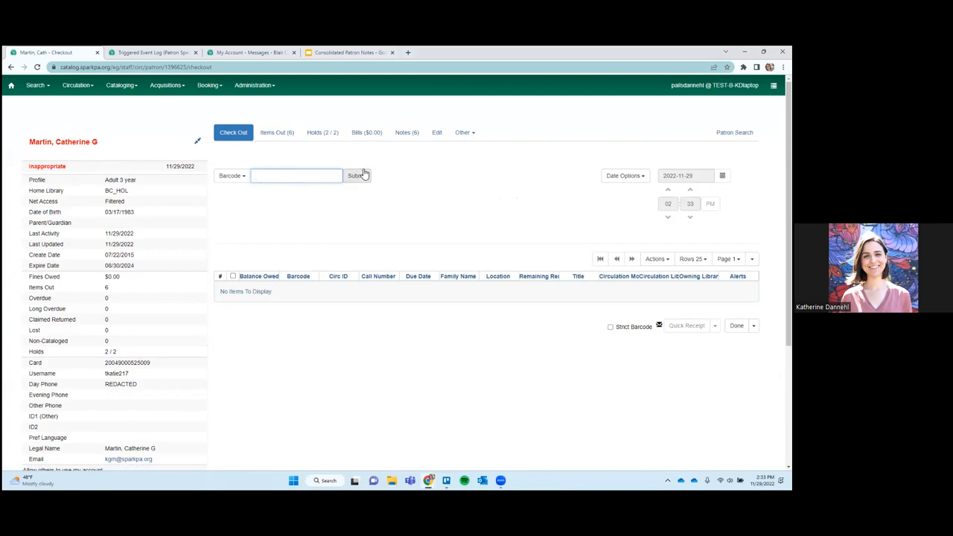
{"action": "mouse_move", "coordinate": [260, 215]}
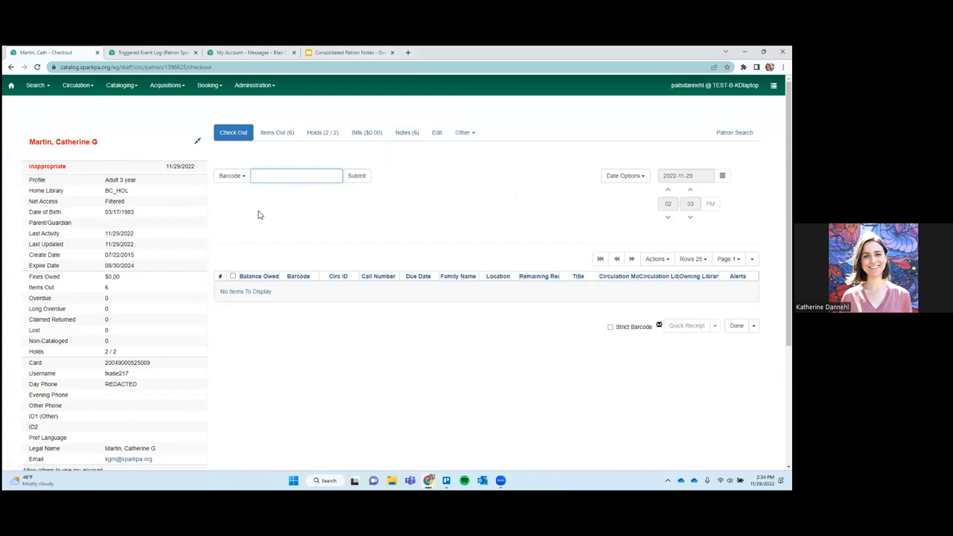
{"action": "mouse_move", "coordinate": [455, 228]}
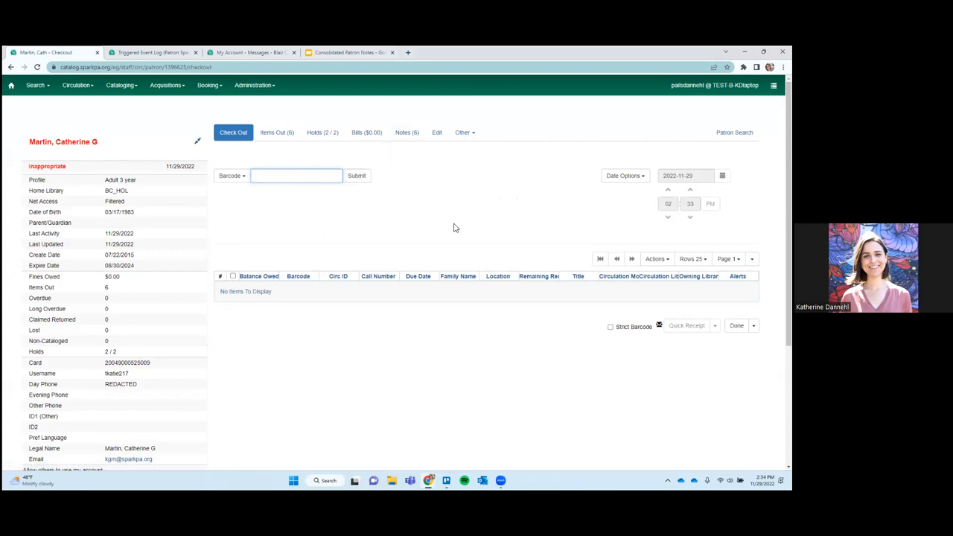
{"action": "mouse_move", "coordinate": [229, 154]}
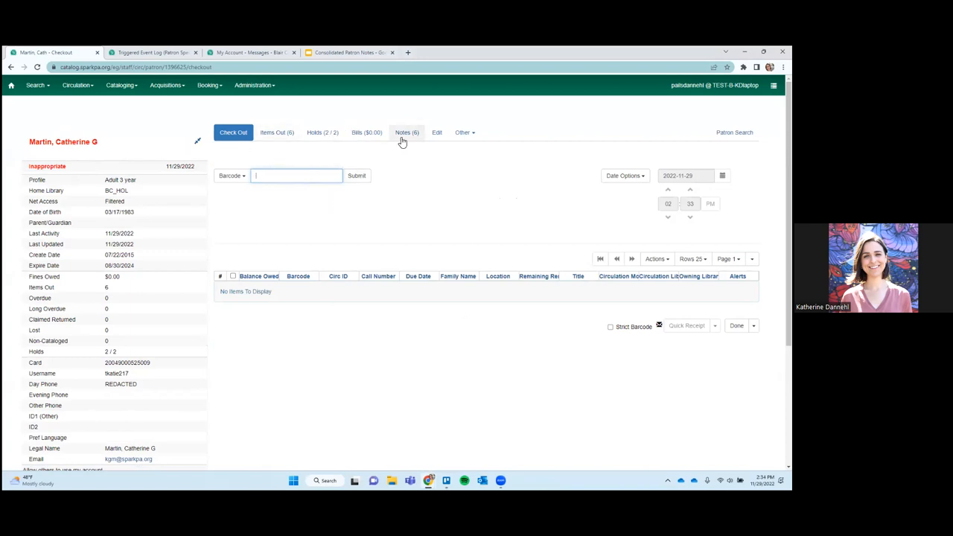
{"action": "left_click", "coordinate": [407, 133]}
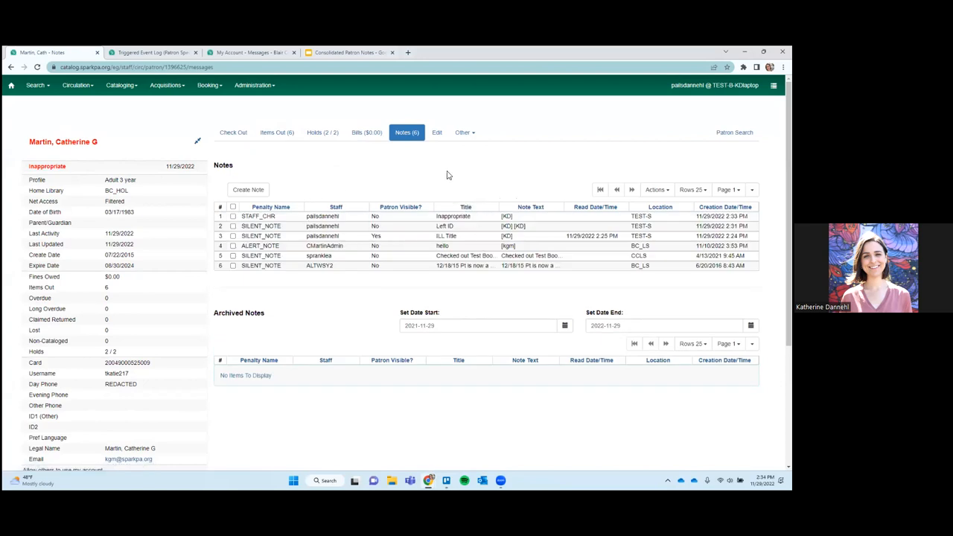
{"action": "mouse_move", "coordinate": [438, 132]}
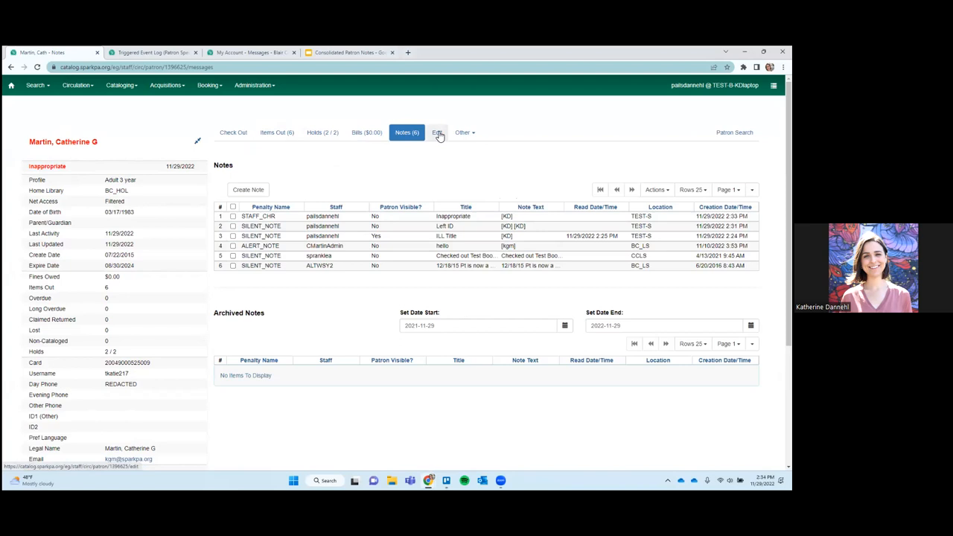
{"action": "left_click", "coordinate": [437, 133]}
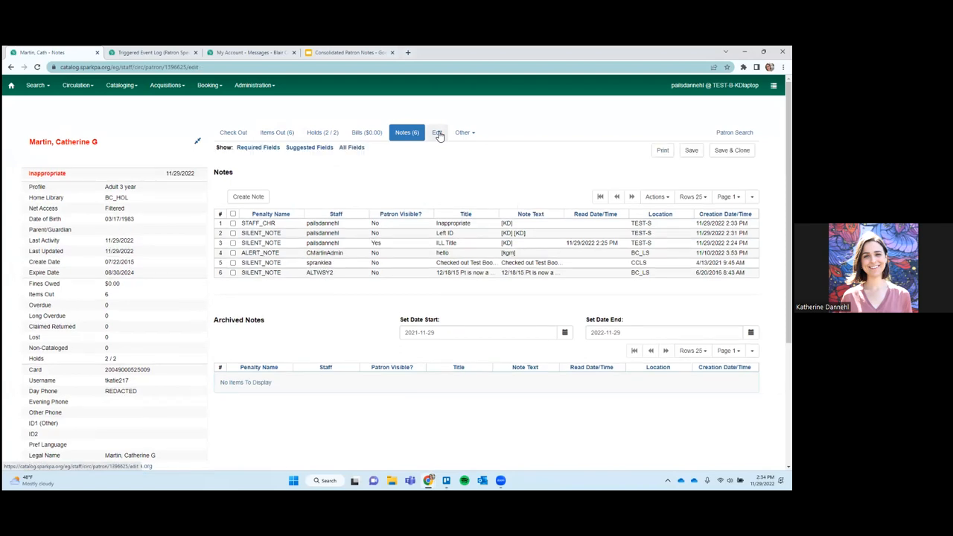
{"action": "left_click", "coordinate": [437, 133]}
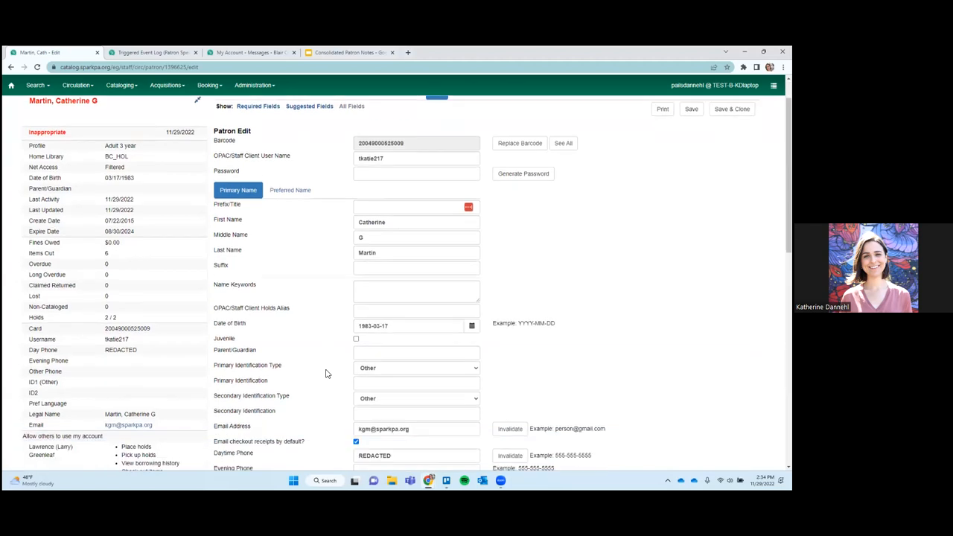
{"action": "scroll", "scroll_direction": "down", "scroll_amount": 3}
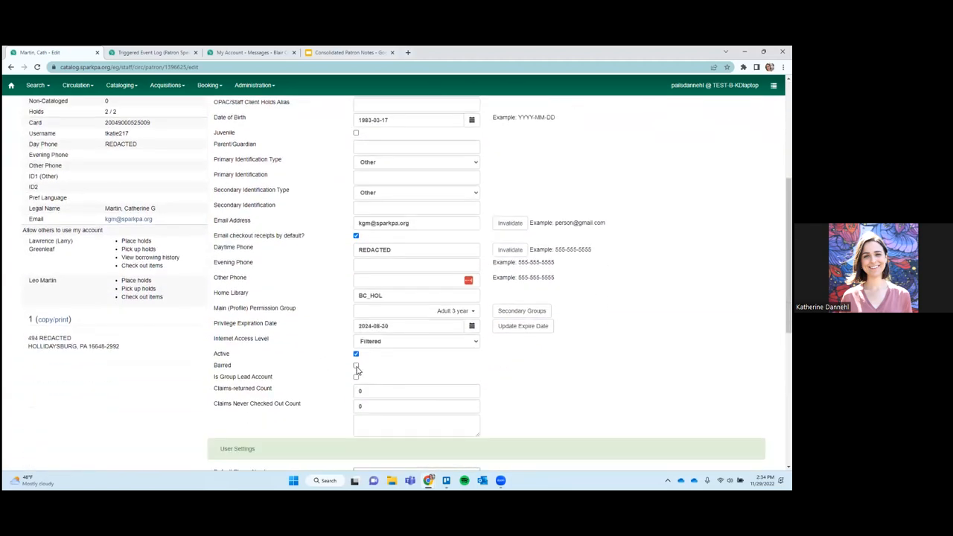
{"action": "left_click", "coordinate": [356, 365]}
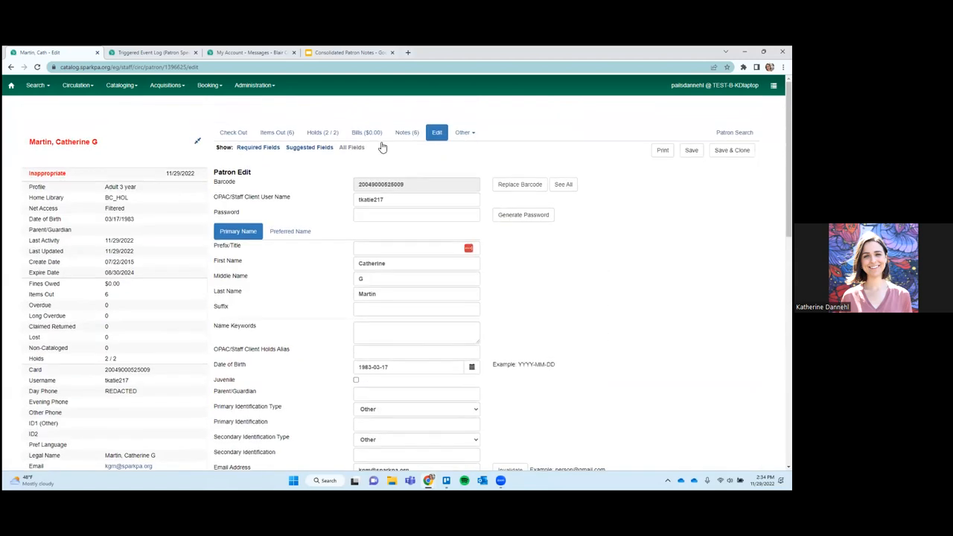
{"action": "mouse_move", "coordinate": [406, 133]}
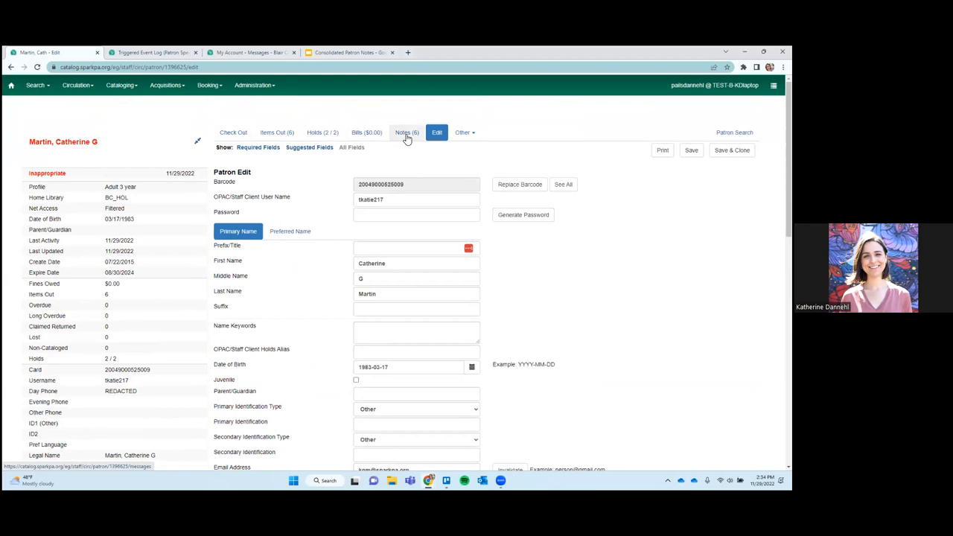
{"action": "left_click", "coordinate": [406, 132]}
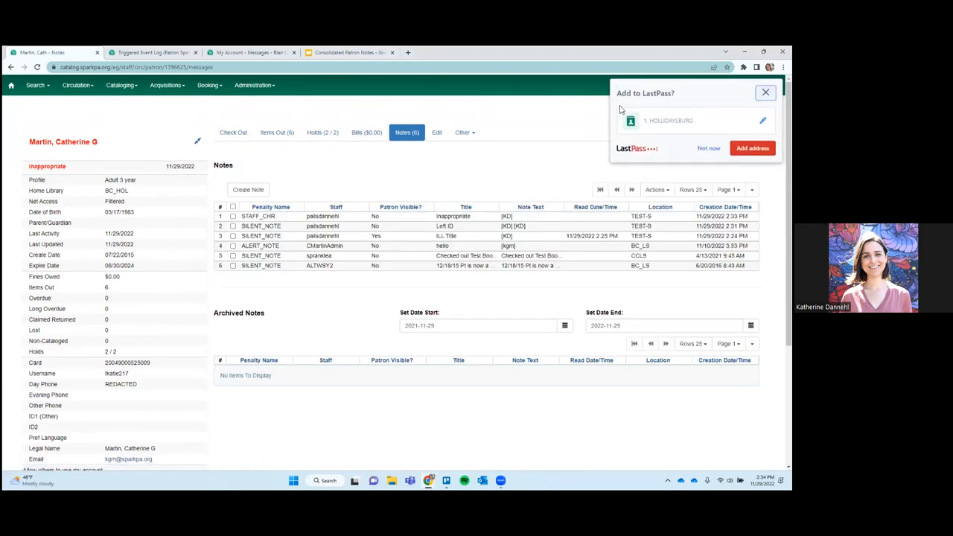
Dismiss the browser's save prompt and open the Create or Edit Note dialog
{"action": "left_click", "coordinate": [766, 93]}
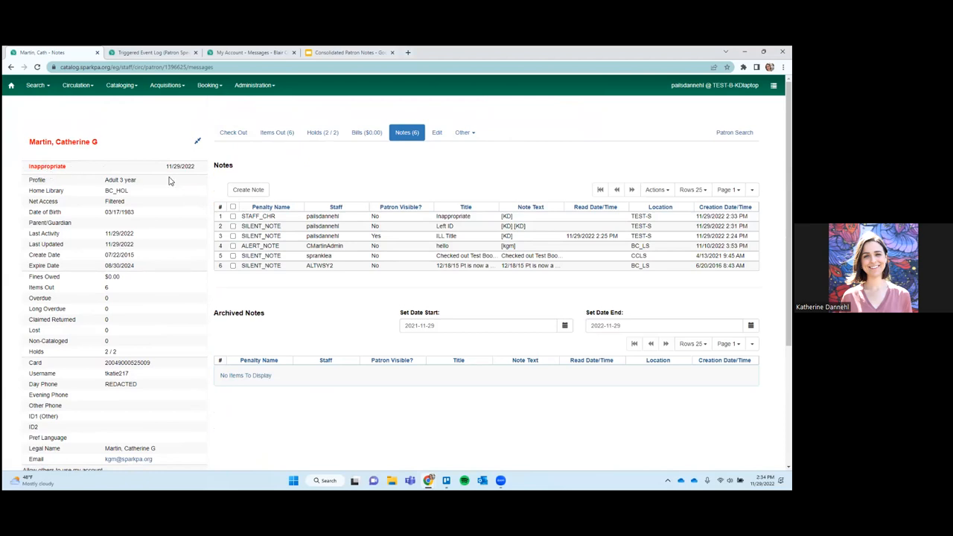
{"action": "mouse_move", "coordinate": [469, 164]}
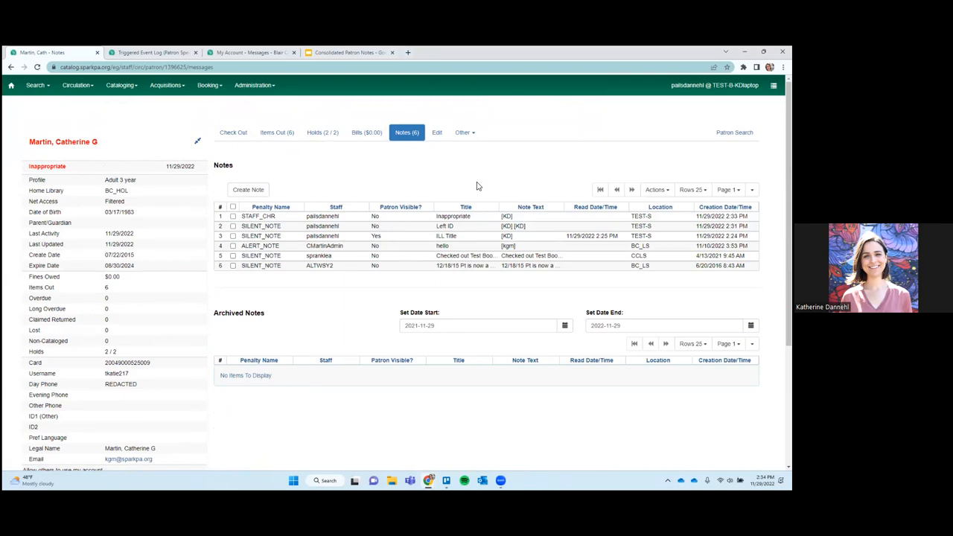
{"action": "mouse_move", "coordinate": [468, 227]}
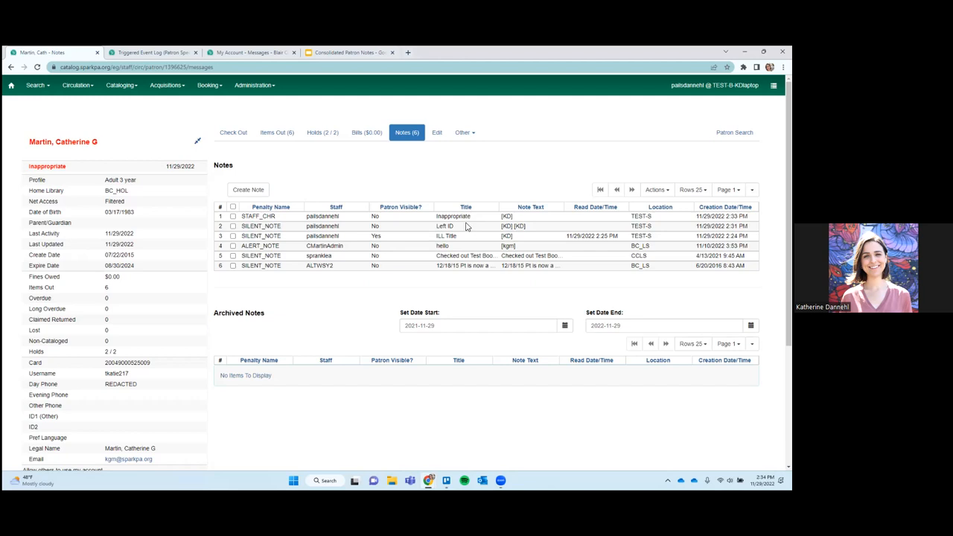
{"action": "mouse_move", "coordinate": [442, 178]}
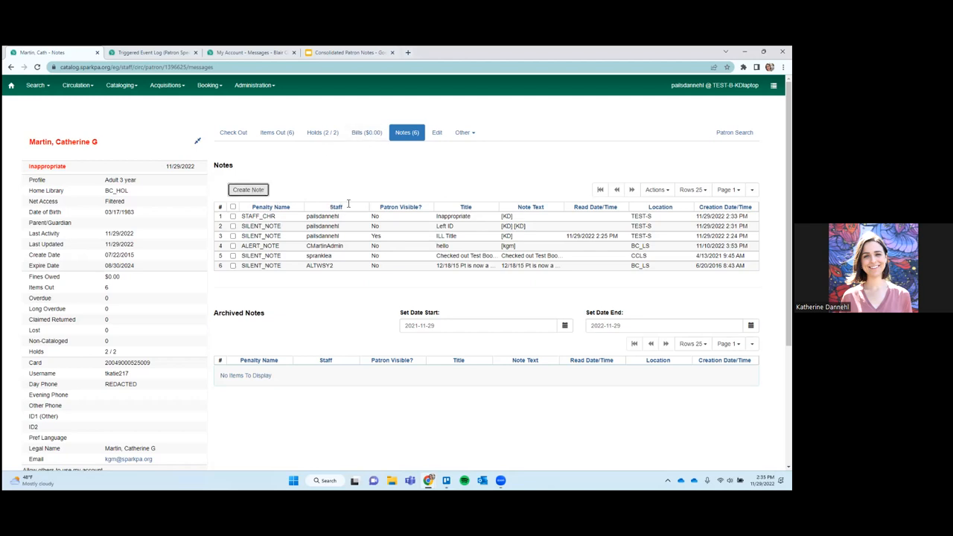
{"action": "left_click", "coordinate": [248, 190]}
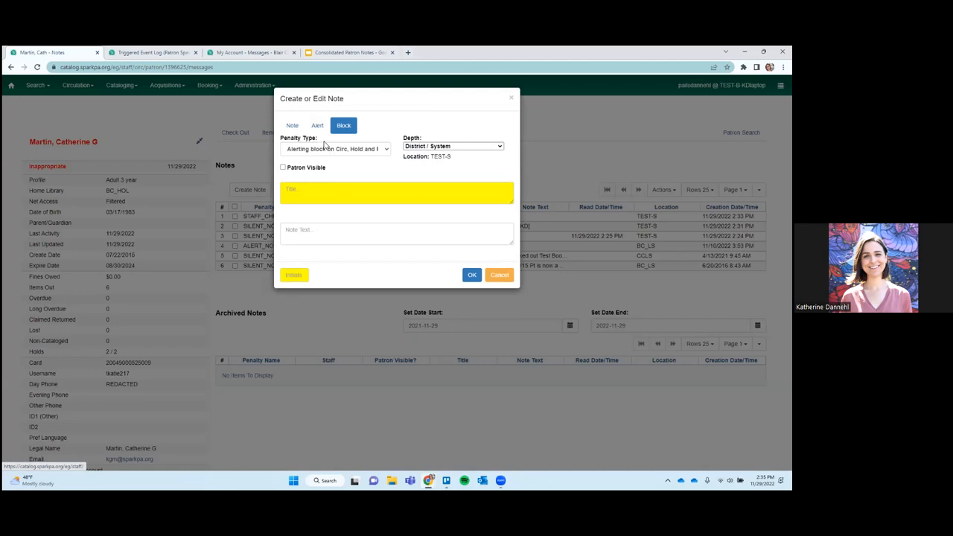
Review the Block tab's Penalty Type options, then close the note dialog unsaved
{"action": "left_click", "coordinate": [334, 148]}
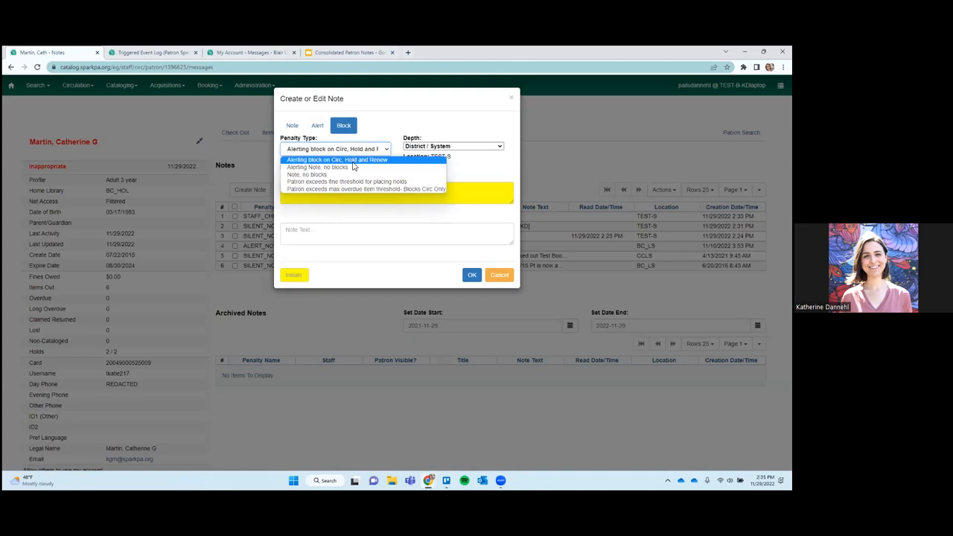
{"action": "mouse_move", "coordinate": [360, 166]}
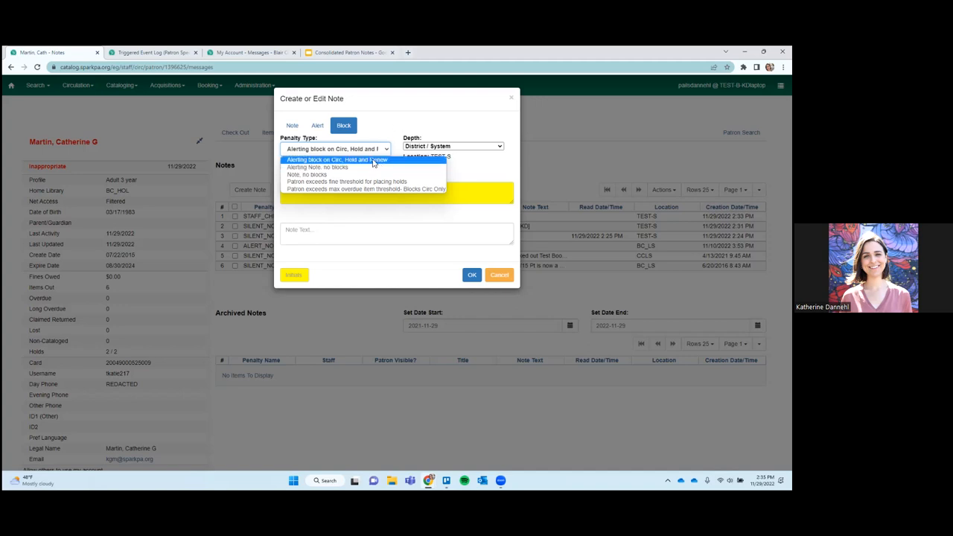
{"action": "mouse_move", "coordinate": [353, 167]}
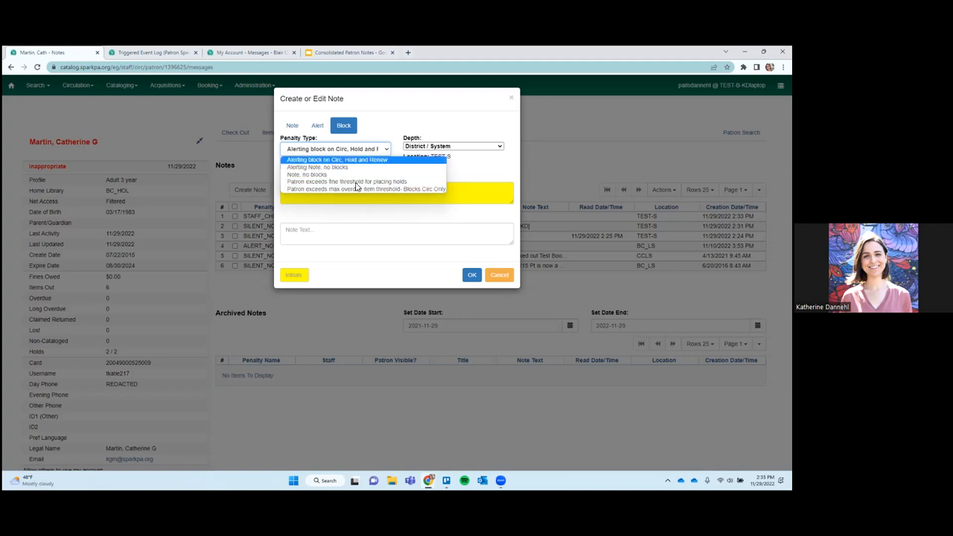
{"action": "left_click", "coordinate": [499, 275]}
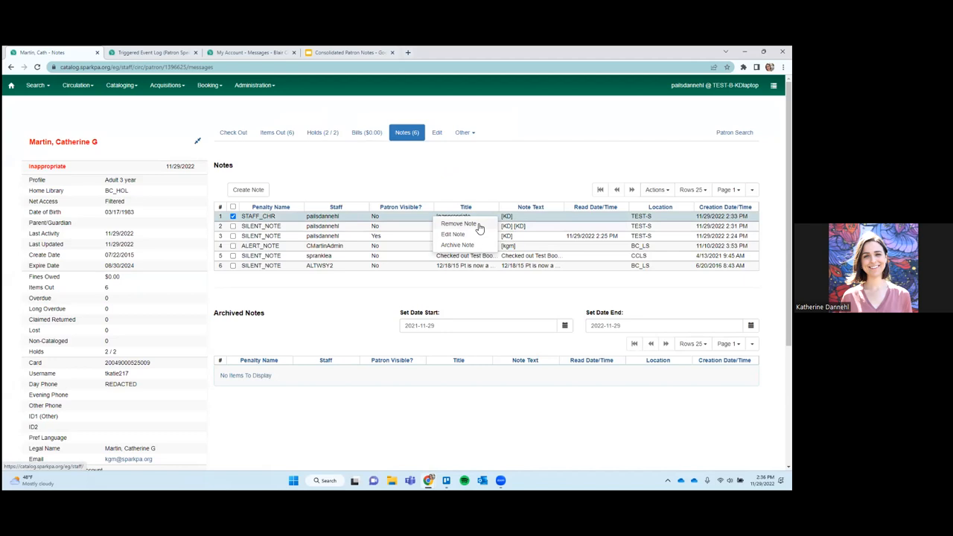
Remove the Inappropriate STAFF_CHR block note, then select the Left ID note
{"action": "left_click", "coordinate": [459, 224]}
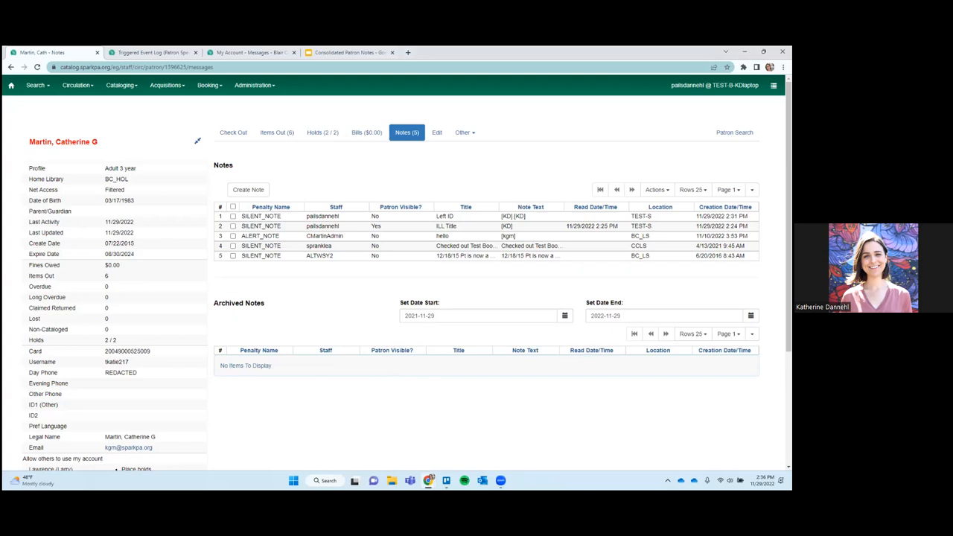
{"action": "mouse_move", "coordinate": [470, 222]}
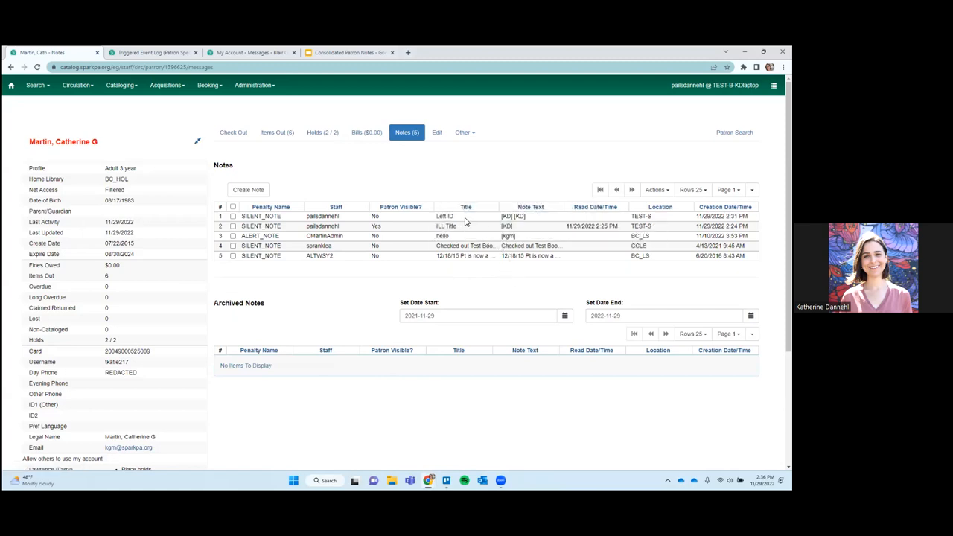
{"action": "left_click", "coordinate": [233, 216]}
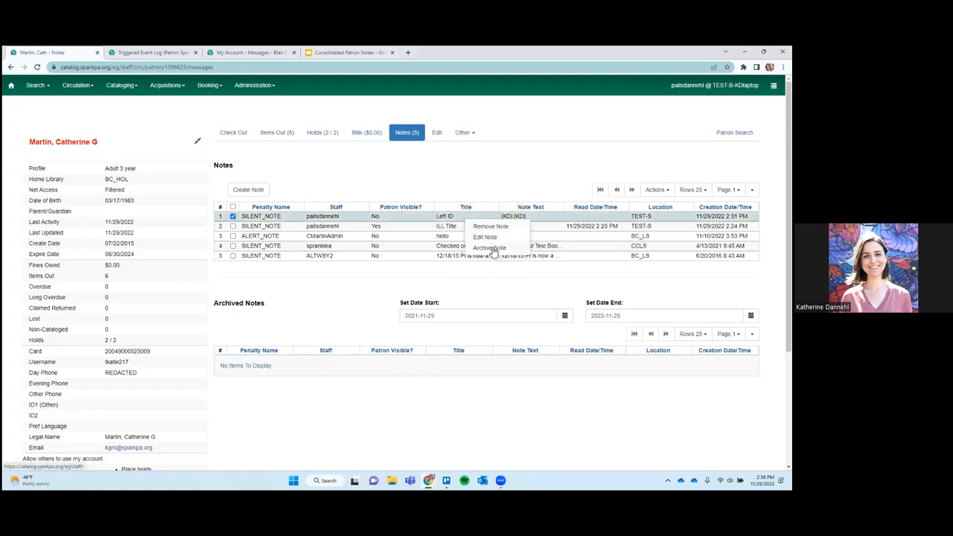
Archive the Left ID note, check the Archived Notes grid, and return to notes
{"action": "left_click", "coordinate": [622, 394]}
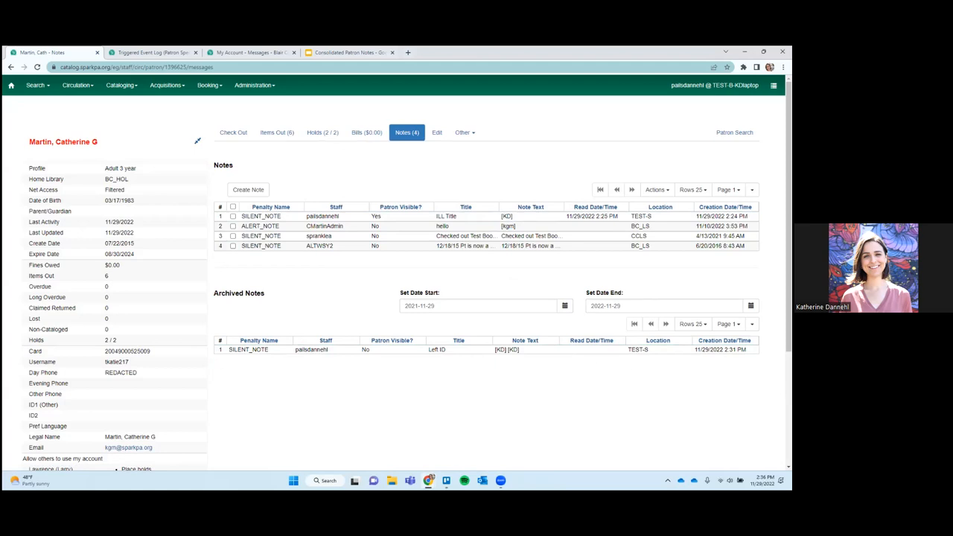
{"action": "scroll", "scroll_direction": "down", "scroll_amount": 3}
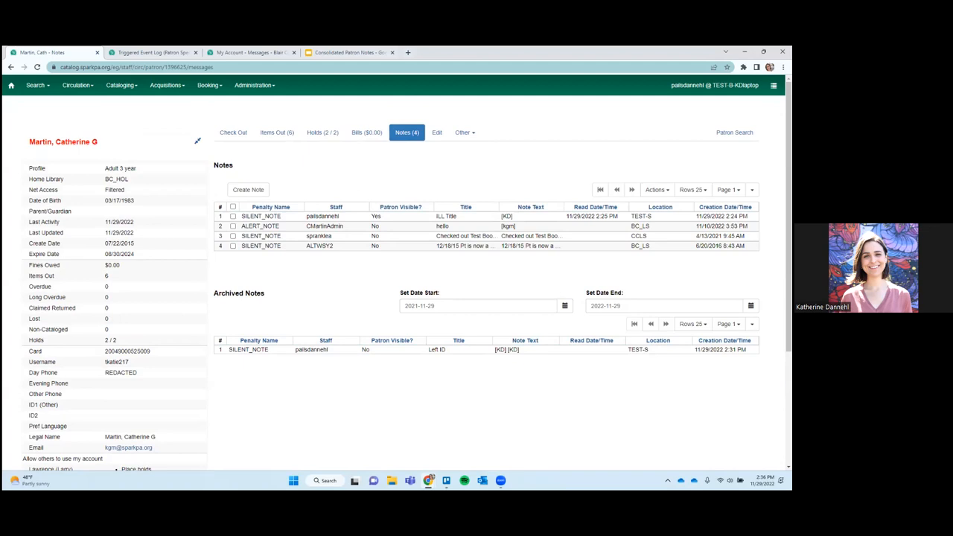
{"action": "mouse_move", "coordinate": [531, 366]}
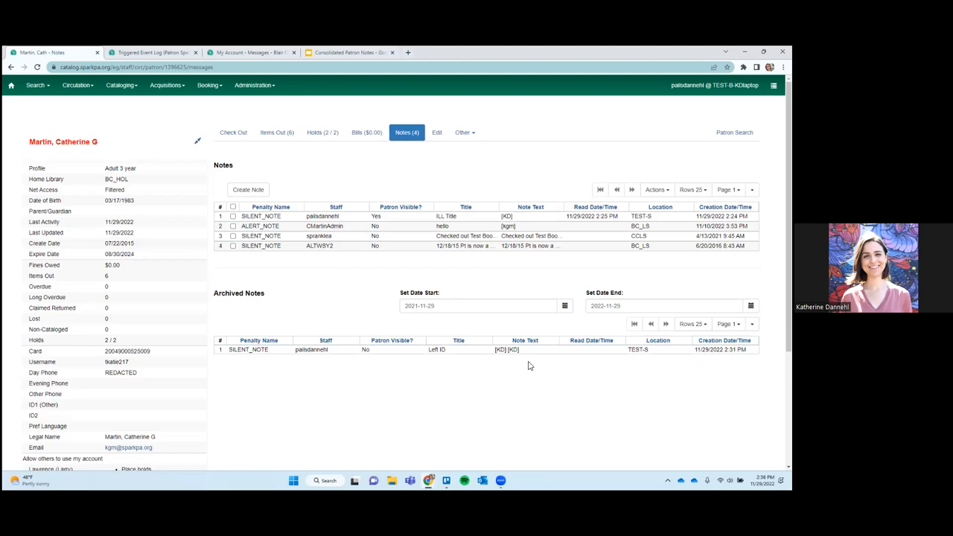
{"action": "mouse_move", "coordinate": [550, 322]}
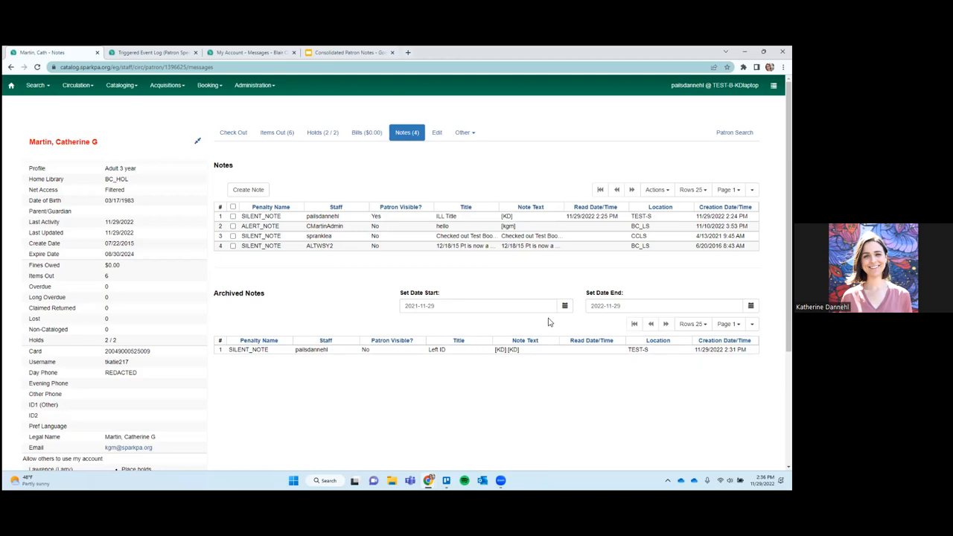
{"action": "mouse_move", "coordinate": [581, 356]}
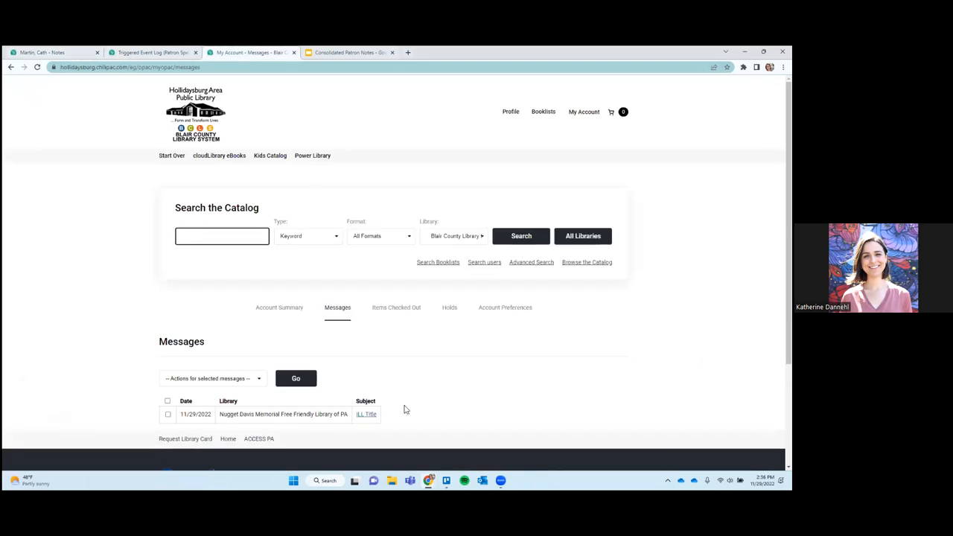
{"action": "left_click", "coordinate": [53, 52]}
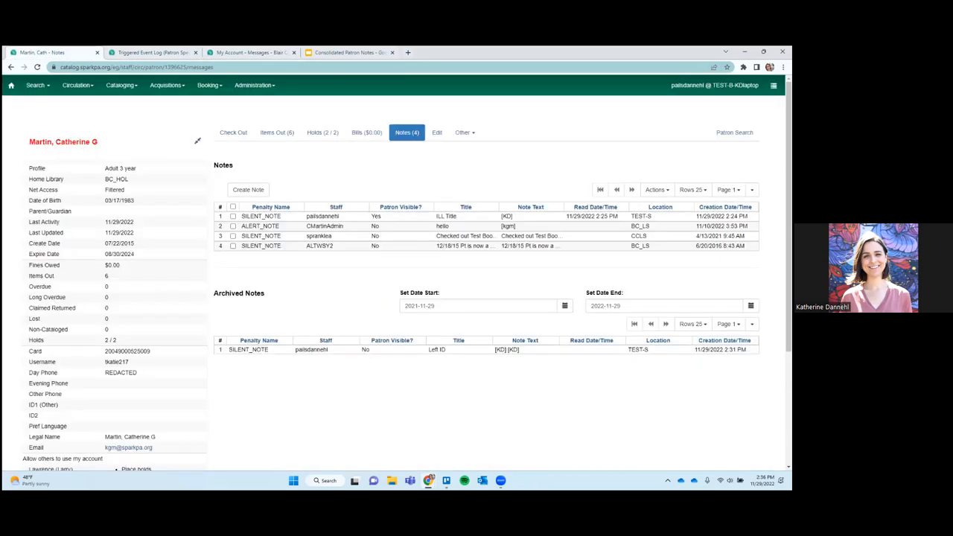
Use Other > Message Center to list the ILL Title, Left ID and Inappropriate messages
{"action": "left_click", "coordinate": [465, 132]}
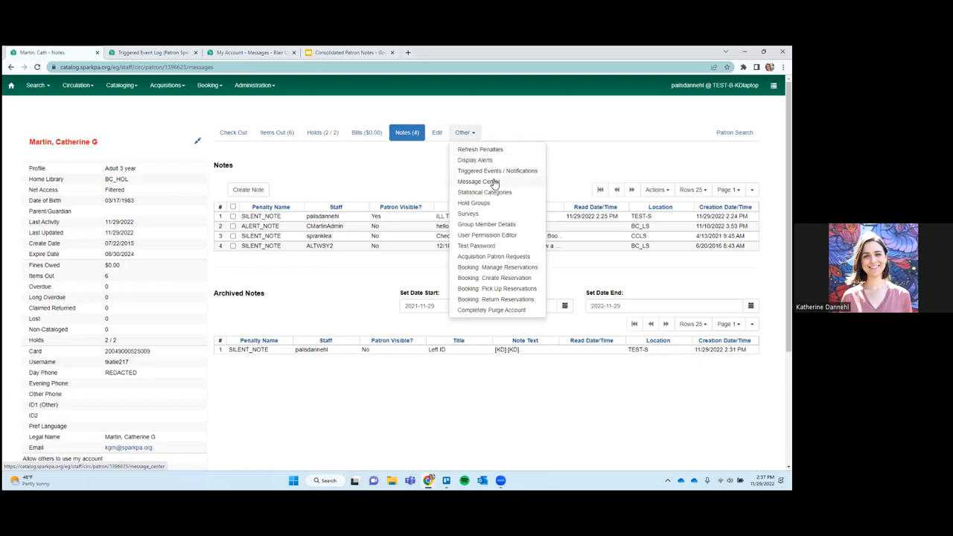
{"action": "mouse_move", "coordinate": [488, 185]}
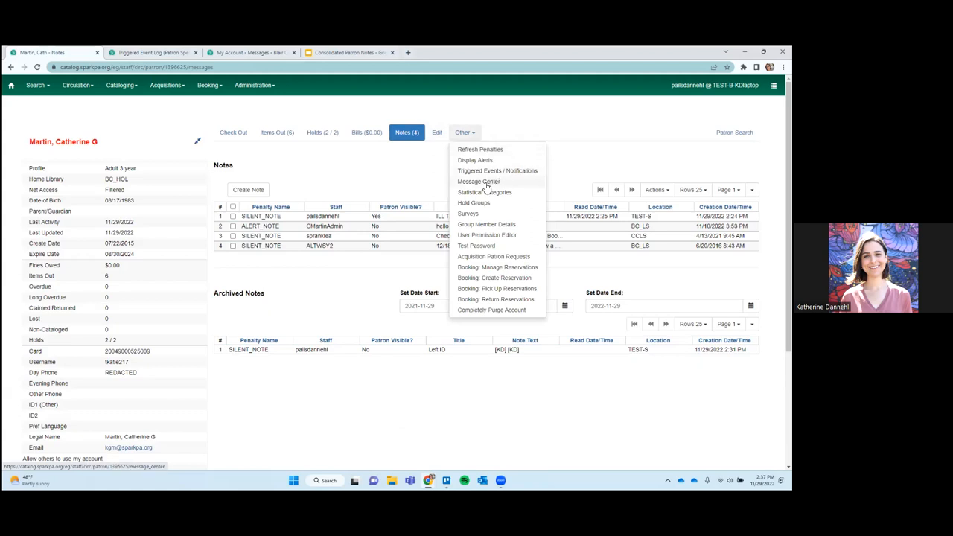
{"action": "left_click", "coordinate": [478, 181]}
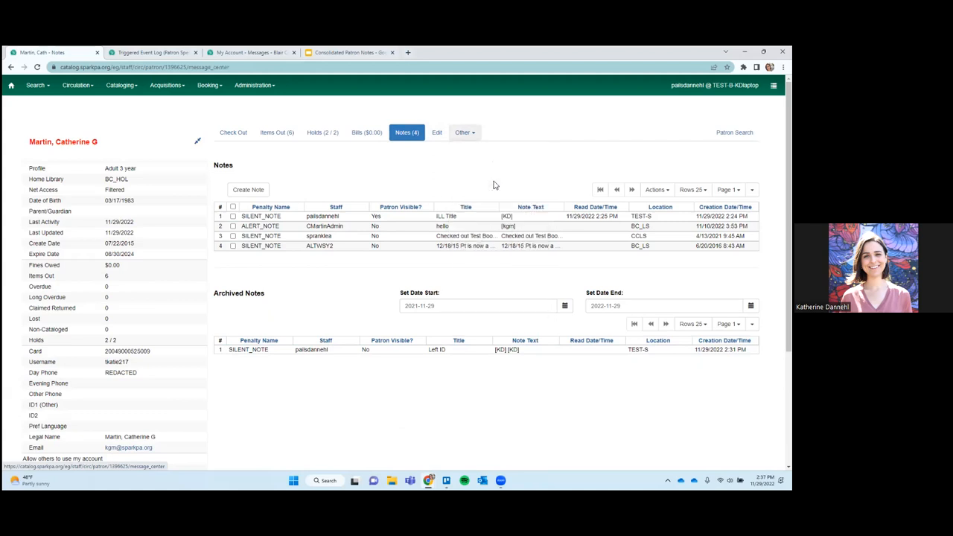
{"action": "left_click", "coordinate": [464, 132]}
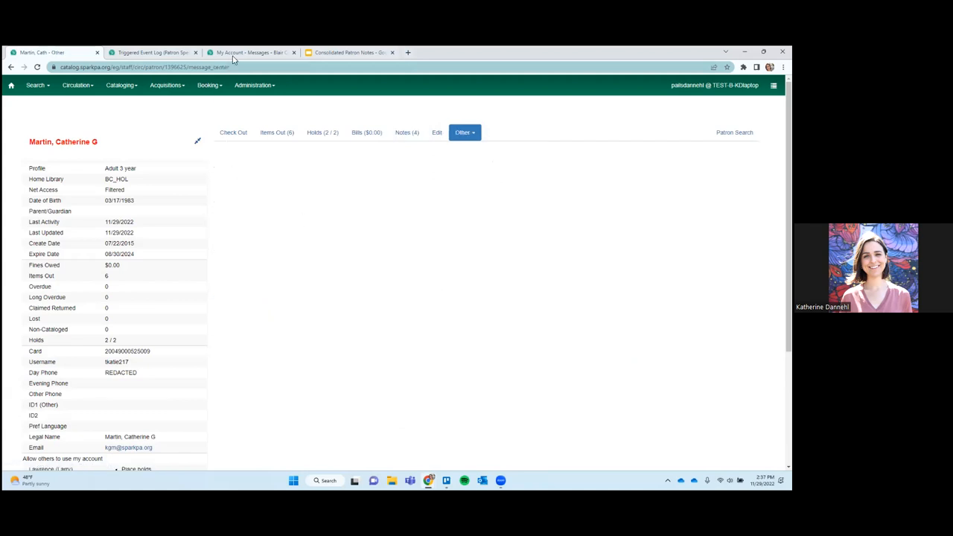
{"action": "left_click", "coordinate": [250, 52]}
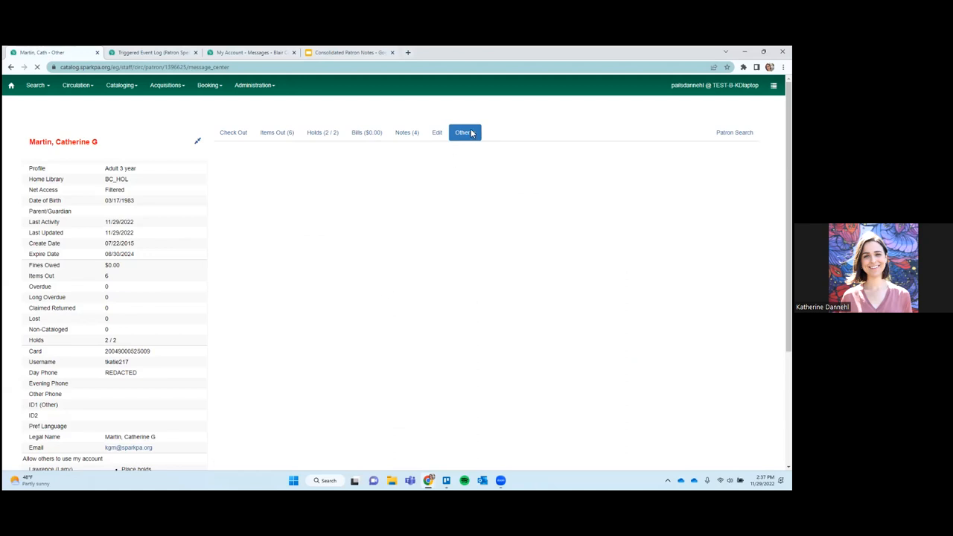
{"action": "mouse_move", "coordinate": [469, 156]}
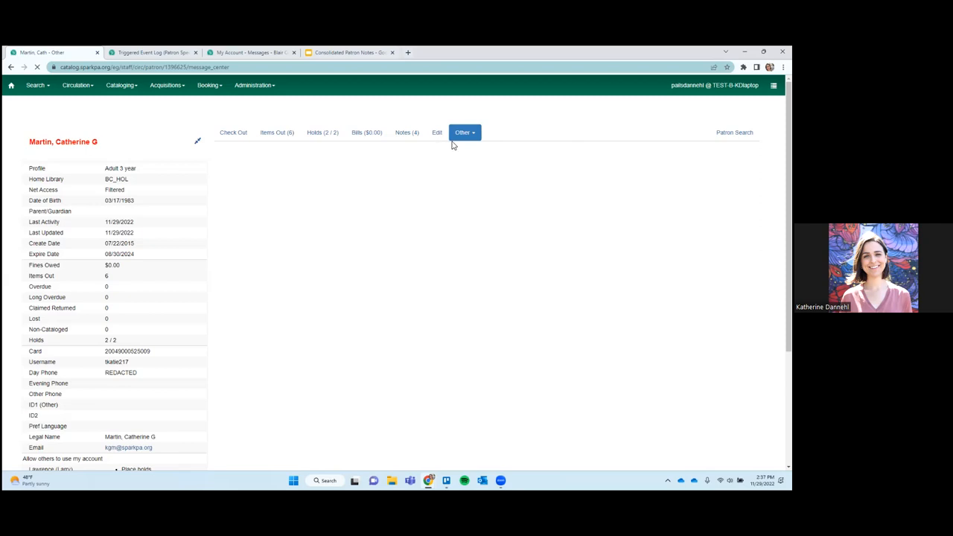
{"action": "mouse_move", "coordinate": [271, 195]}
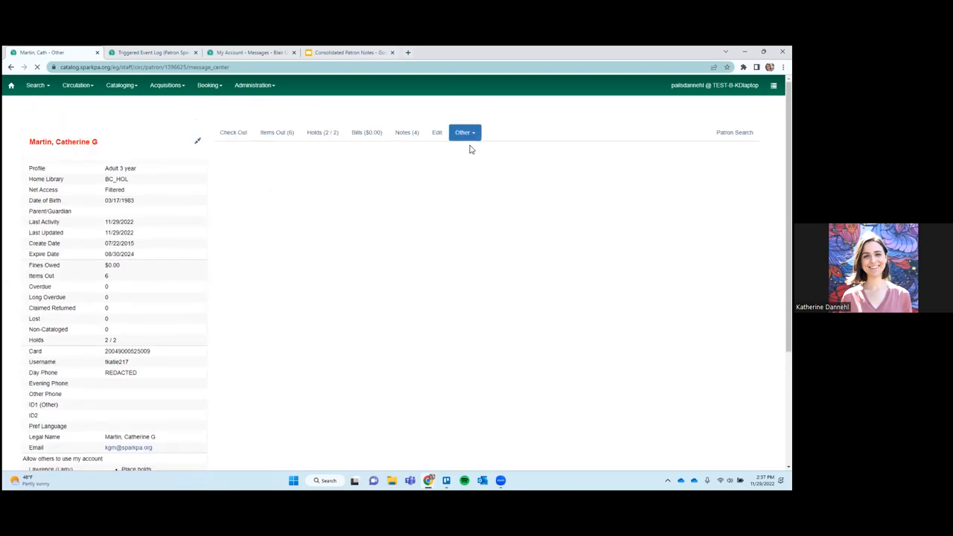
{"action": "left_click", "coordinate": [464, 132]}
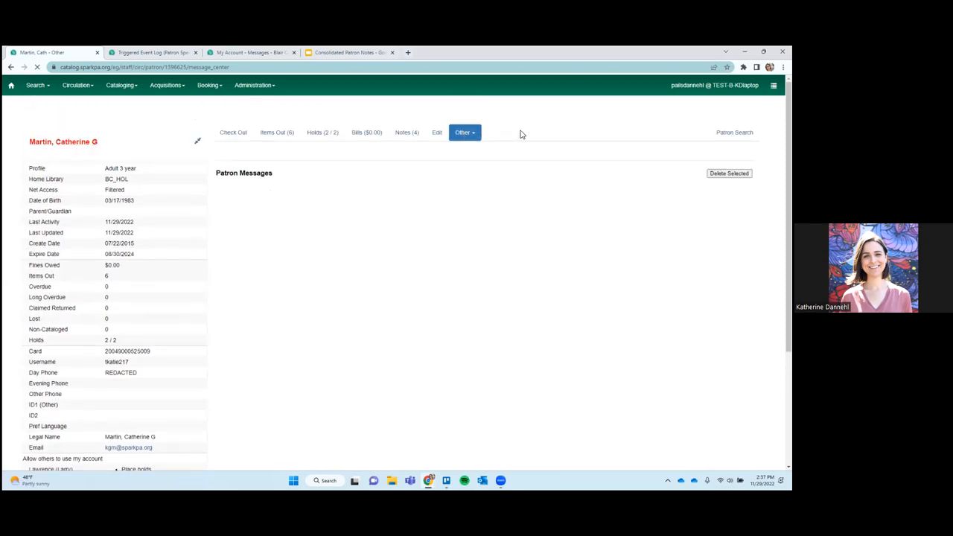
{"action": "left_click", "coordinate": [464, 132]}
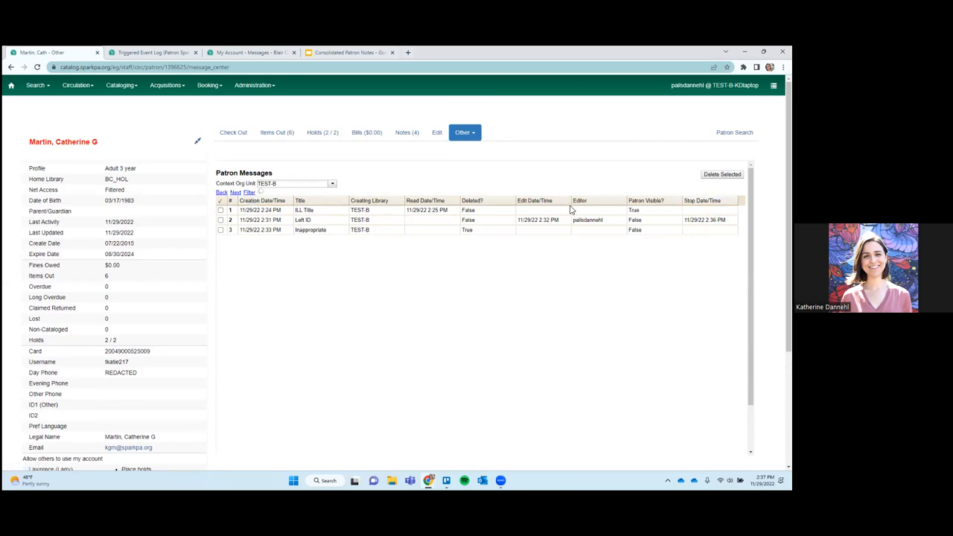
{"action": "mouse_move", "coordinate": [596, 228]}
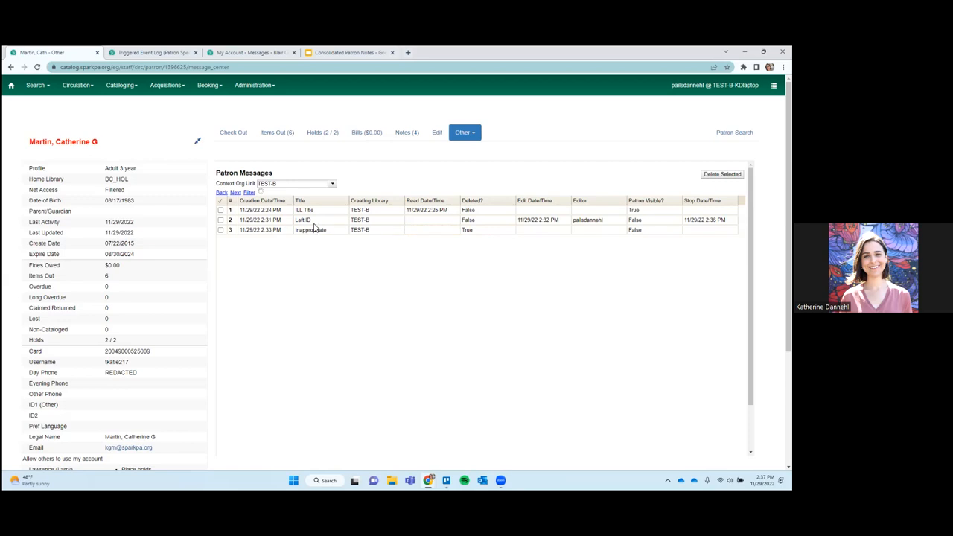
{"action": "mouse_move", "coordinate": [501, 234]}
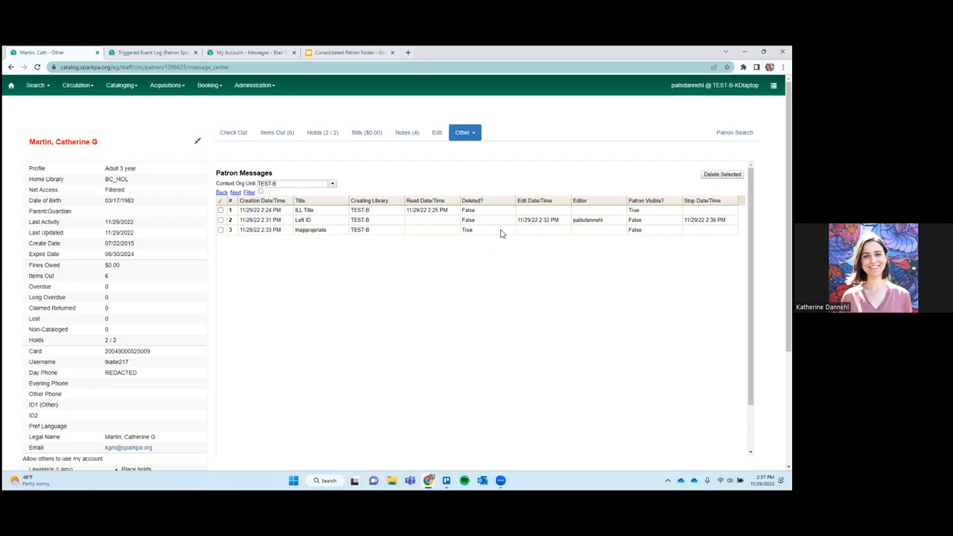
{"action": "mouse_move", "coordinate": [476, 252]}
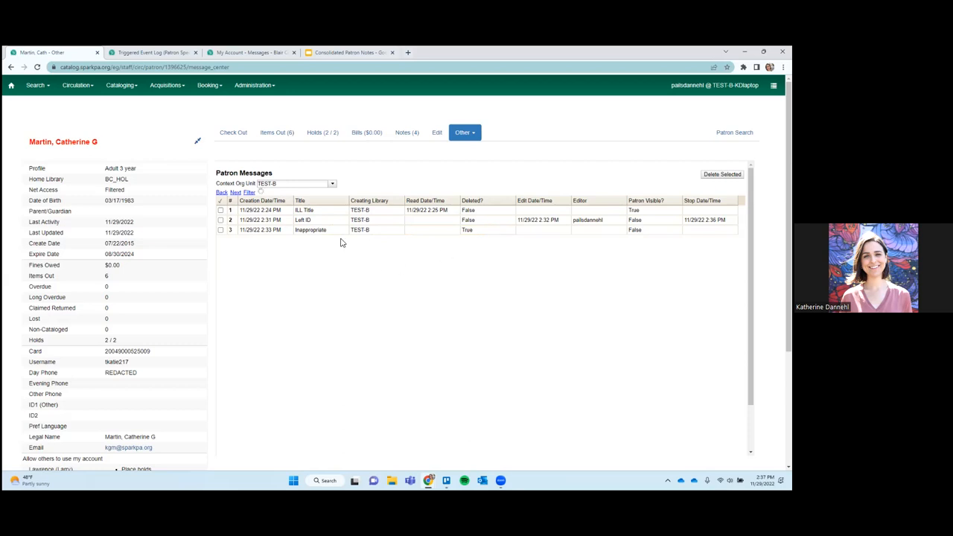
{"action": "mouse_move", "coordinate": [460, 233]}
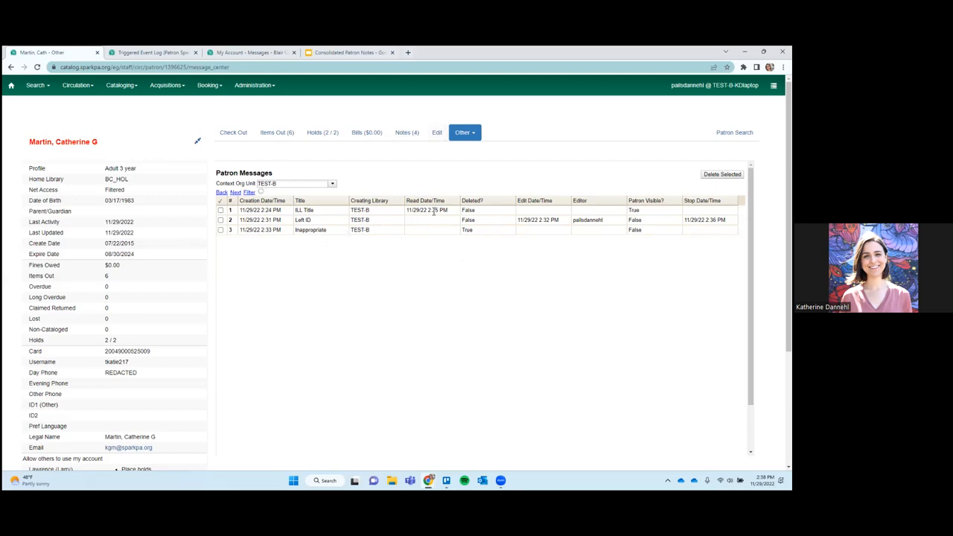
{"action": "left_click", "coordinate": [463, 133]}
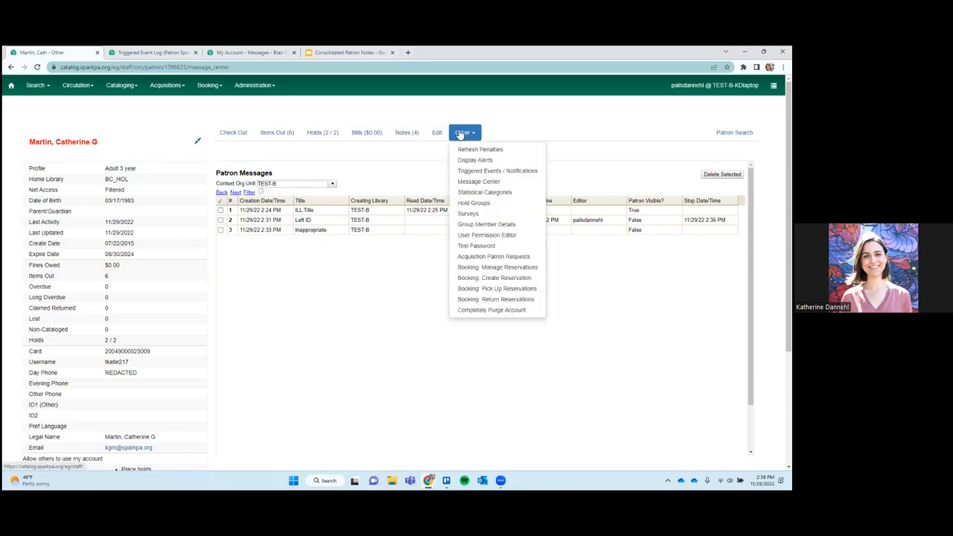
Return to Notes and, in Manage Columns, sort visible columns to top and toggle ID
{"action": "left_click", "coordinate": [479, 181]}
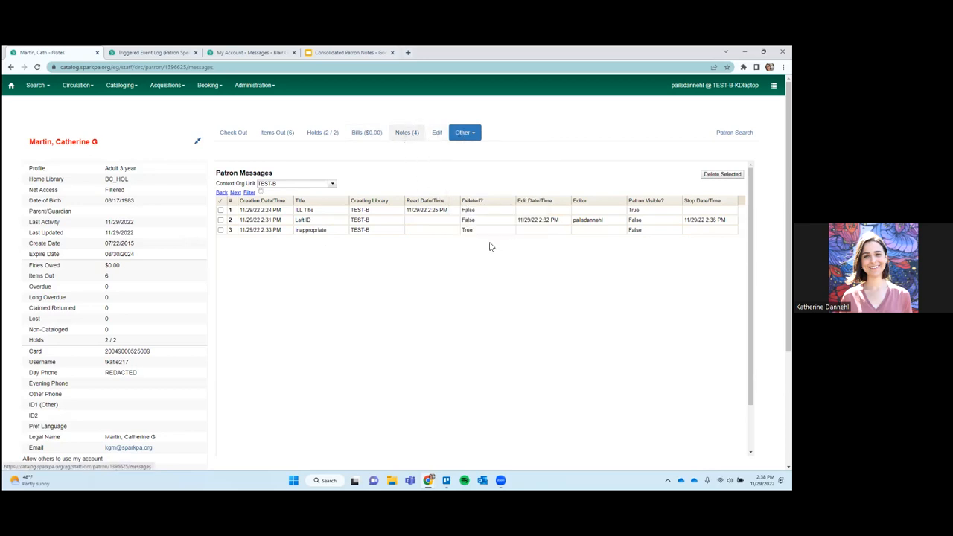
{"action": "left_click", "coordinate": [407, 132]}
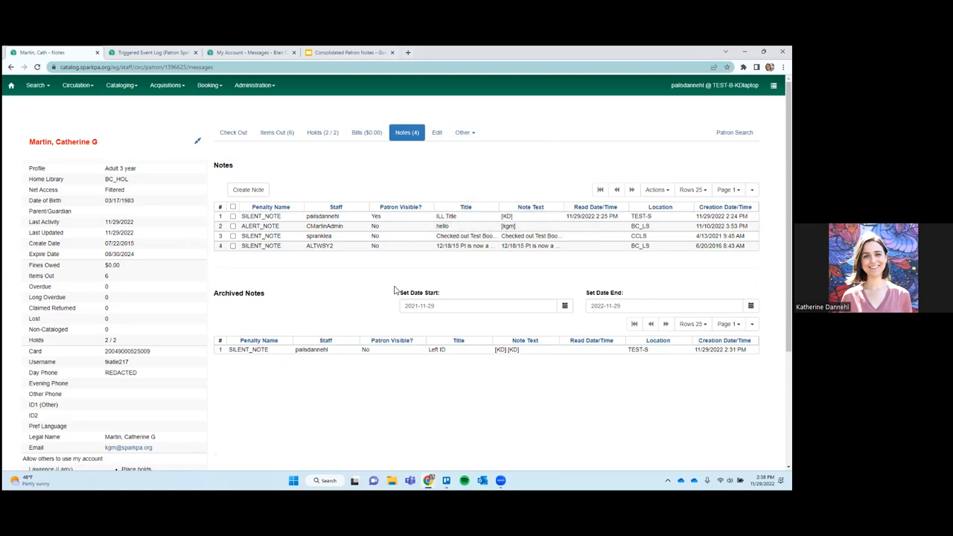
{"action": "mouse_move", "coordinate": [484, 186]}
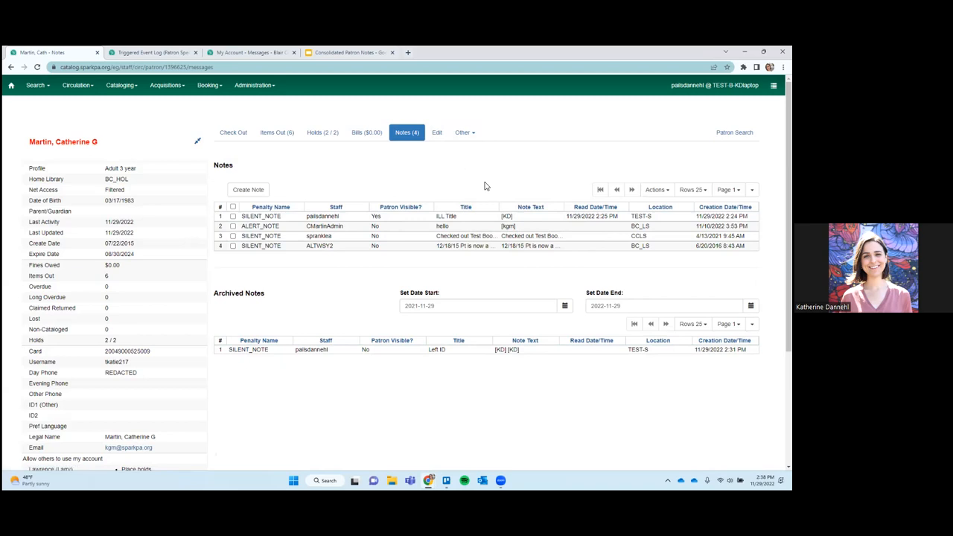
{"action": "mouse_move", "coordinate": [498, 227]}
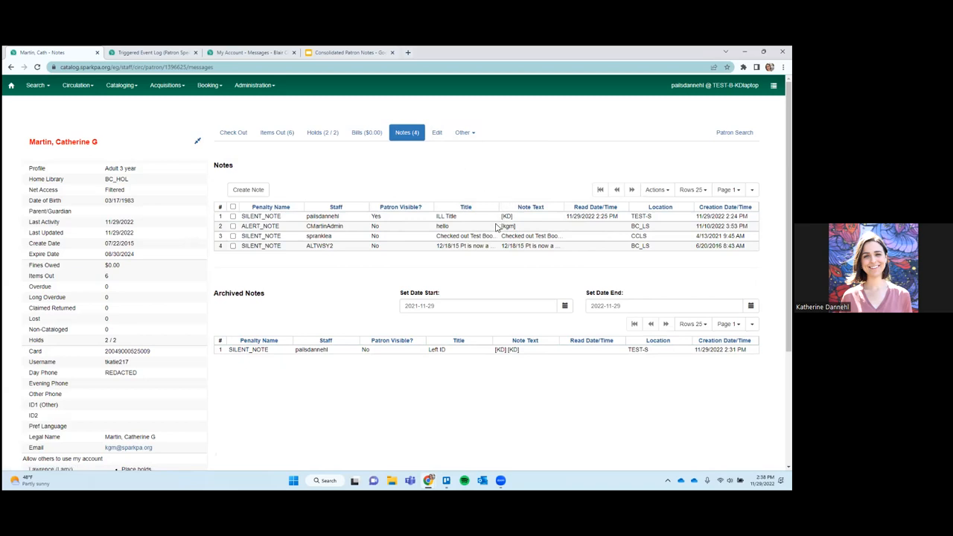
{"action": "left_click", "coordinate": [752, 189]}
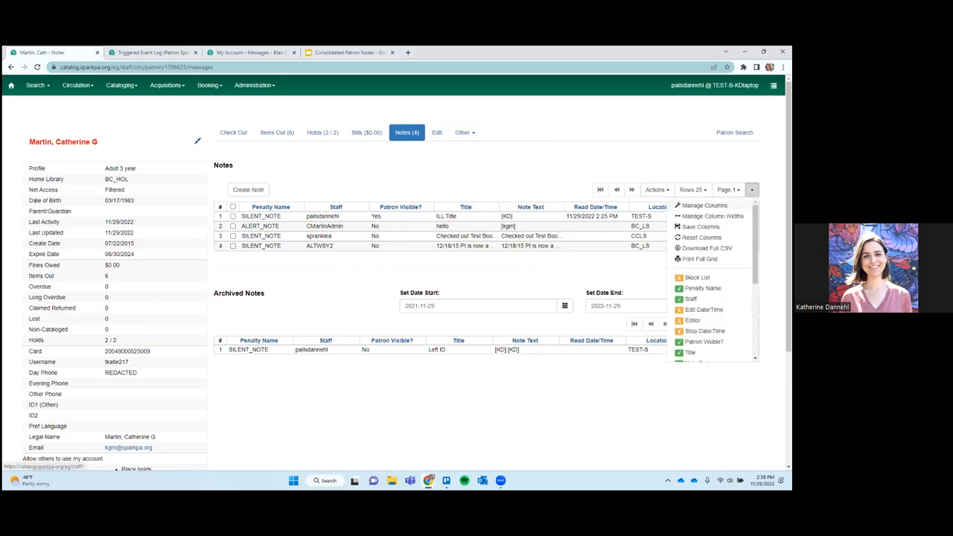
{"action": "left_click", "coordinate": [703, 205]}
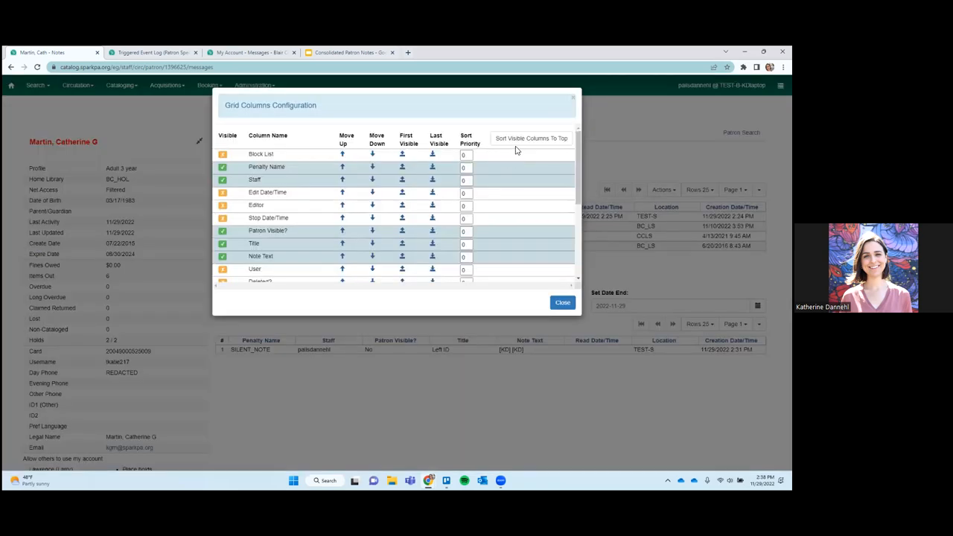
{"action": "left_click", "coordinate": [532, 137]}
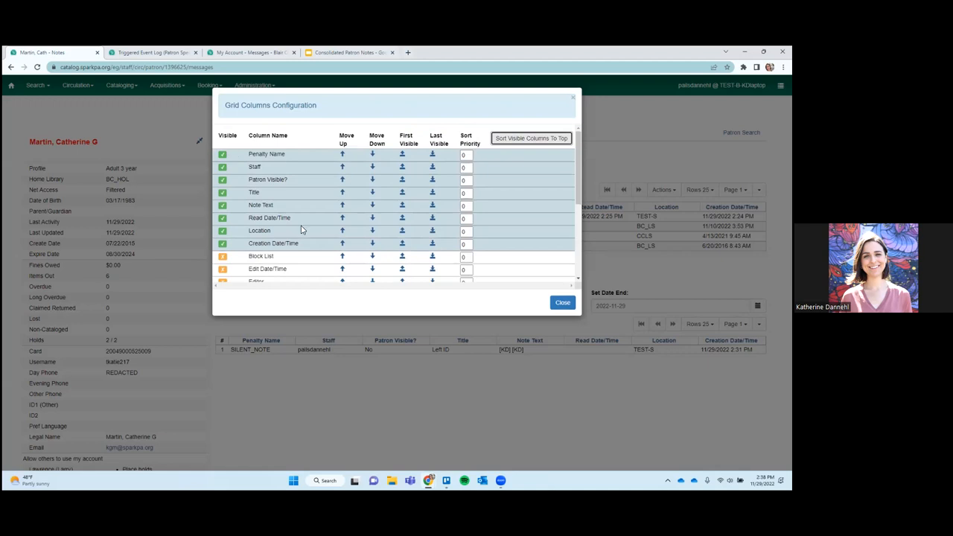
{"action": "scroll", "scroll_direction": "down", "scroll_amount": 3}
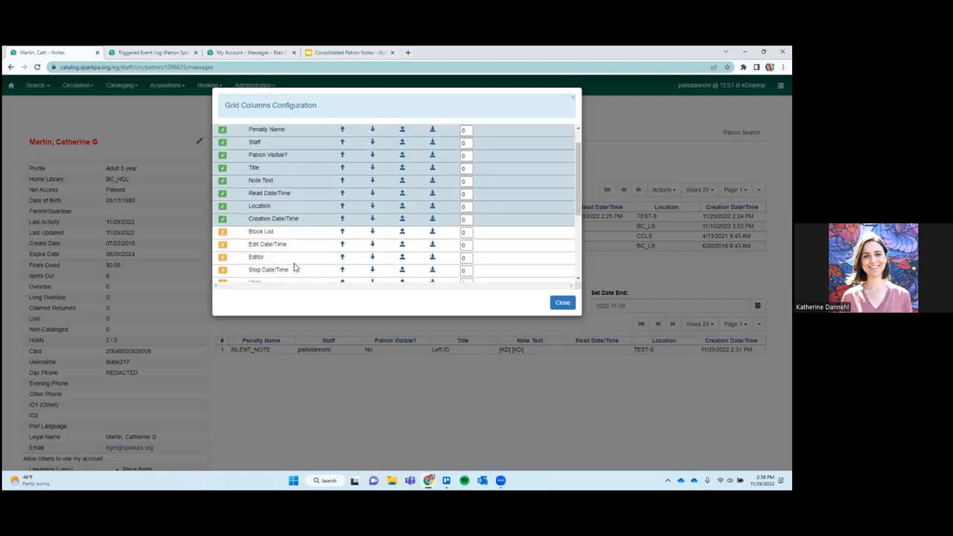
{"action": "scroll", "scroll_direction": "down", "scroll_amount": 3}
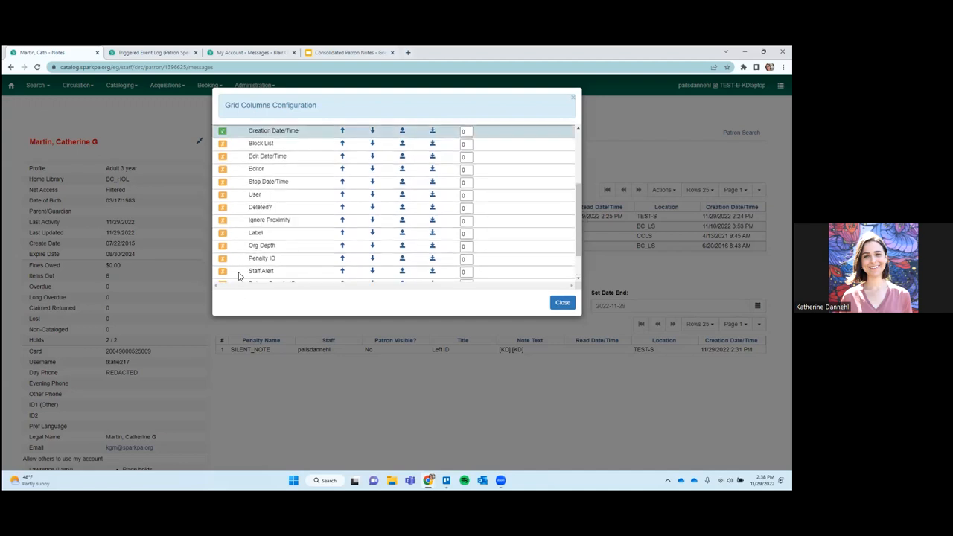
{"action": "scroll", "scroll_direction": "down", "scroll_amount": 3}
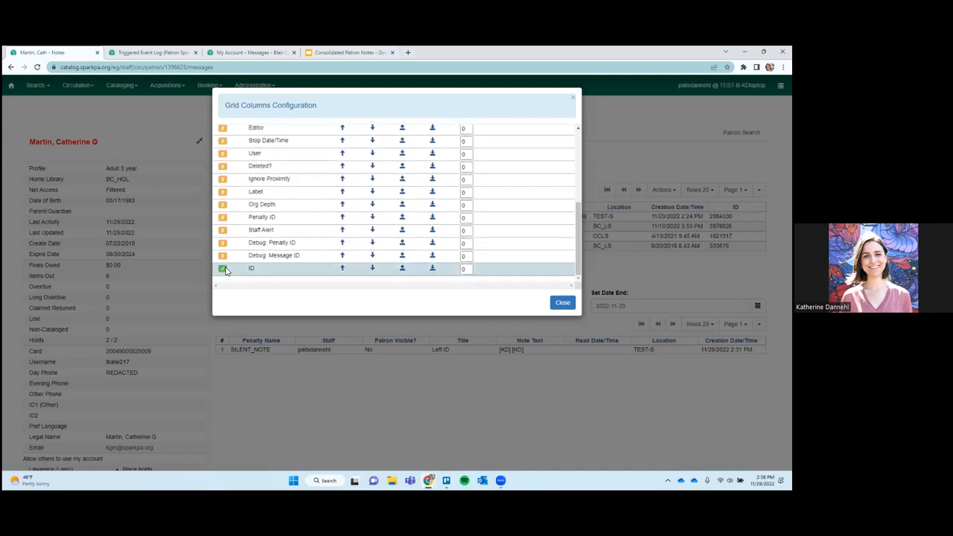
{"action": "left_click", "coordinate": [222, 268]}
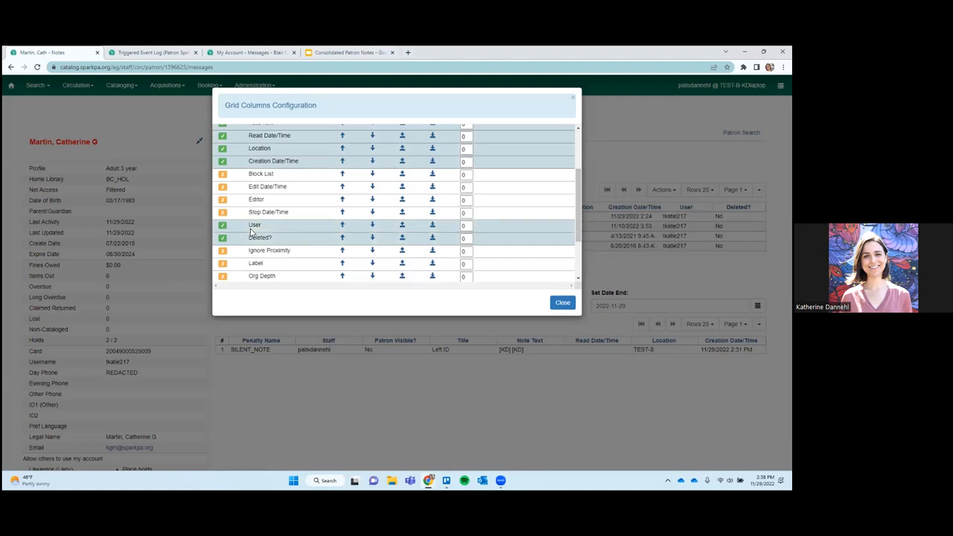
{"action": "left_click", "coordinate": [222, 239]}
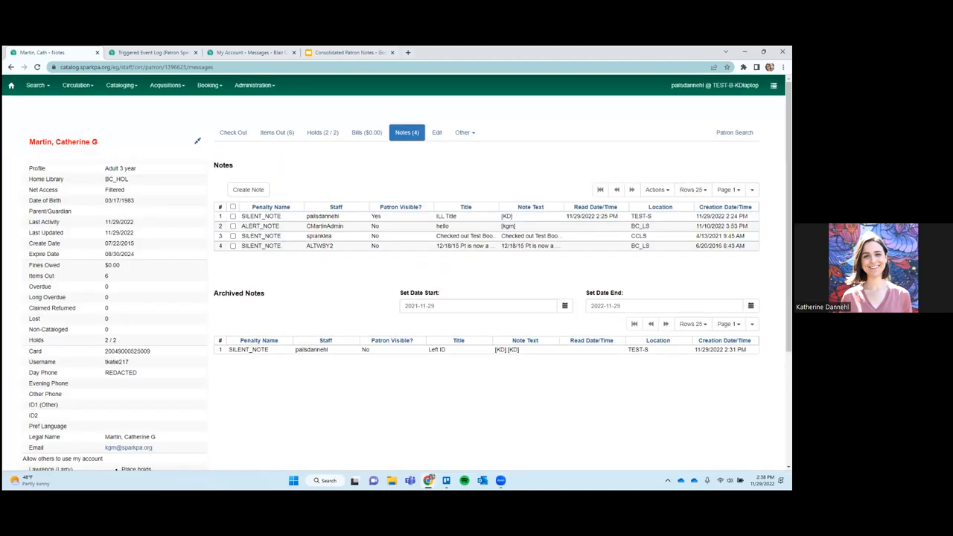
Use Manage Column Widths to expand the Note Text and Read Date/Time columns
{"action": "left_click", "coordinate": [753, 189]}
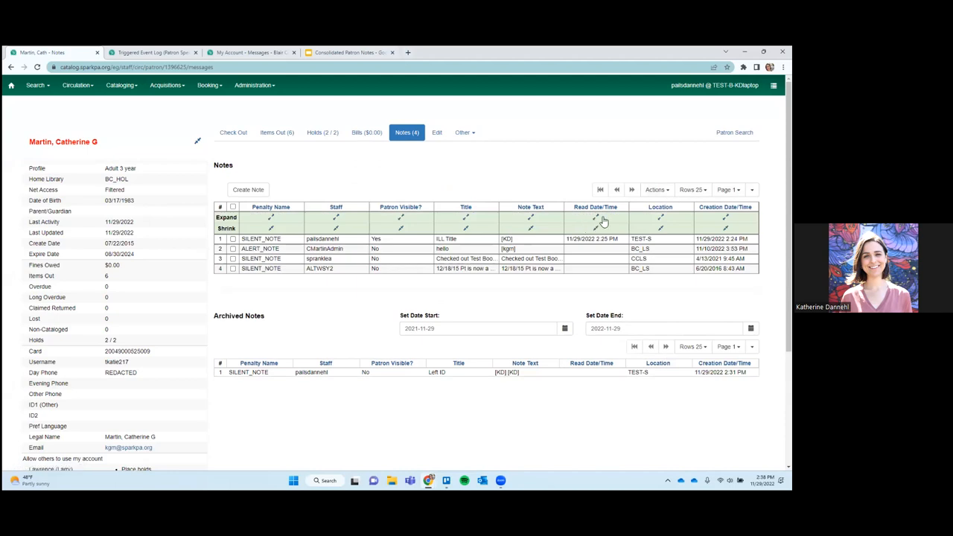
{"action": "mouse_move", "coordinate": [291, 233]}
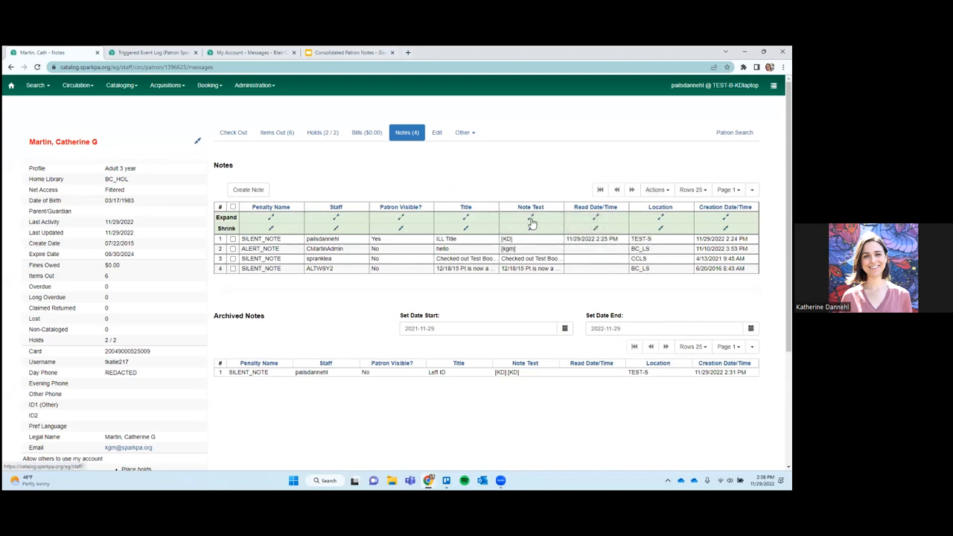
{"action": "left_click", "coordinate": [752, 189]}
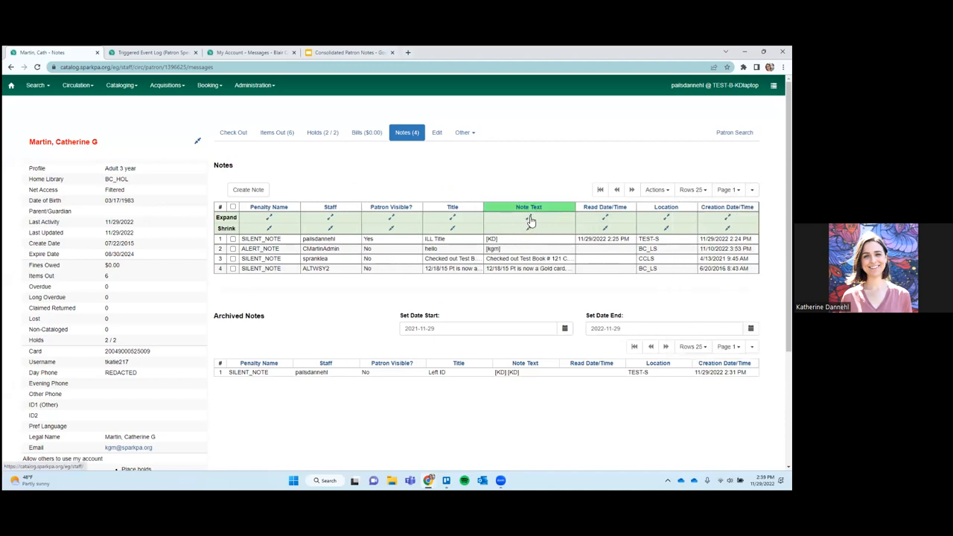
{"action": "mouse_move", "coordinate": [530, 231]}
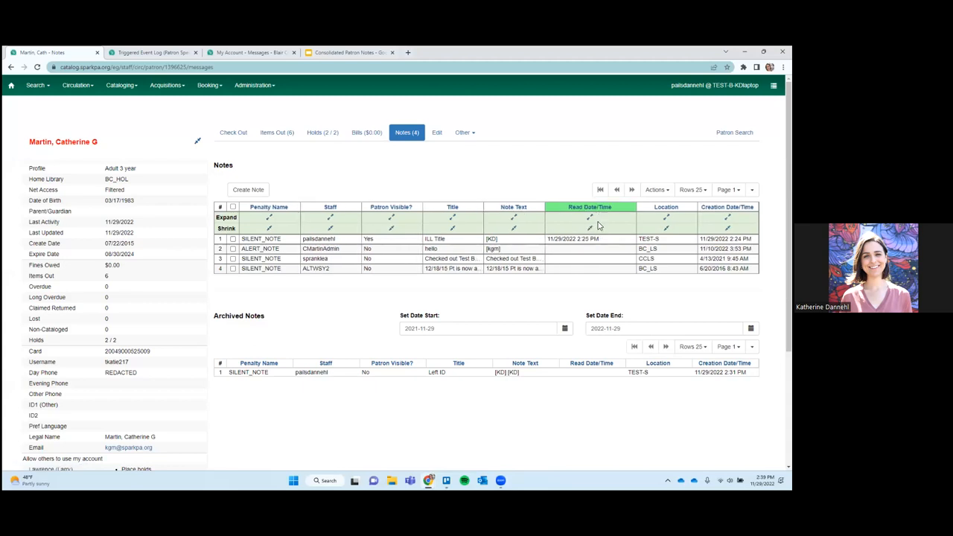
{"action": "left_click", "coordinate": [753, 189]}
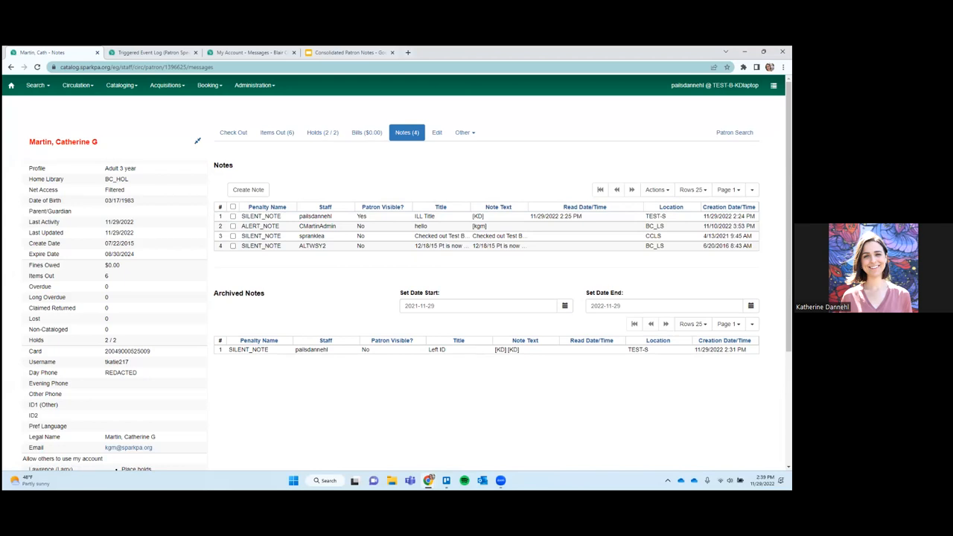
{"action": "mouse_move", "coordinate": [413, 268]}
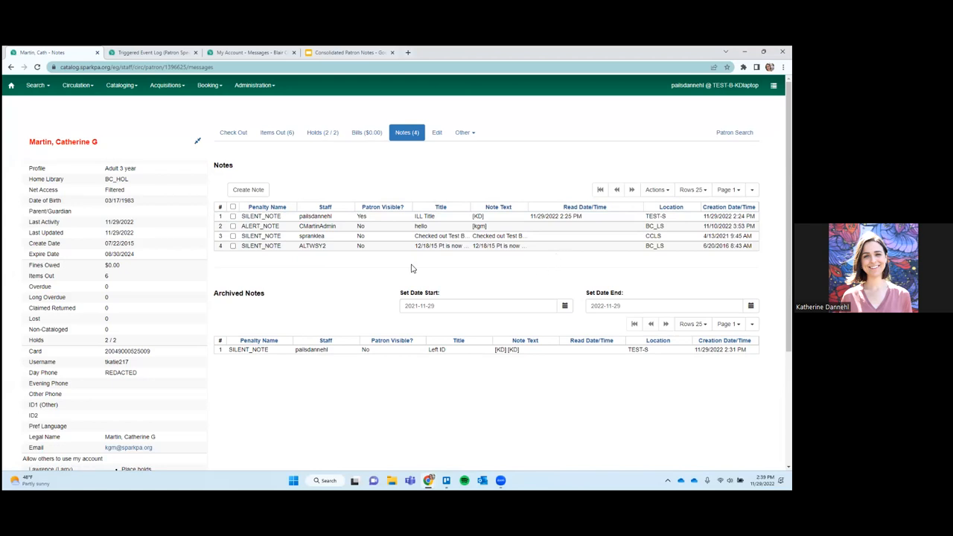
{"action": "mouse_move", "coordinate": [334, 254]}
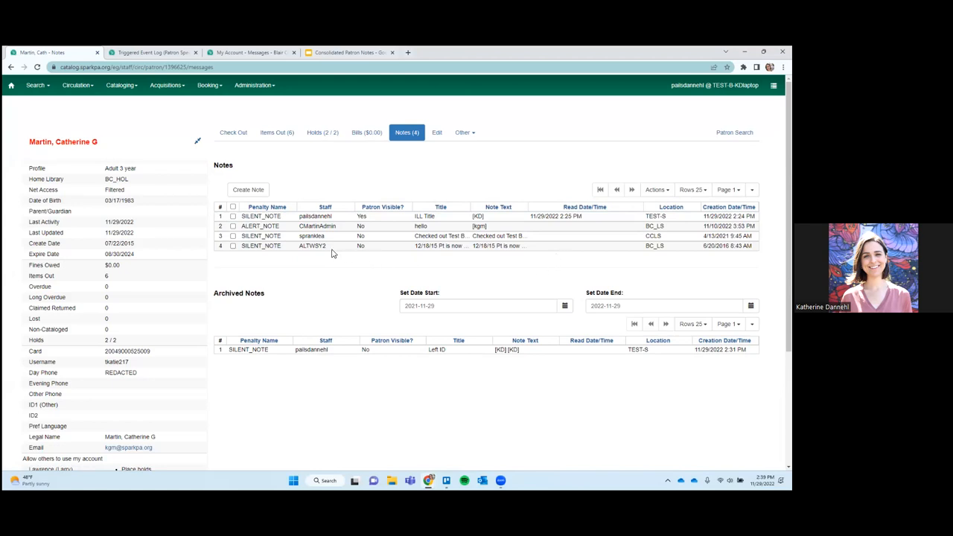
{"action": "mouse_move", "coordinate": [463, 264]}
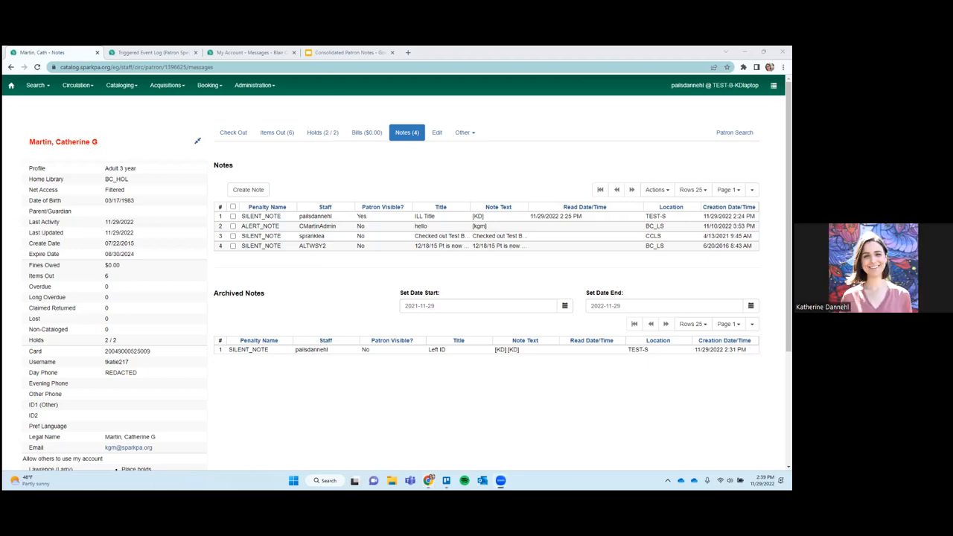
{"action": "mouse_move", "coordinate": [585, 399]}
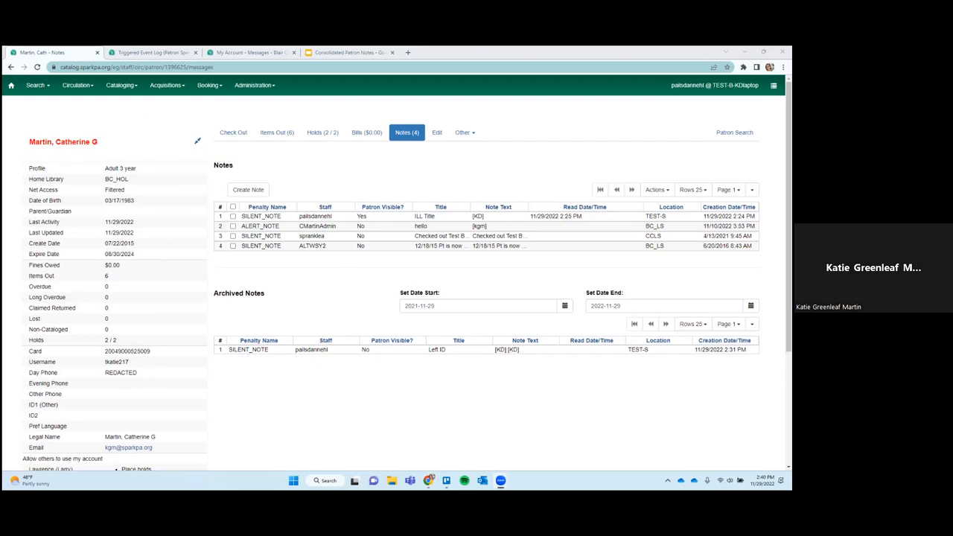
{"action": "mouse_move", "coordinate": [373, 92]}
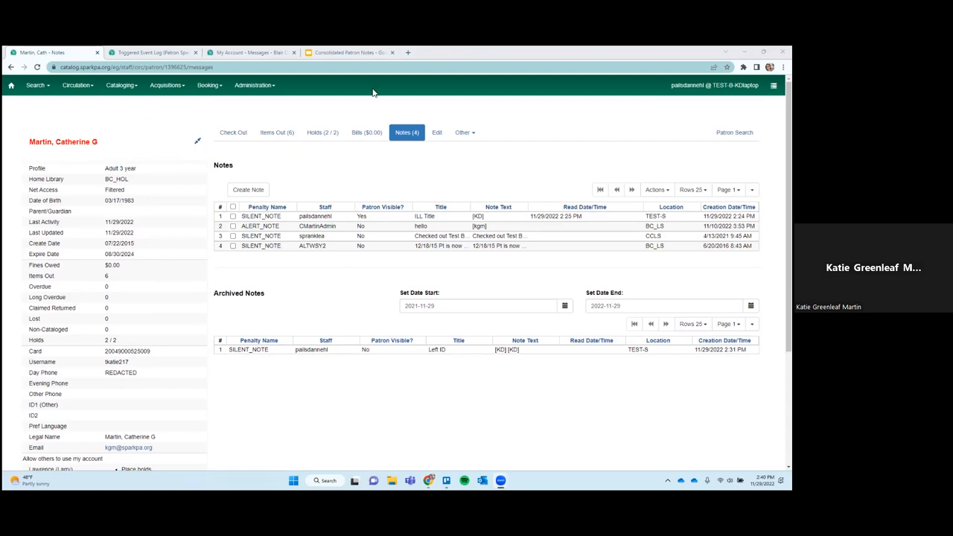
{"action": "mouse_move", "coordinate": [350, 52]}
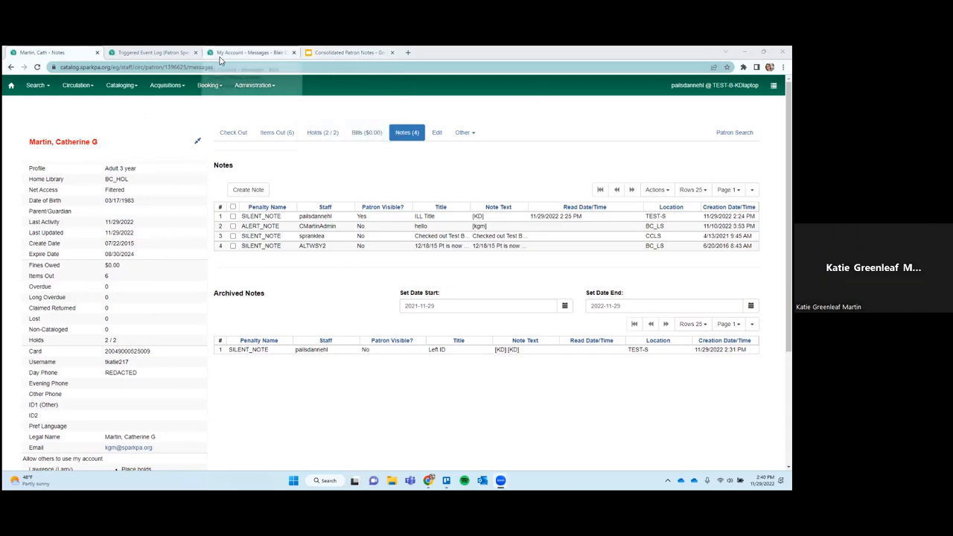
Switch to the 'My Account - Messages' tab showing the 11/29/2022 ILL Title message
{"action": "left_click", "coordinate": [251, 52]}
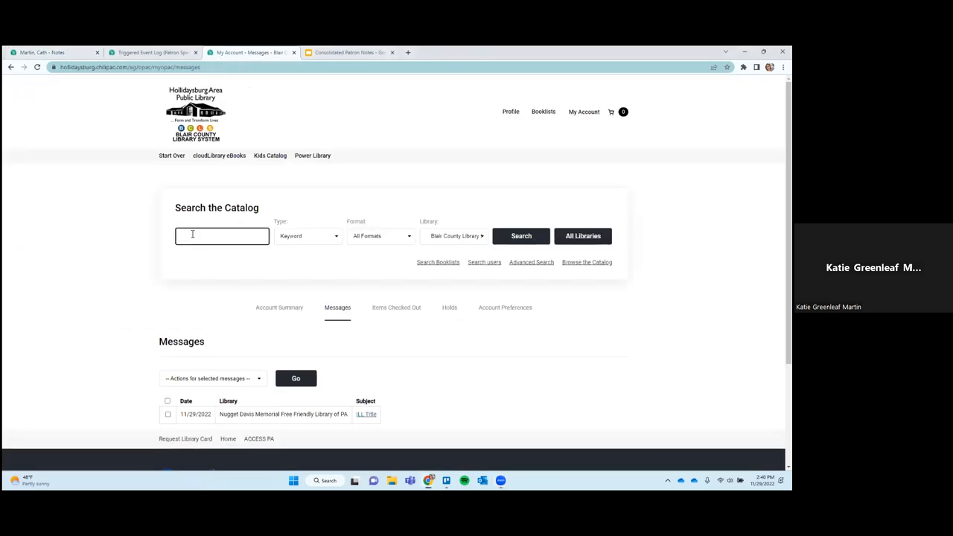